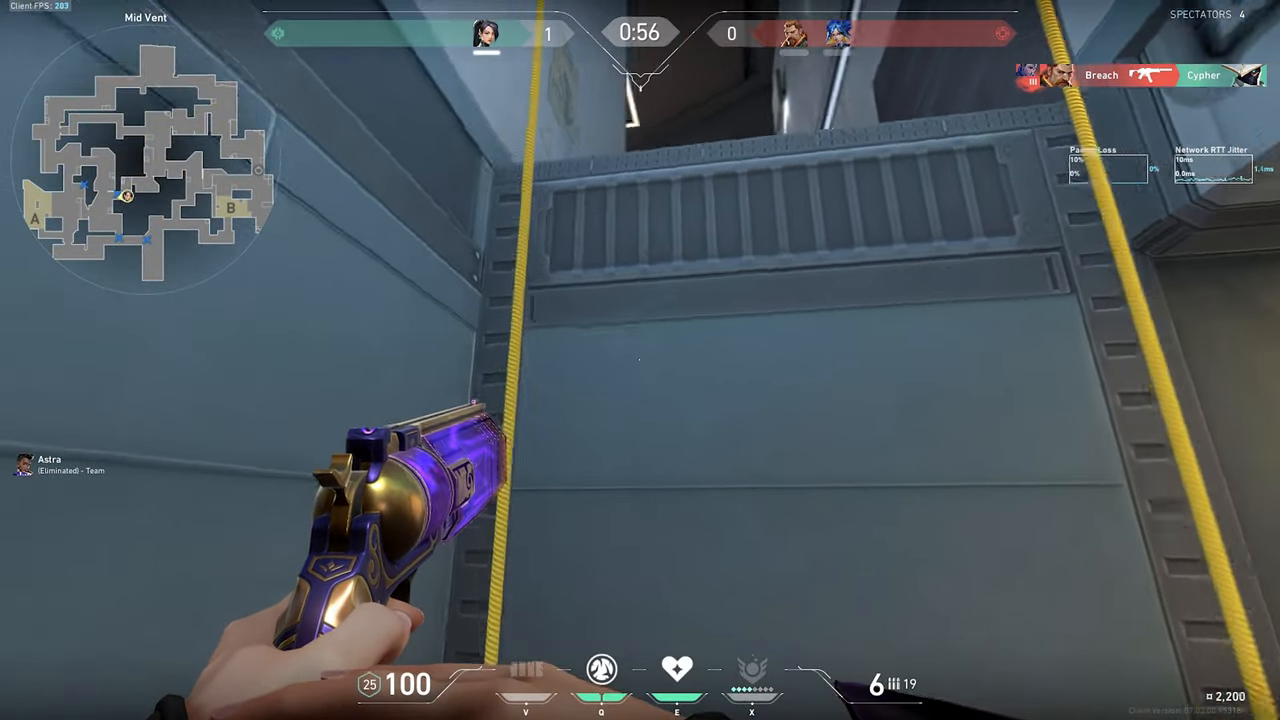
pyautogui.moveTo(640, 360)
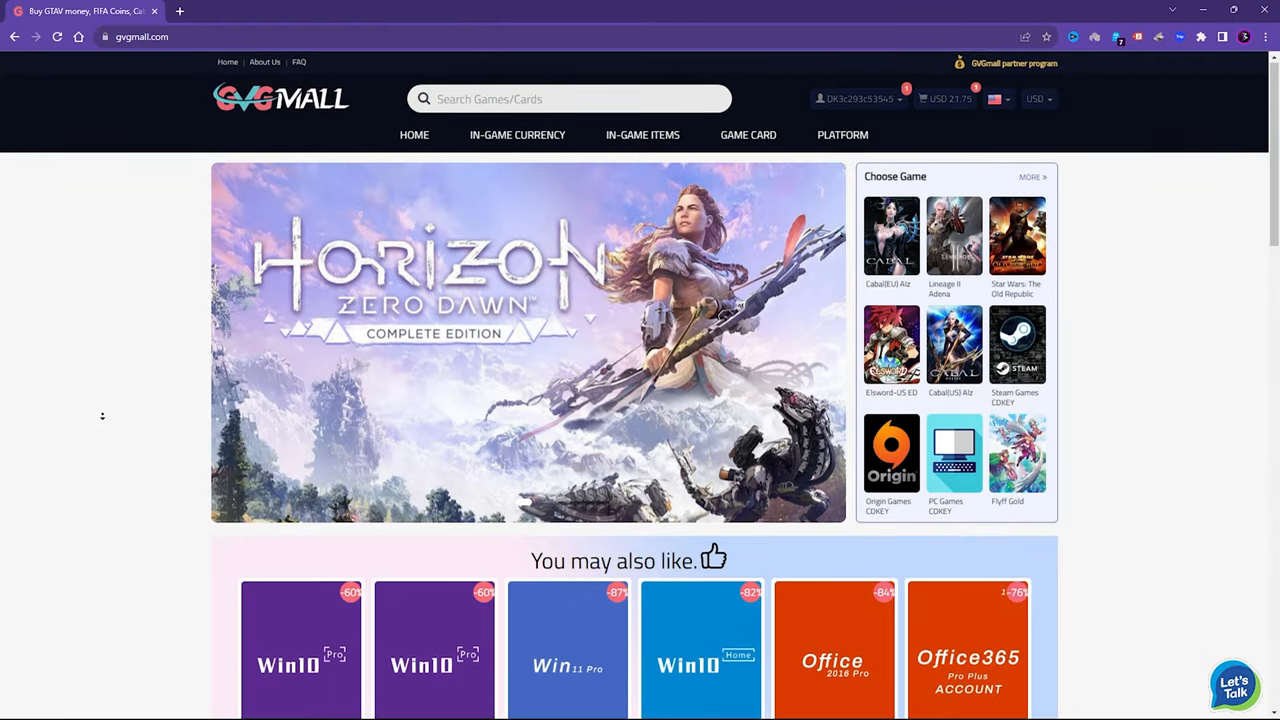
# Step: Browse the GVGMall homepage's featured software deals, game currency and best-sellers
pyautogui.scroll(-3)
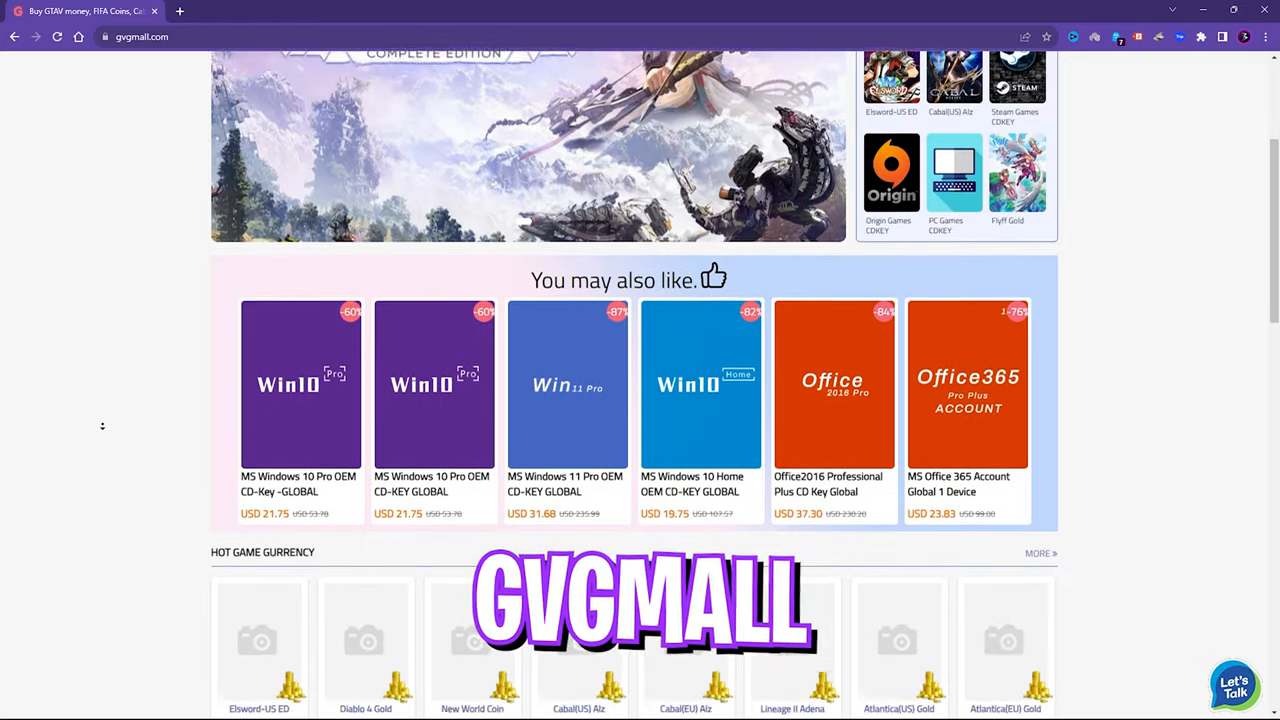
pyautogui.scroll(-3)
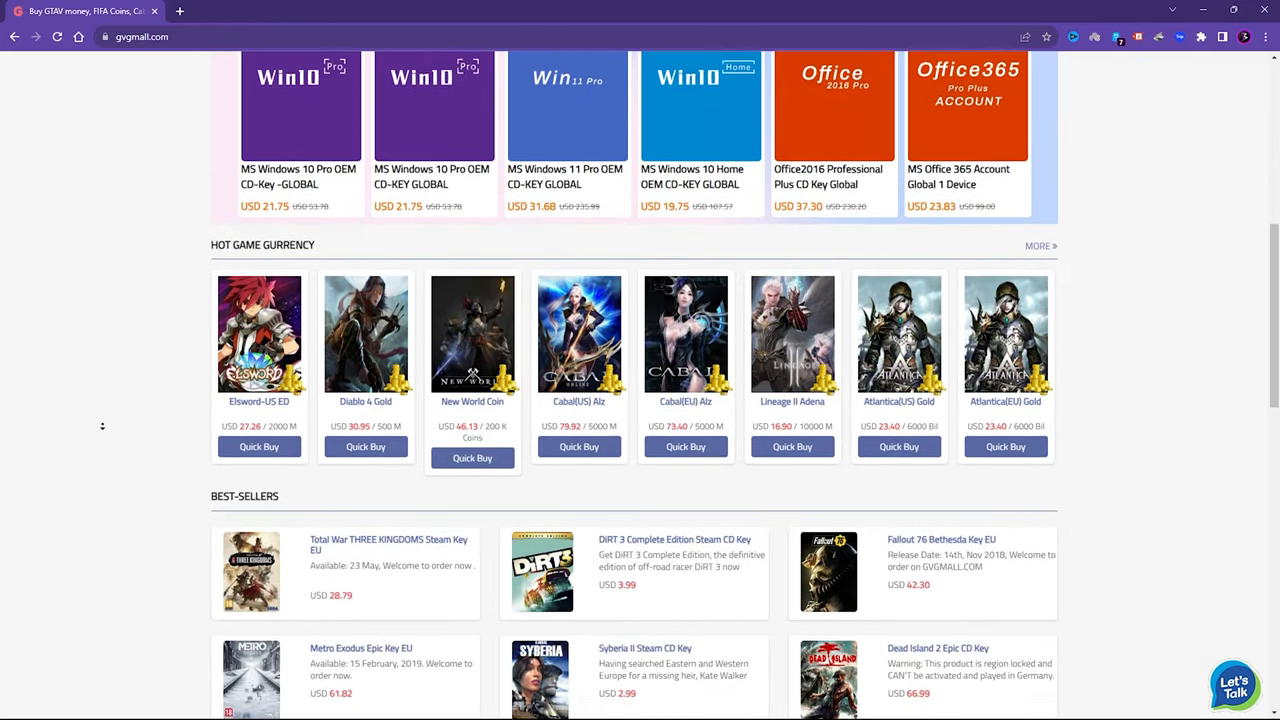
pyautogui.scroll(3)
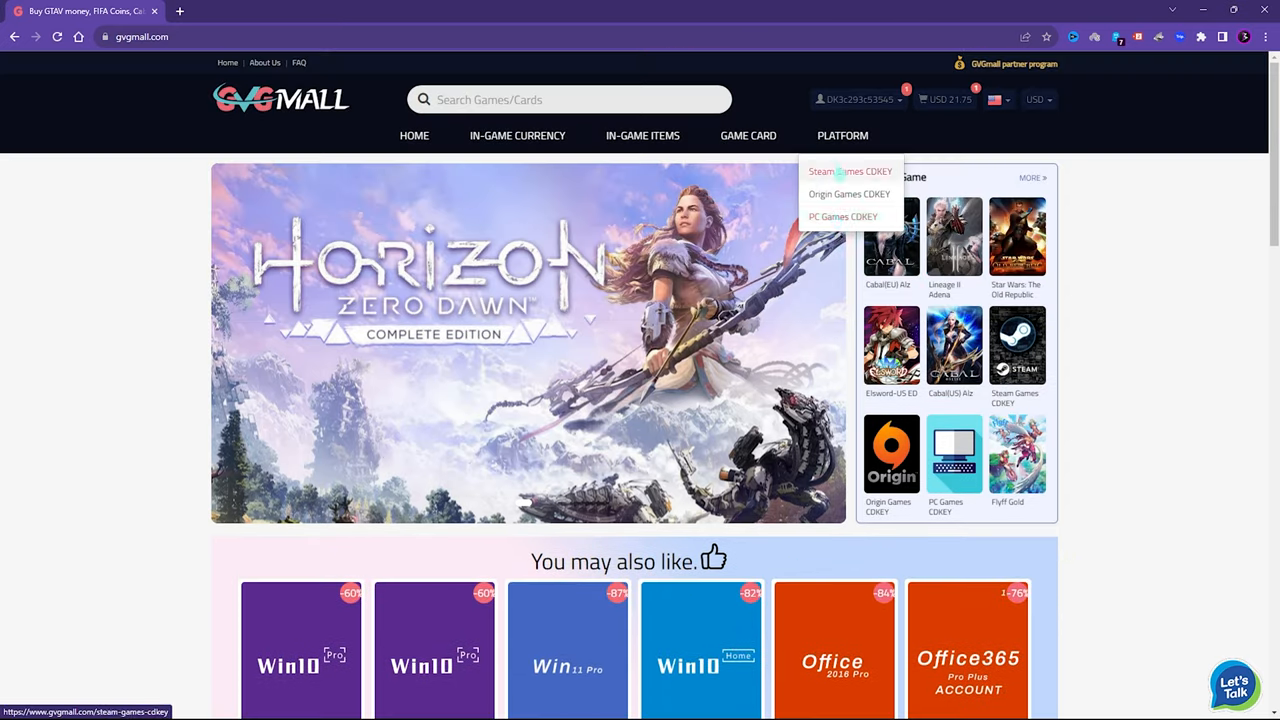
pyautogui.moveTo(642, 135)
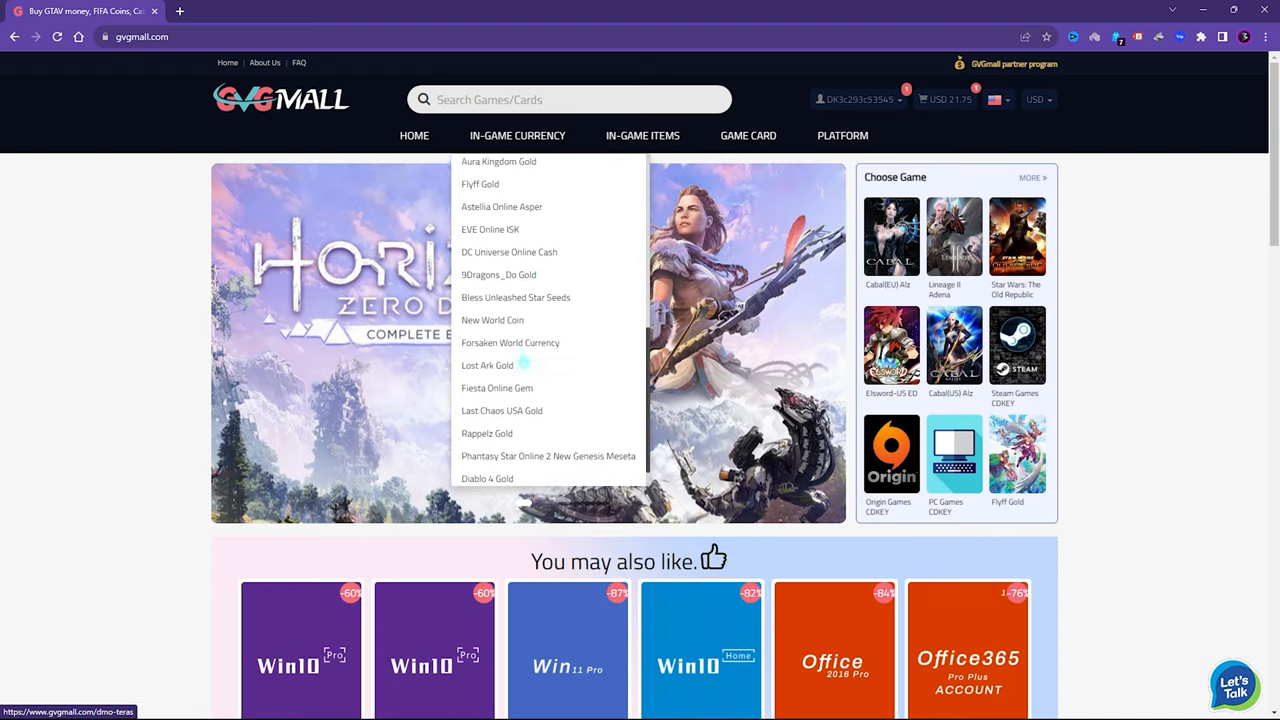
pyautogui.scroll(-3)
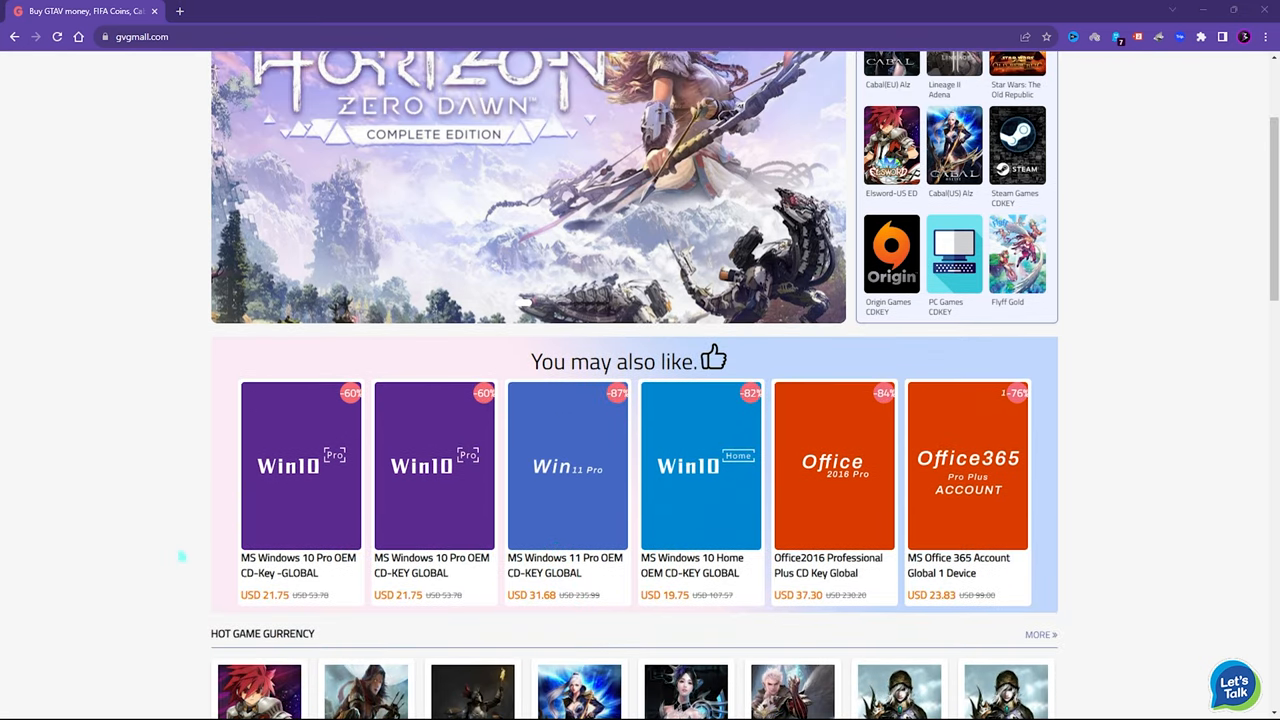
pyautogui.scroll(-3)
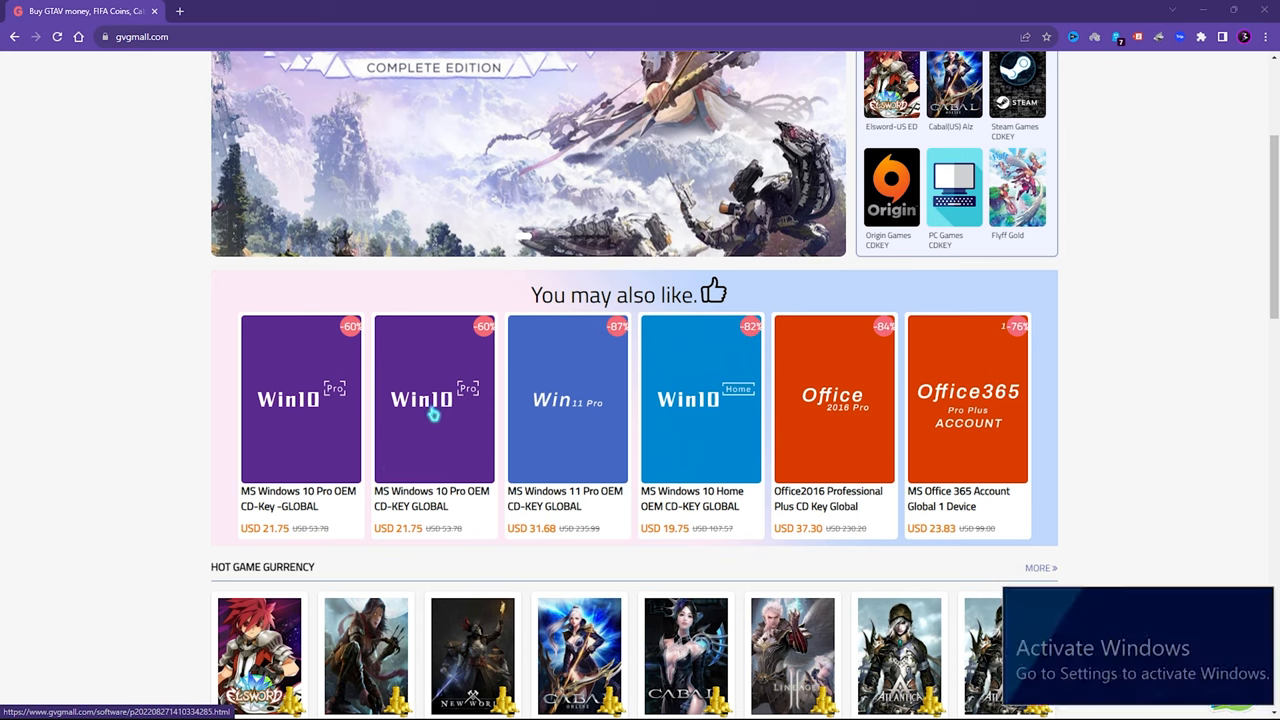
pyautogui.moveTo(427, 332)
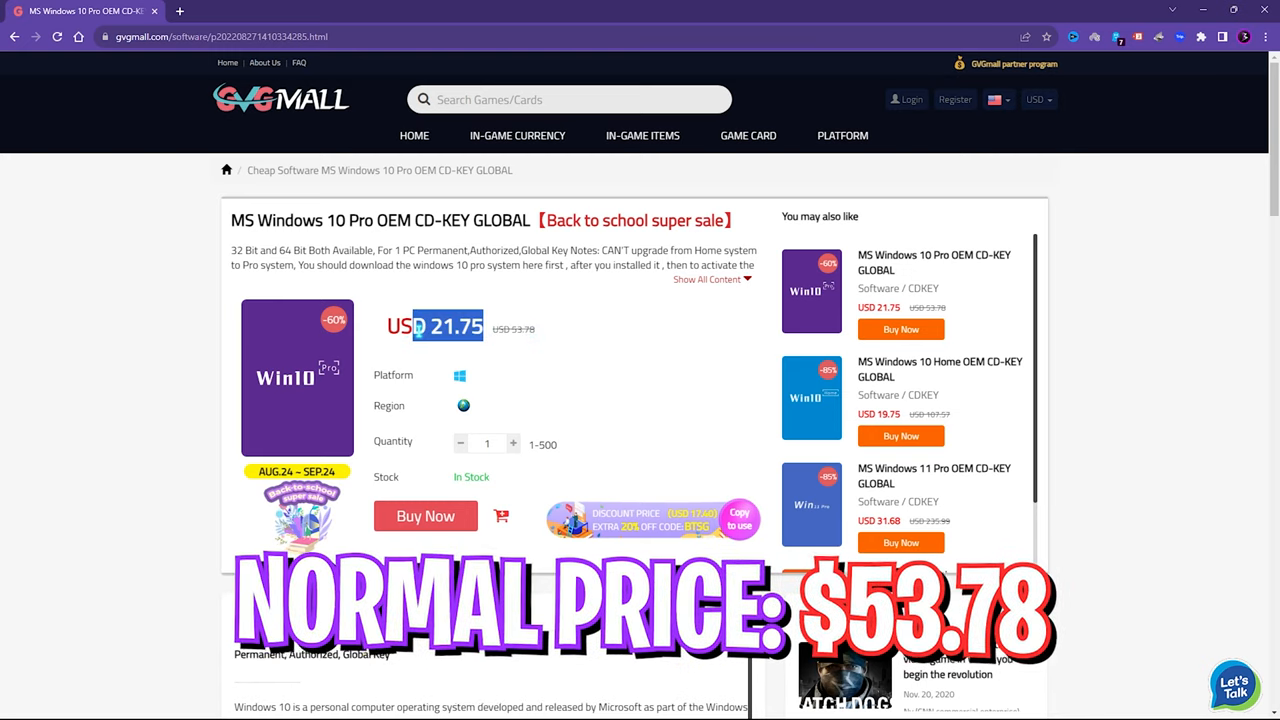
# Step: Apply promo code FOX25 to the Windows 10 Pro key order, lowering it to USD 16.31
pyautogui.click(425, 516)
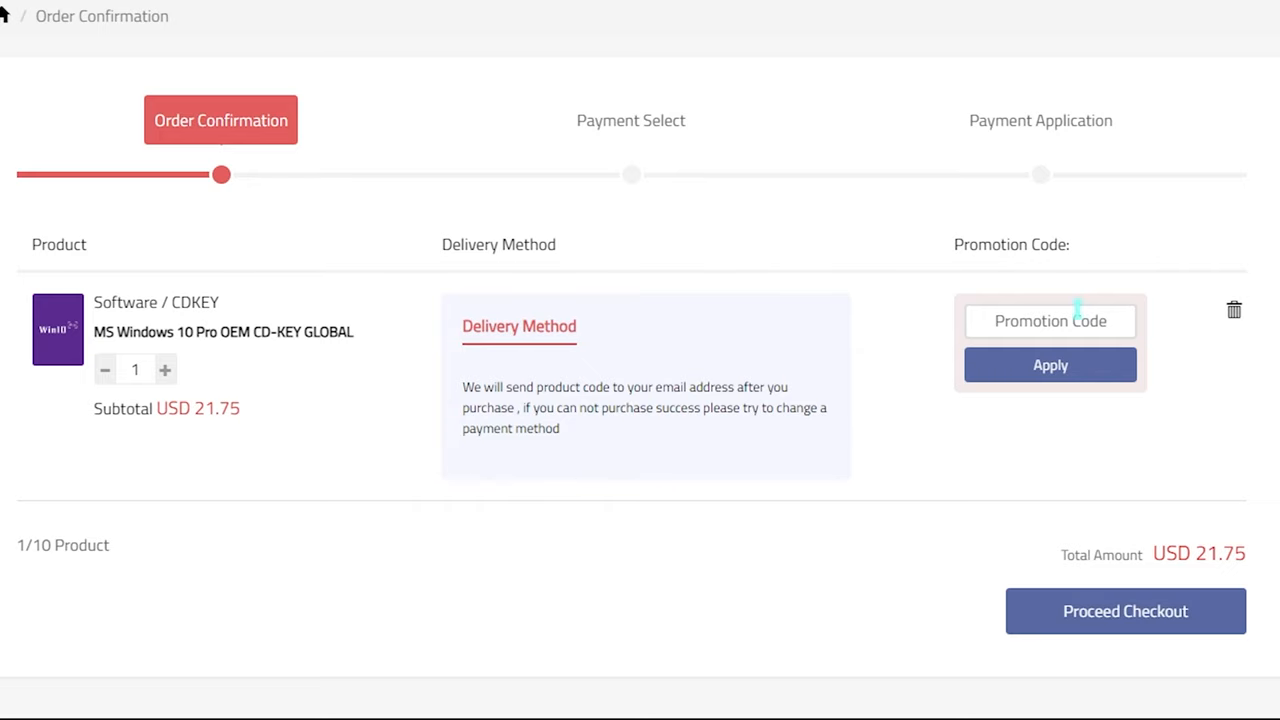
pyautogui.write('FOX25')
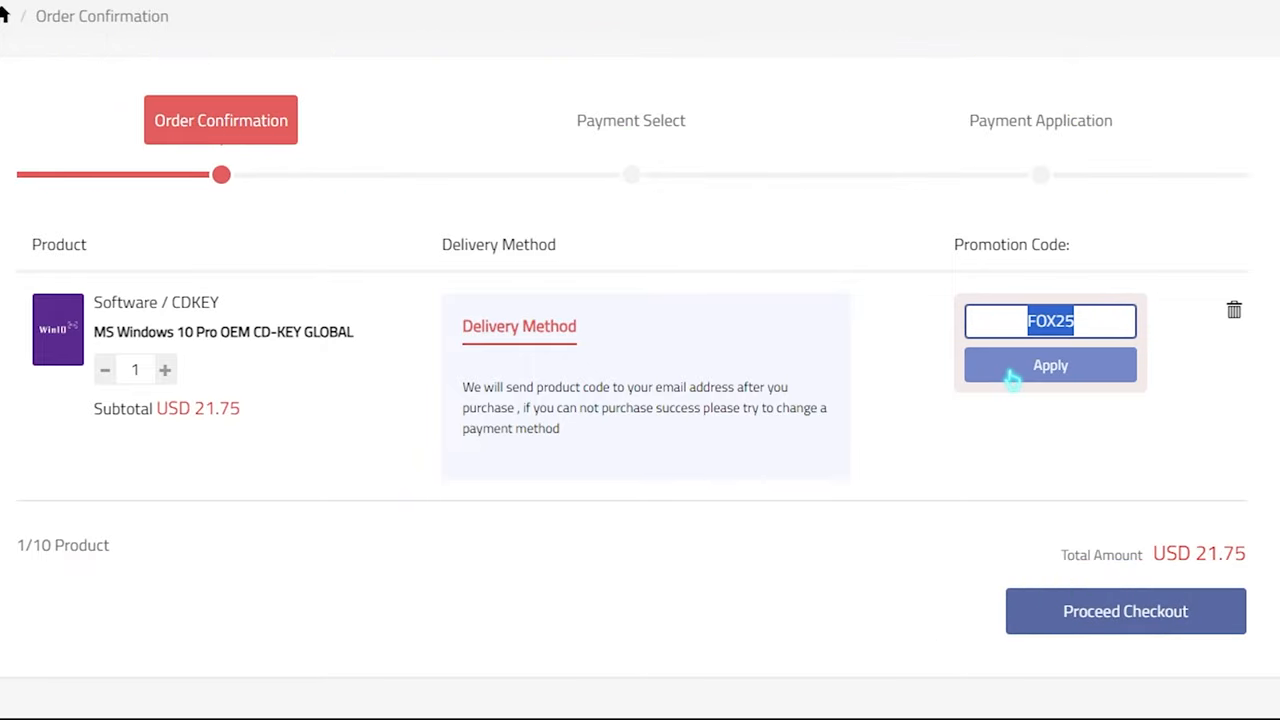
pyautogui.click(1050, 365)
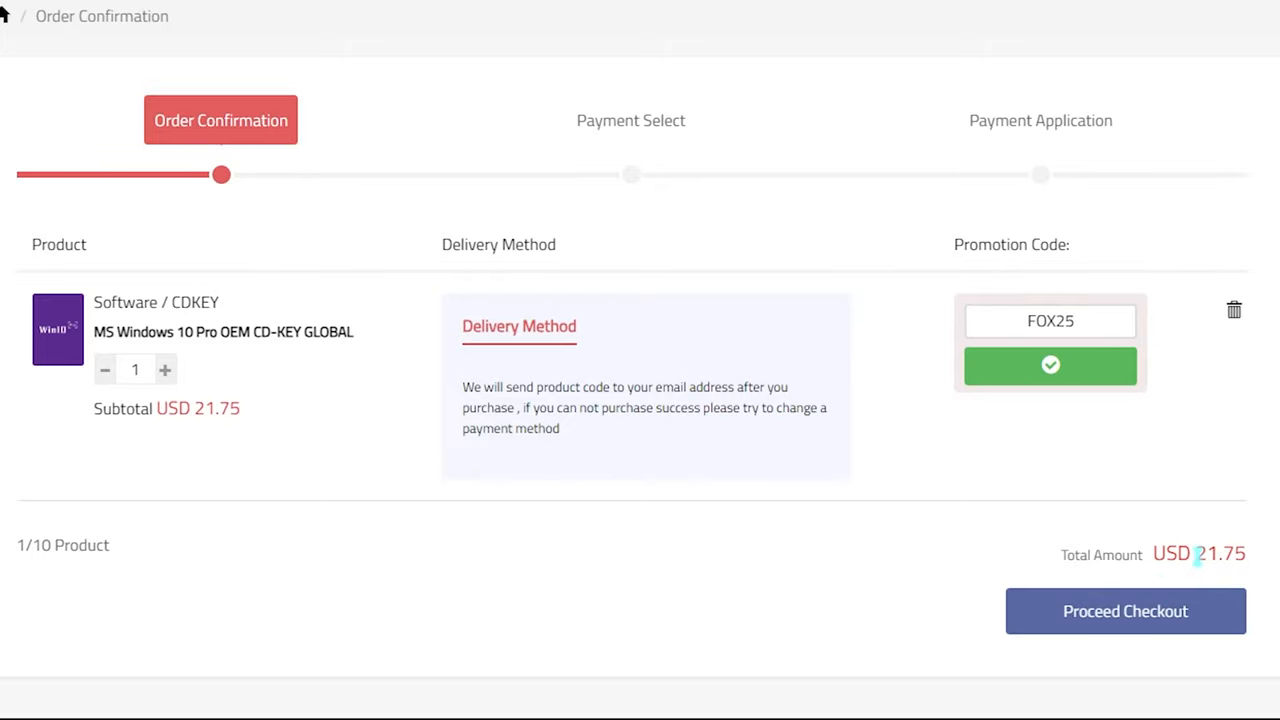
pyautogui.click(1050, 365)
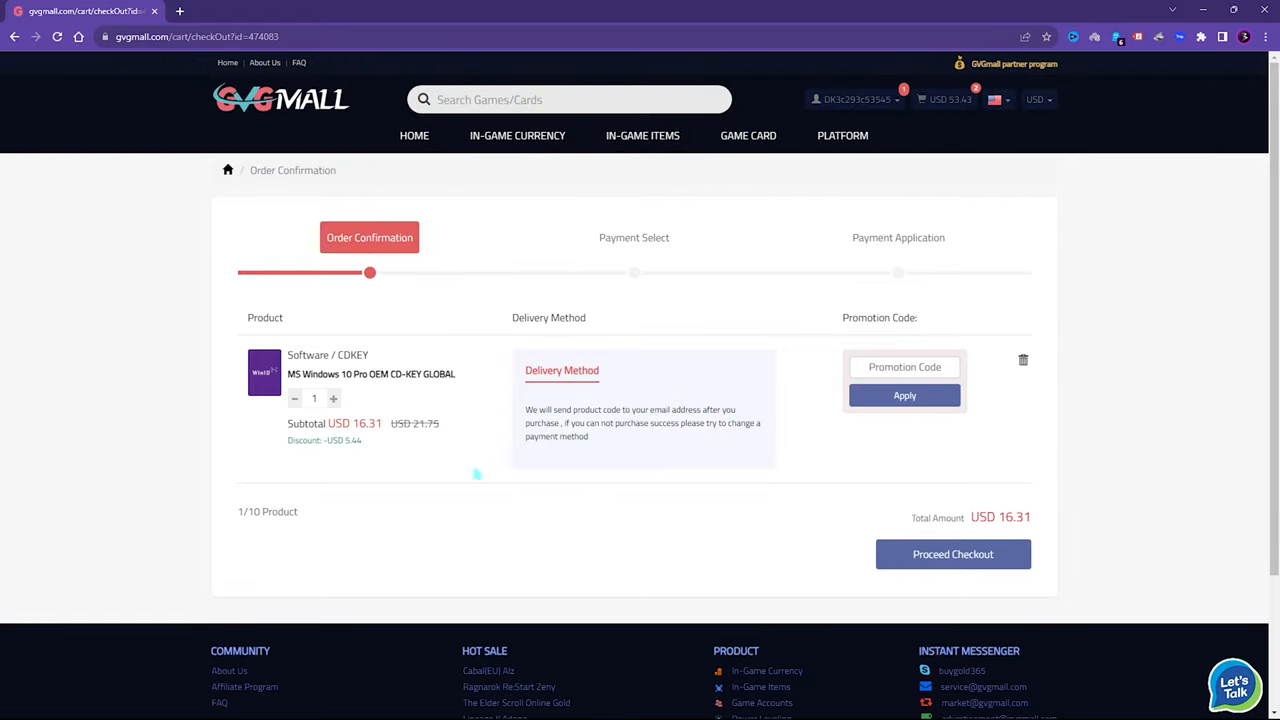
pyautogui.click(952, 554)
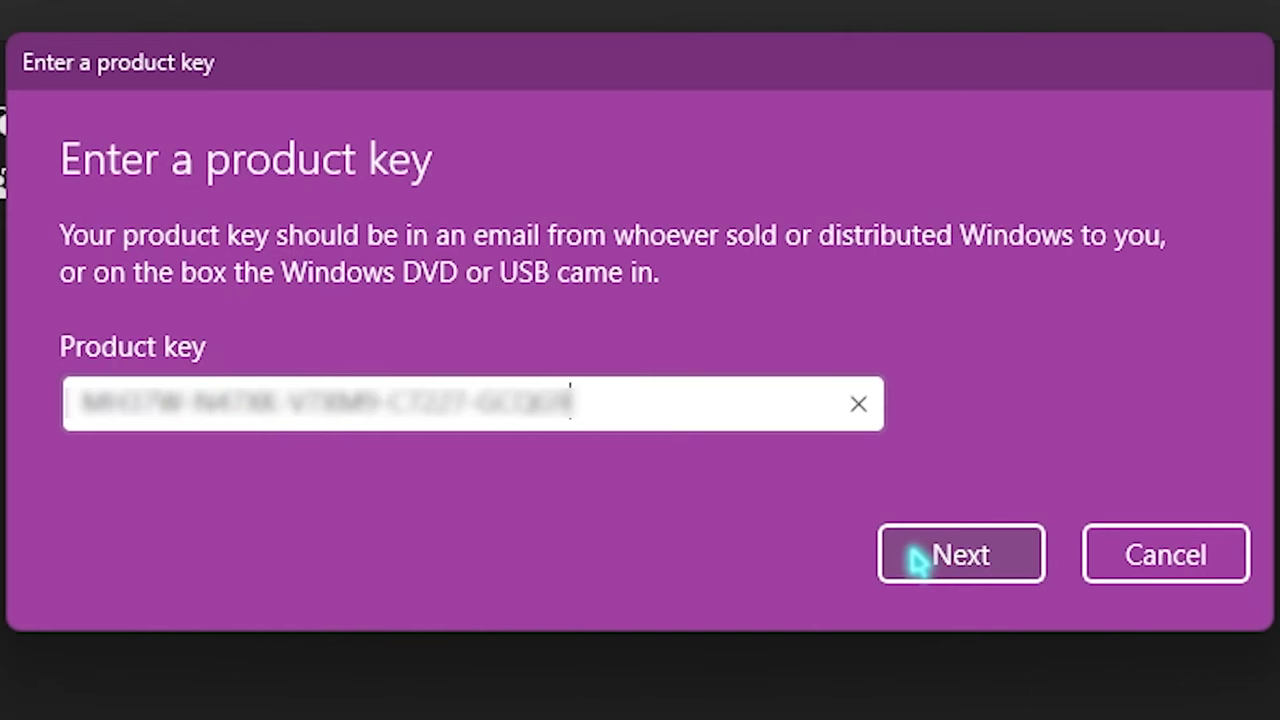
# Step: Submit the purchased product key and expand the activation details to confirm Windows 11 Pro
pyautogui.click(960, 554)
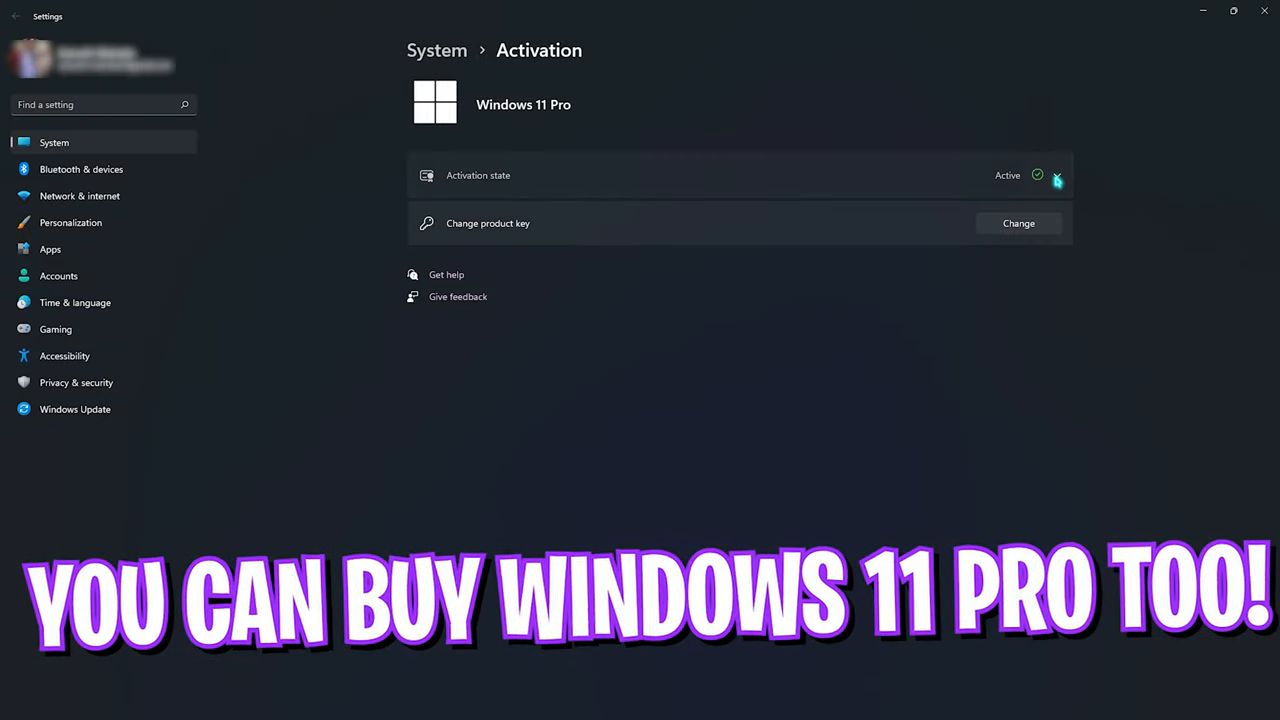
pyautogui.click(1057, 175)
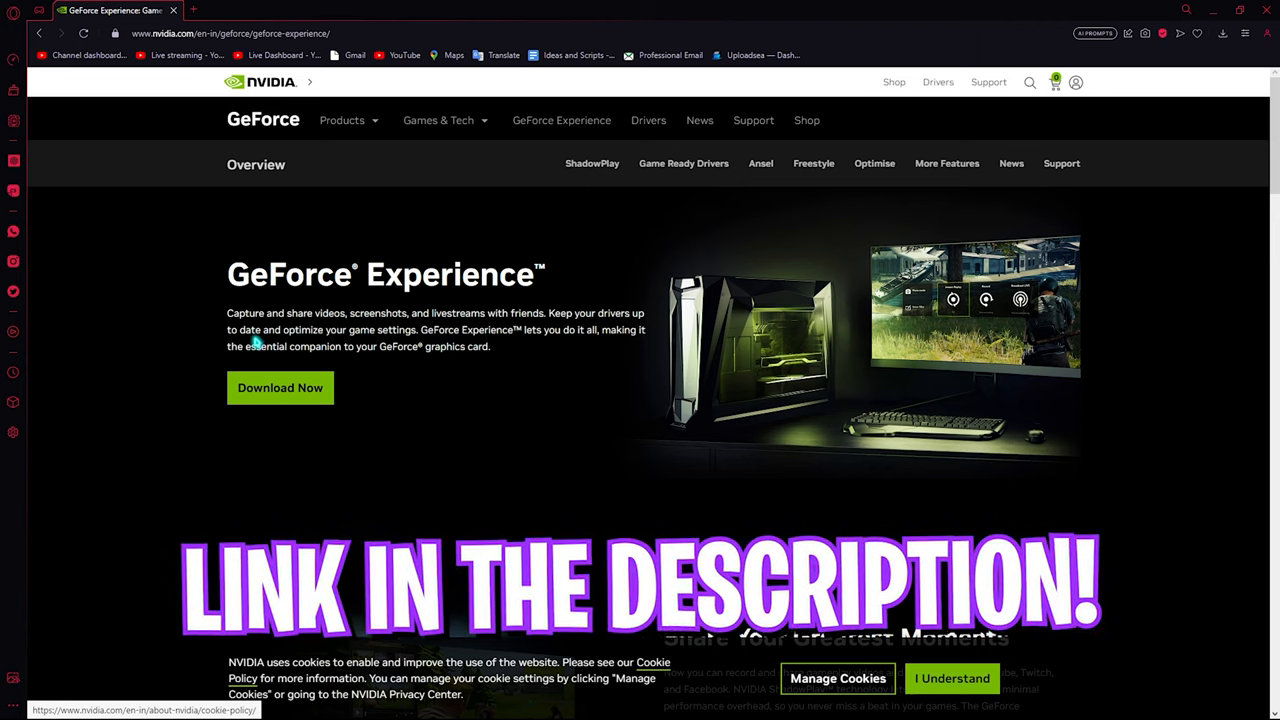
# Step: Bring up the GeForce Experience download page on nvidia.com
pyautogui.click(280, 388)
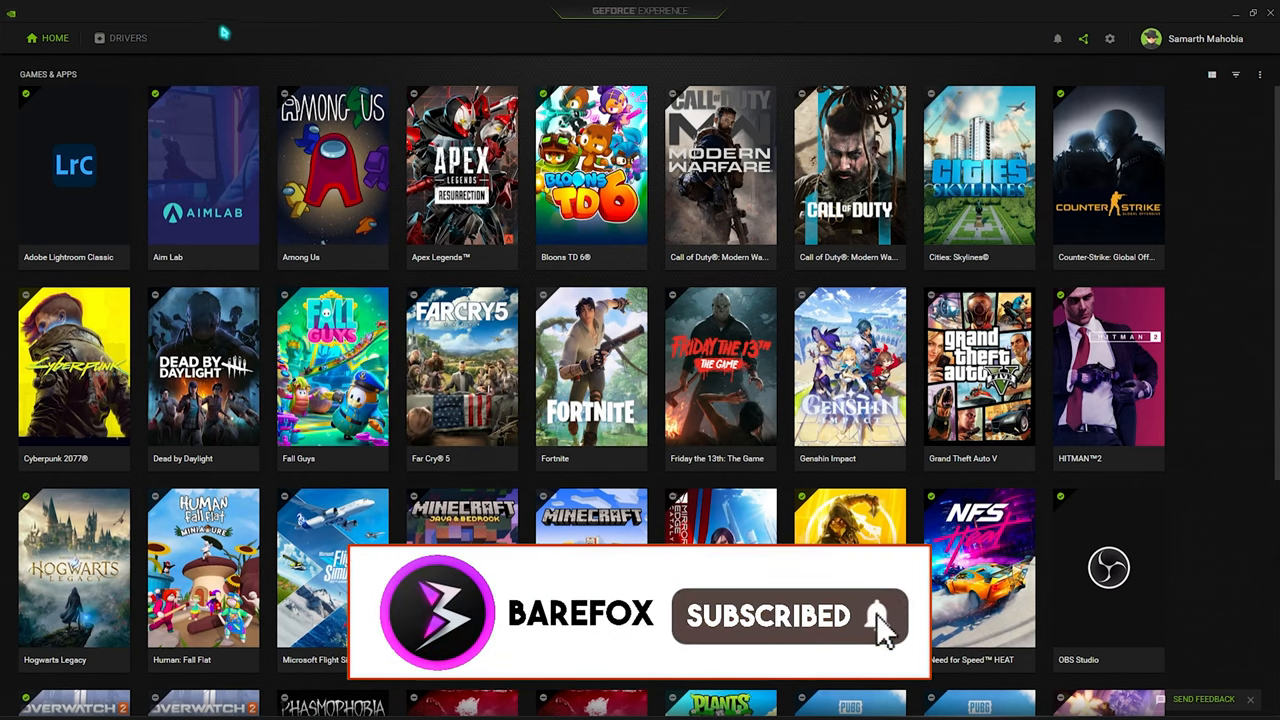
# Step: Verify Game Ready driver 537.13 is the latest on the Drivers page, then view GeForce Experience settings
pyautogui.click(128, 38)
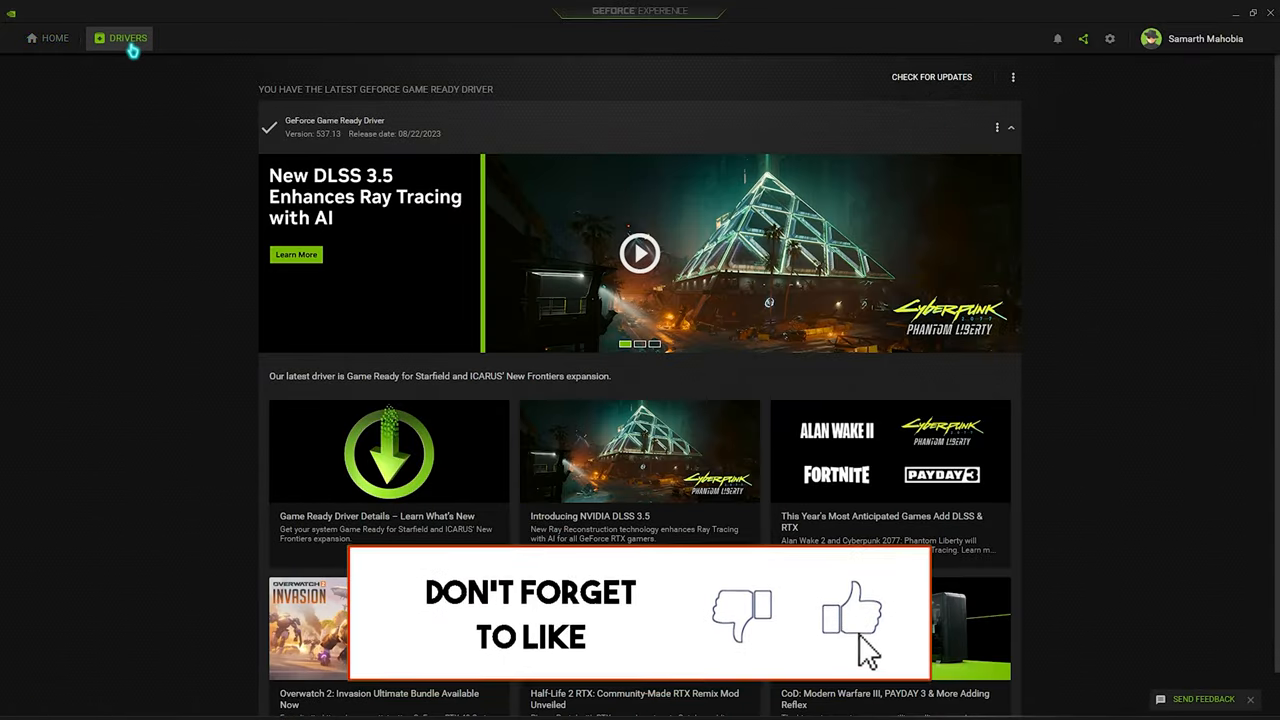
pyautogui.click(1013, 77)
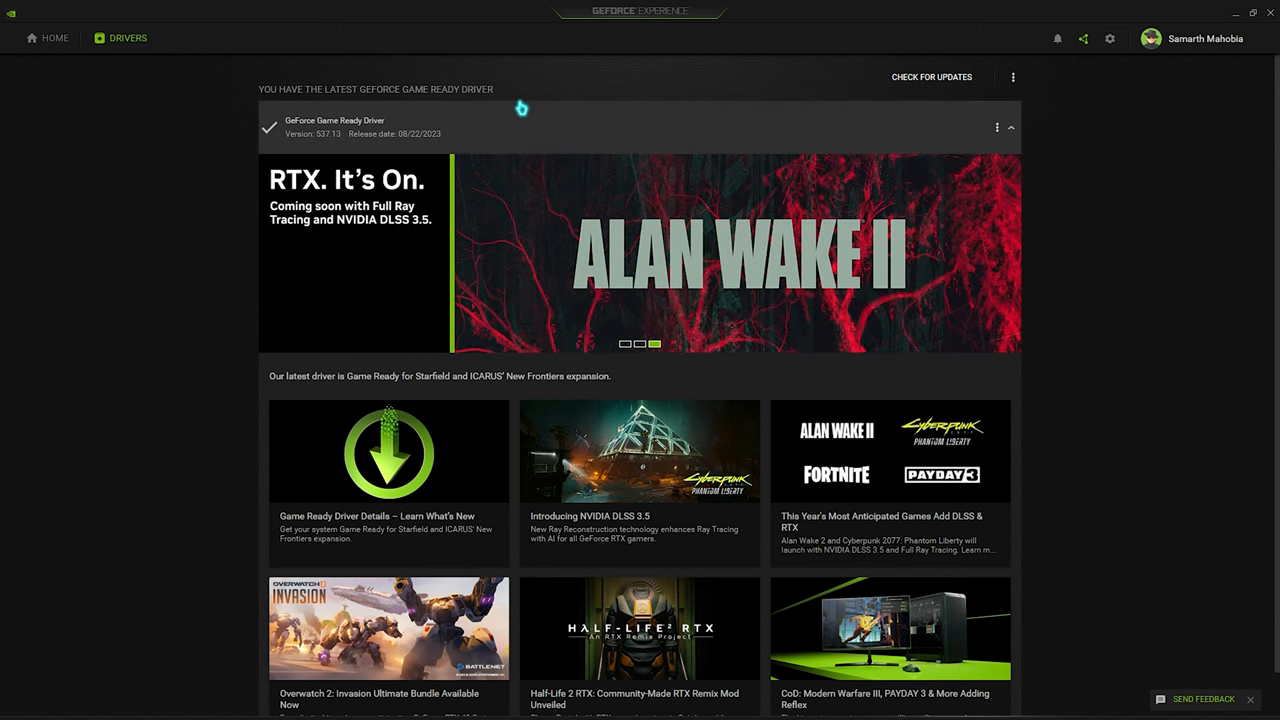
pyautogui.click(639, 343)
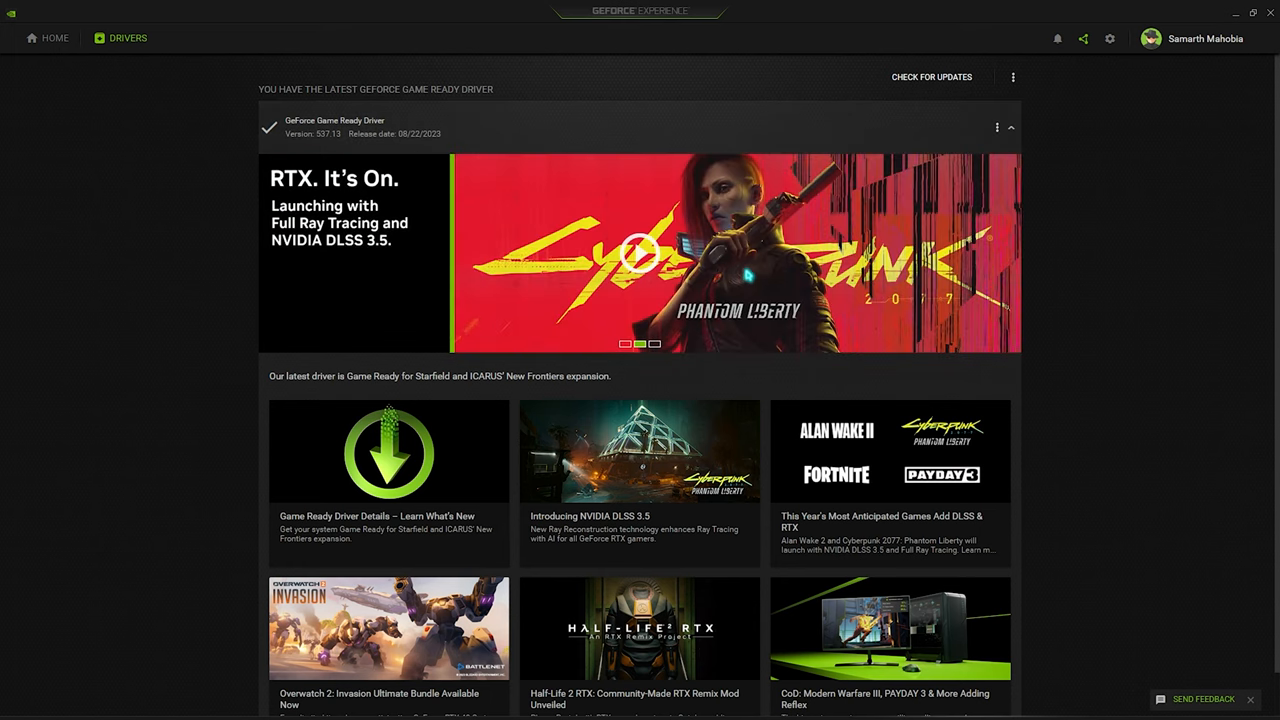
pyautogui.click(1109, 38)
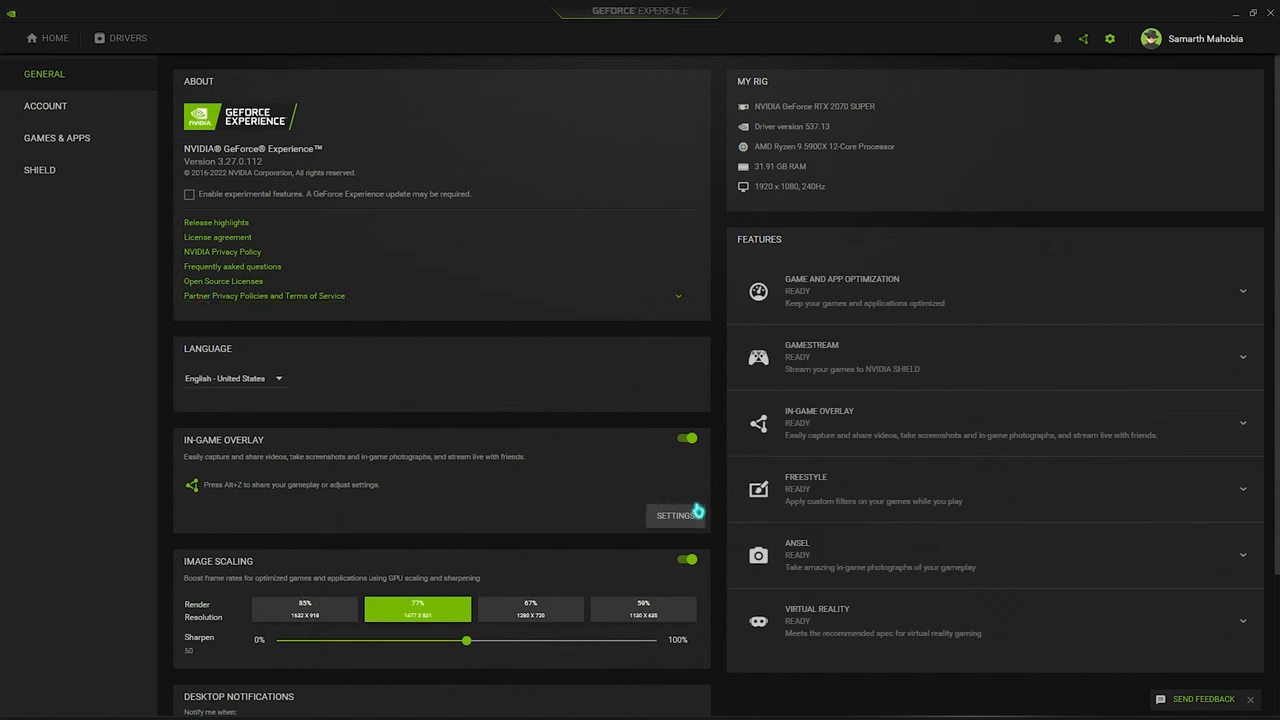
pyautogui.moveTo(632, 166)
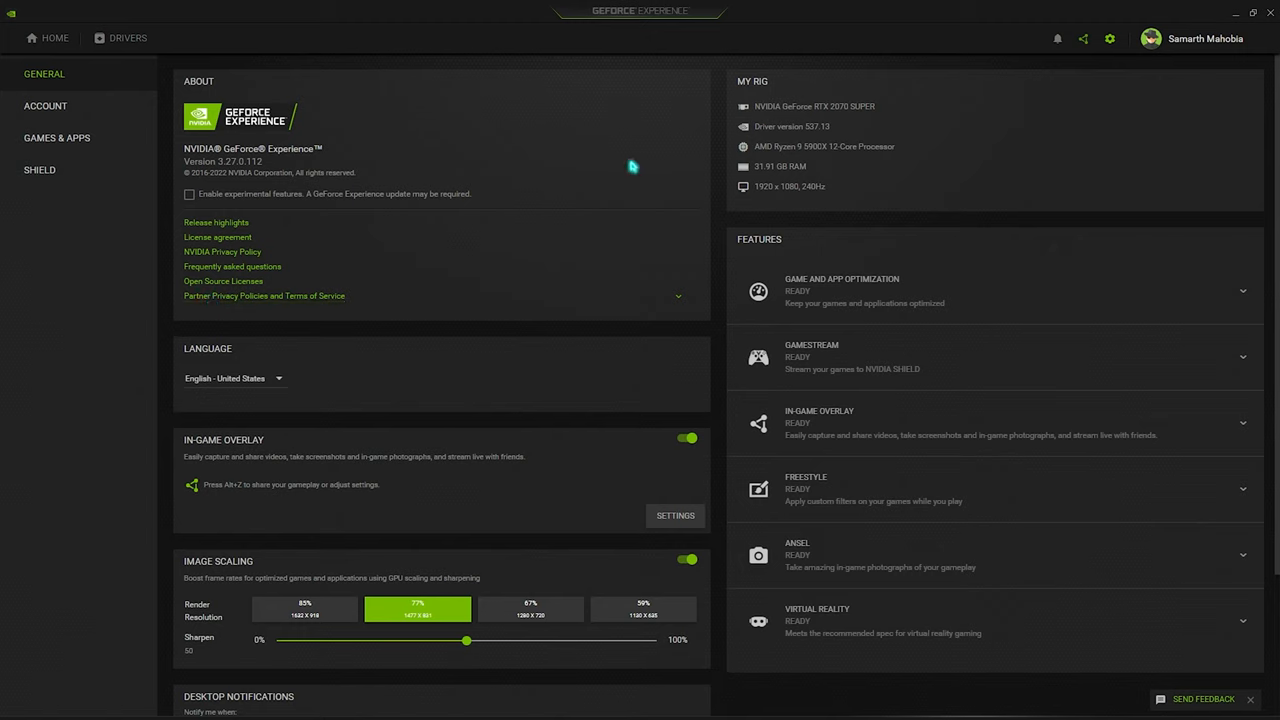
pyautogui.moveTo(852, 172)
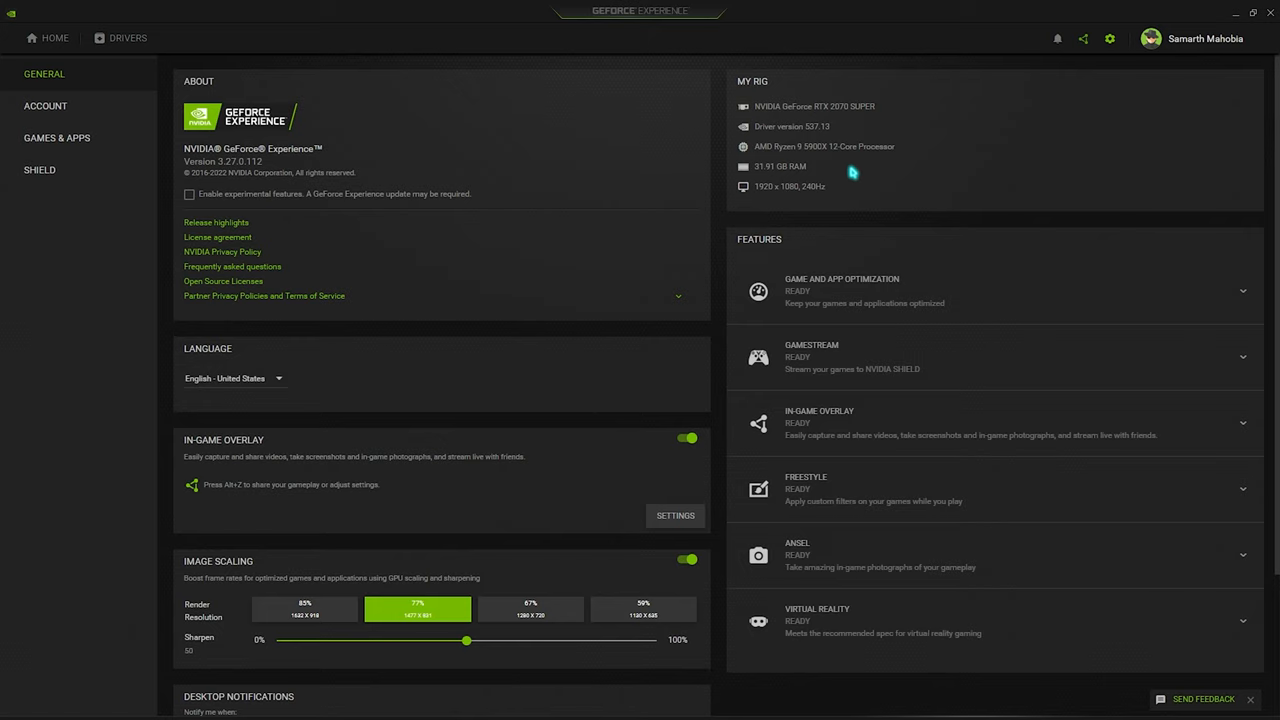
pyautogui.moveTo(822, 106)
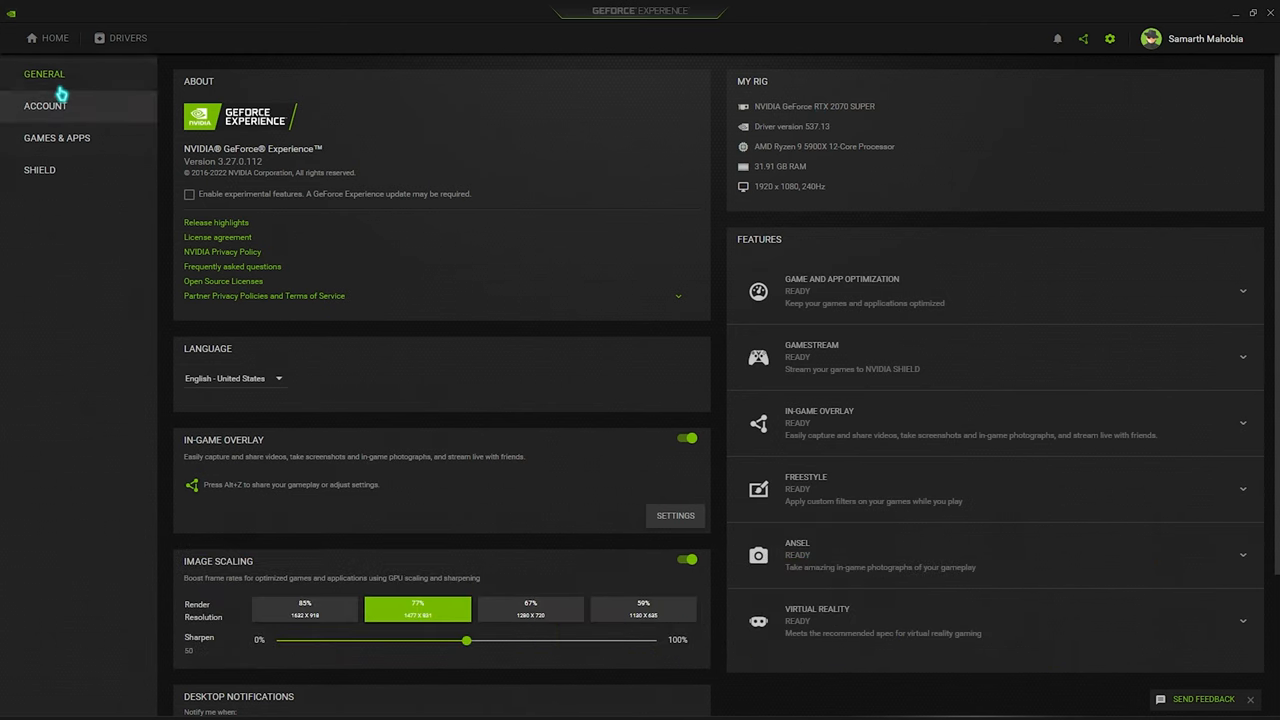
pyautogui.scroll(-3)
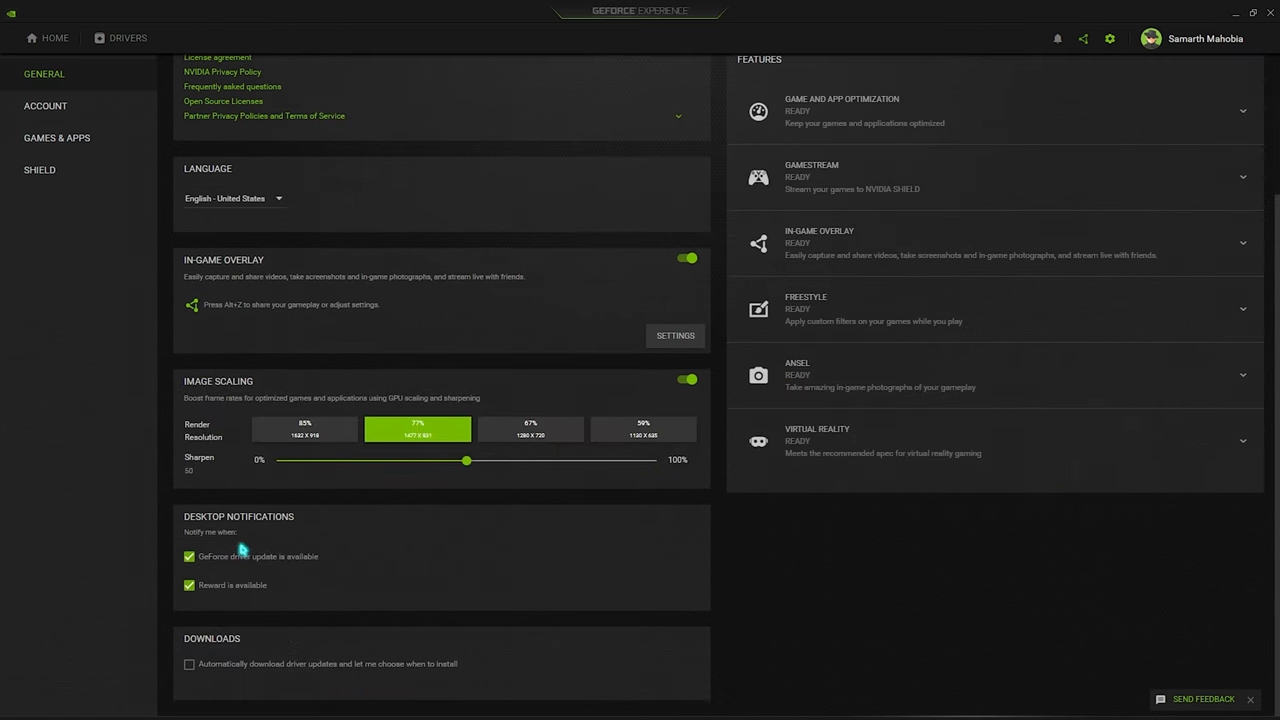
pyautogui.moveTo(285, 527)
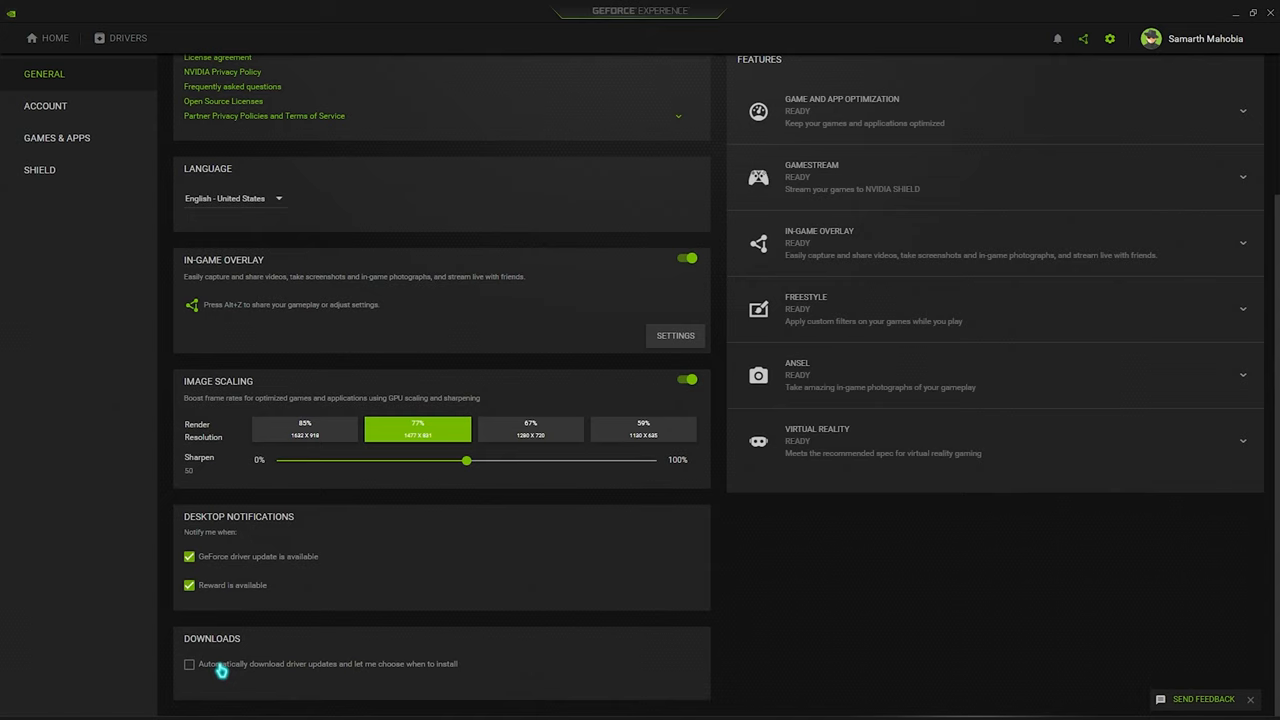
pyautogui.moveTo(232, 566)
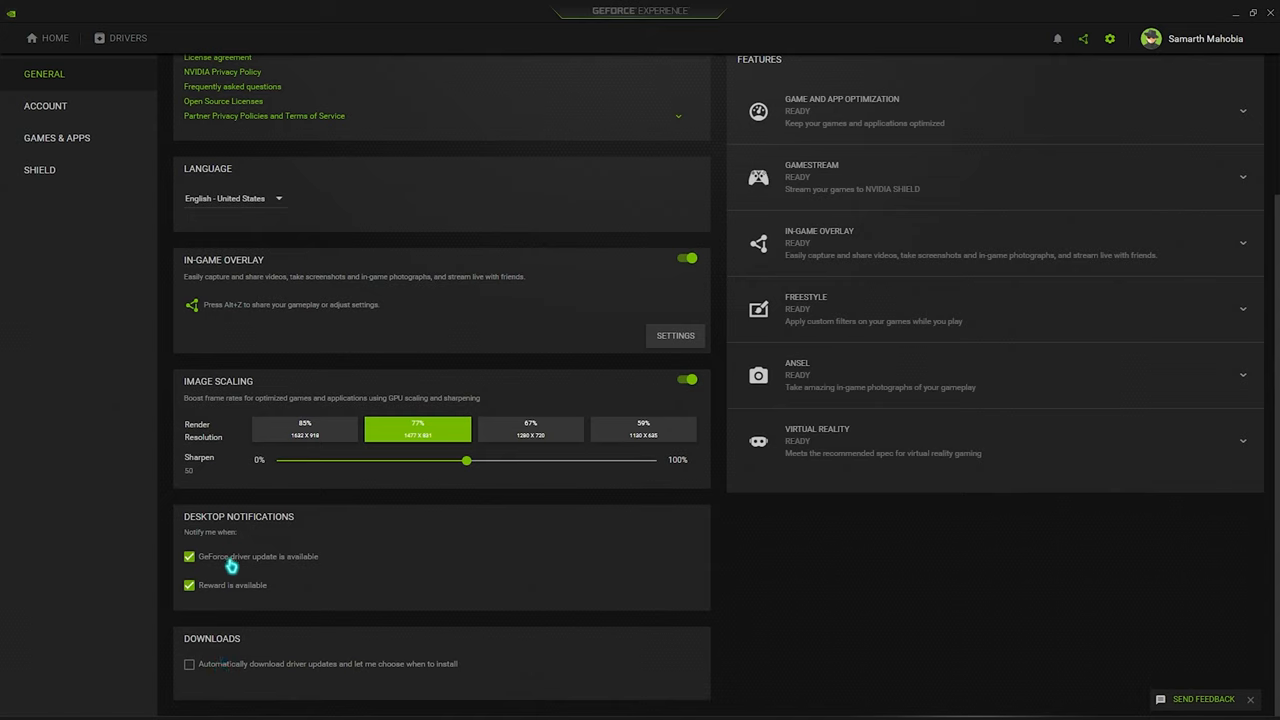
pyautogui.moveTo(235, 625)
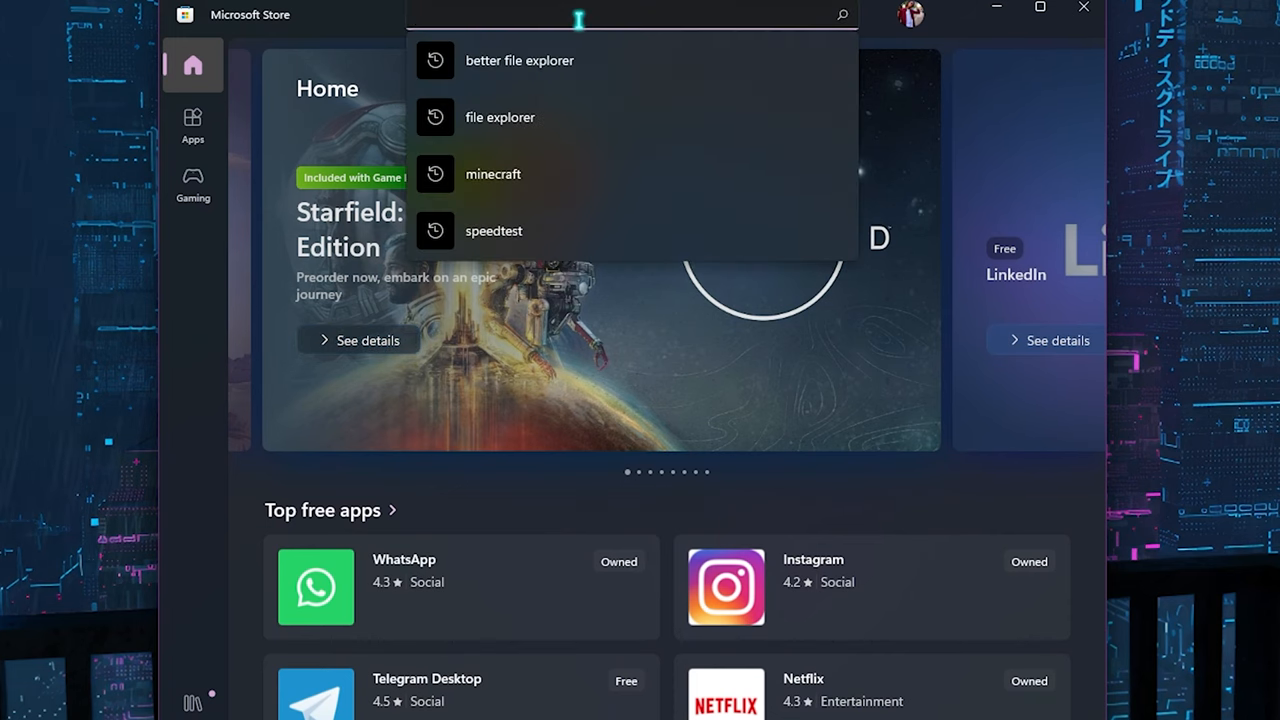
# Step: Search the Store for 'Nvidia' and launch NVIDIA Control Panel from the results
pyautogui.write('Nvidia')
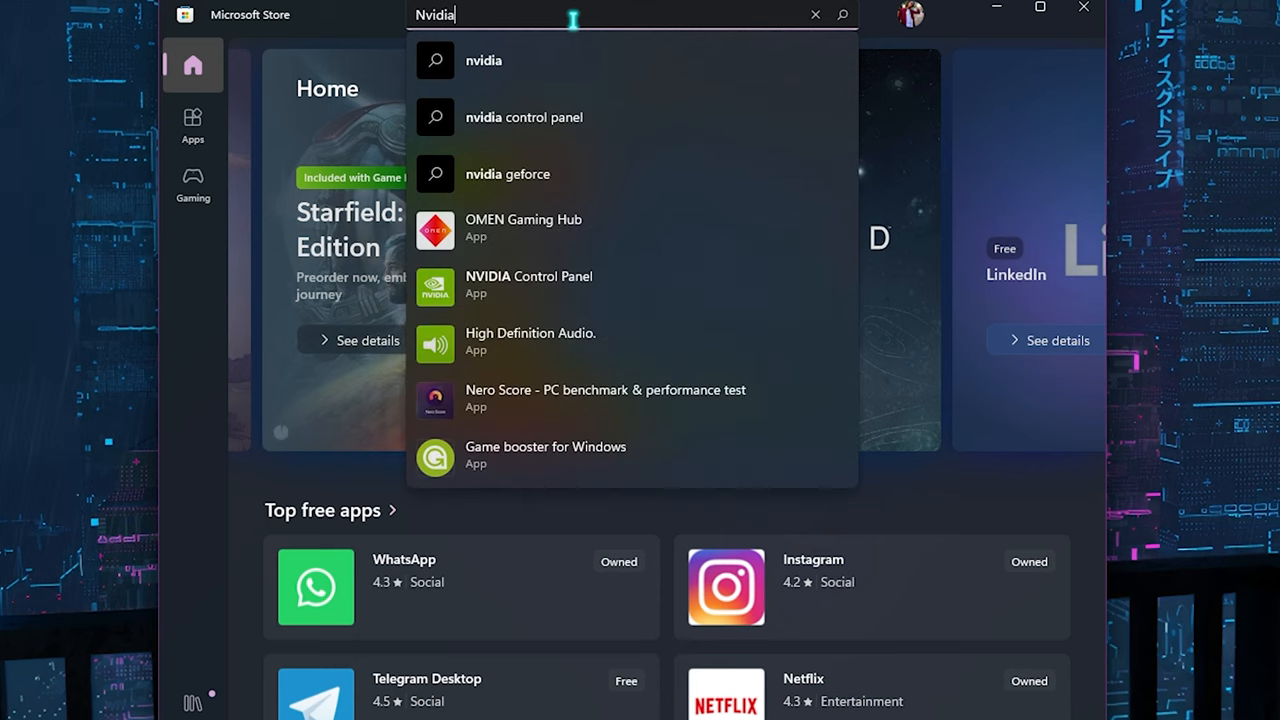
pyautogui.click(523, 117)
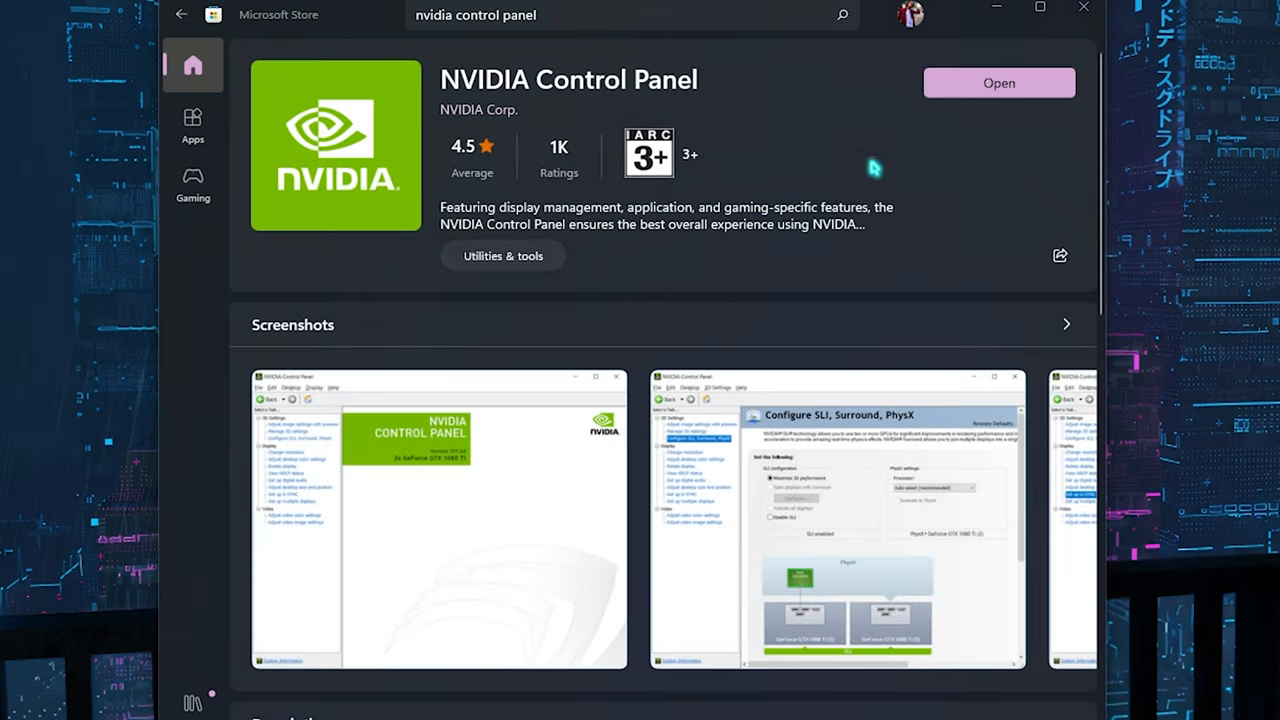
pyautogui.click(997, 82)
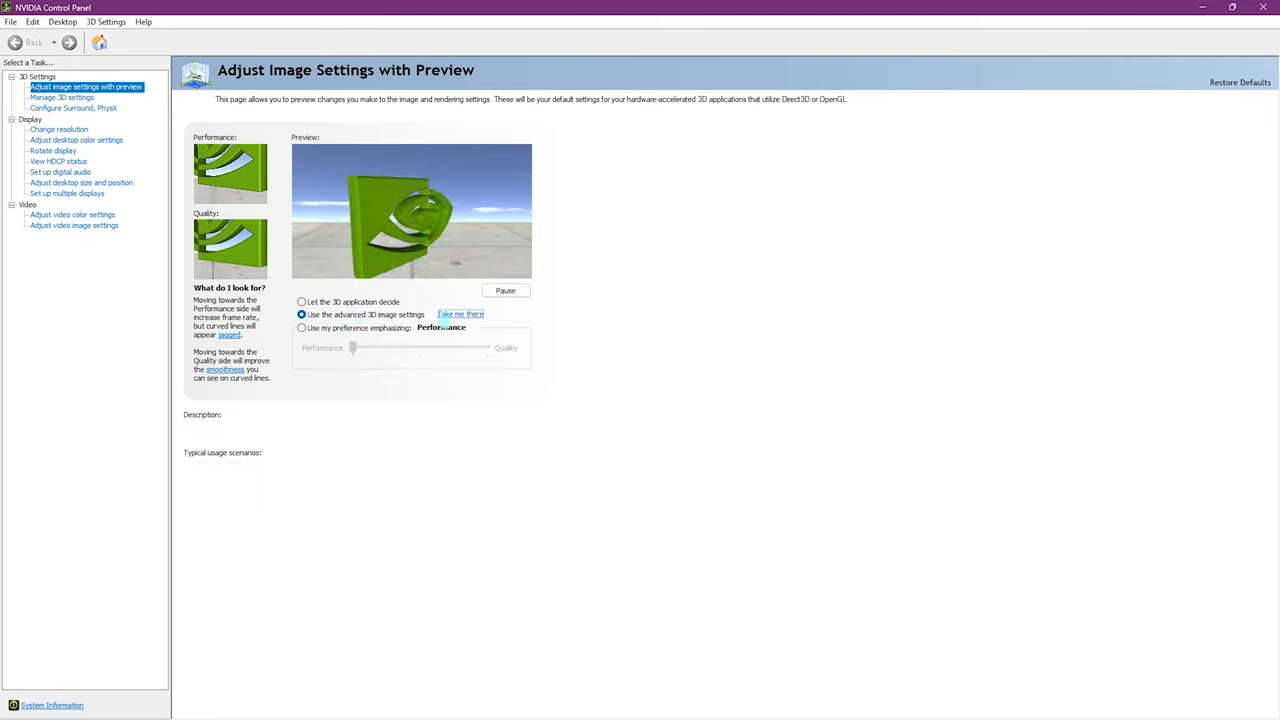
# Step: In Global Settings, check Background Application Max Frame Rate is capped at 20 FPS
pyautogui.click(61, 97)
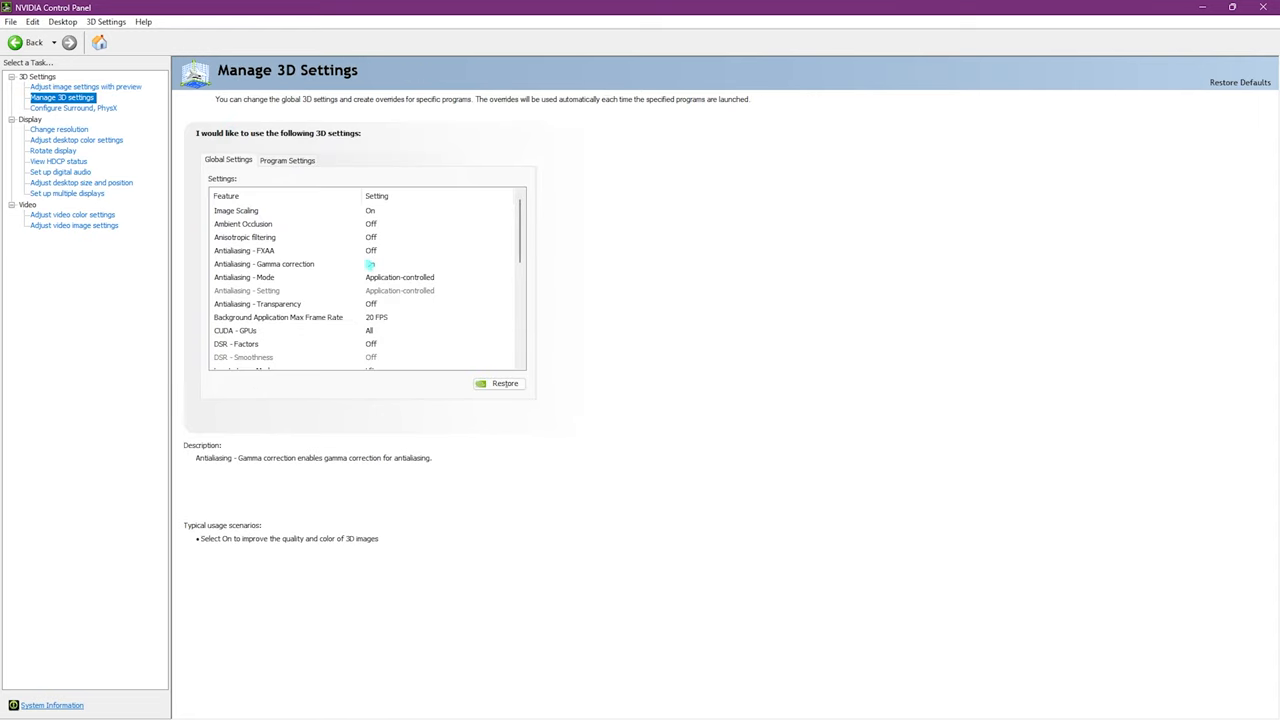
pyautogui.click(244, 250)
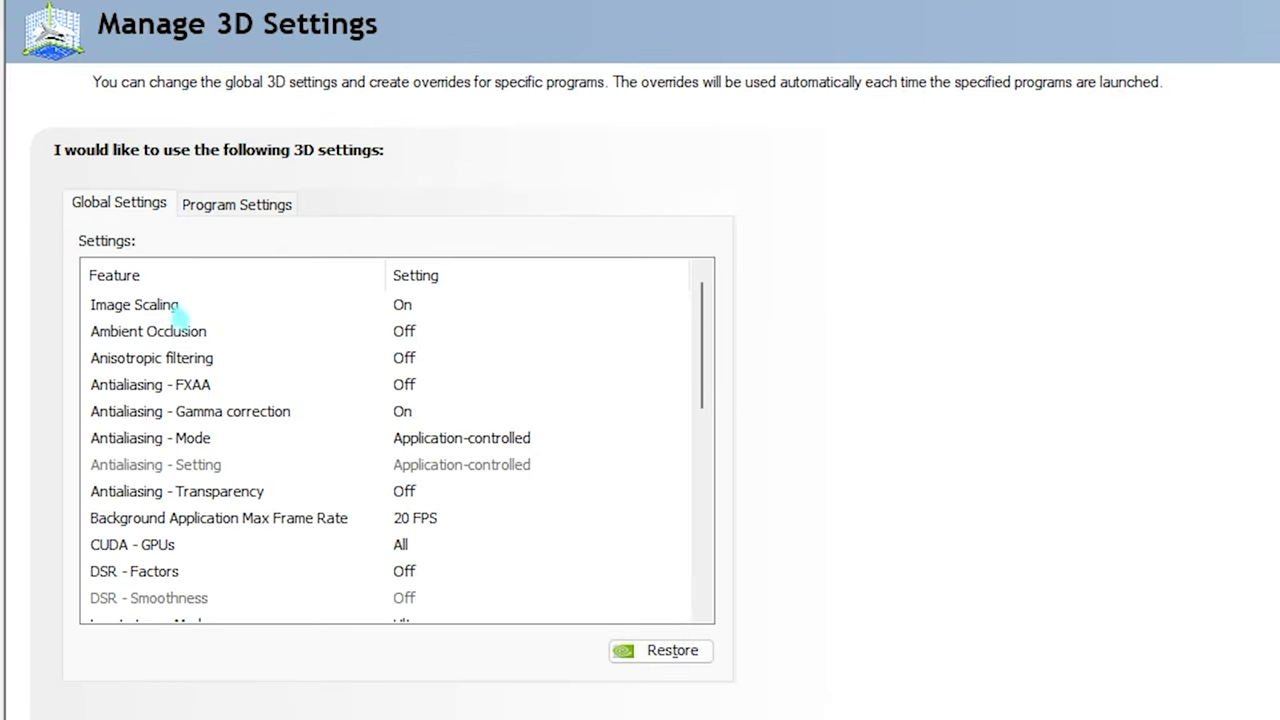
pyautogui.moveTo(160, 331)
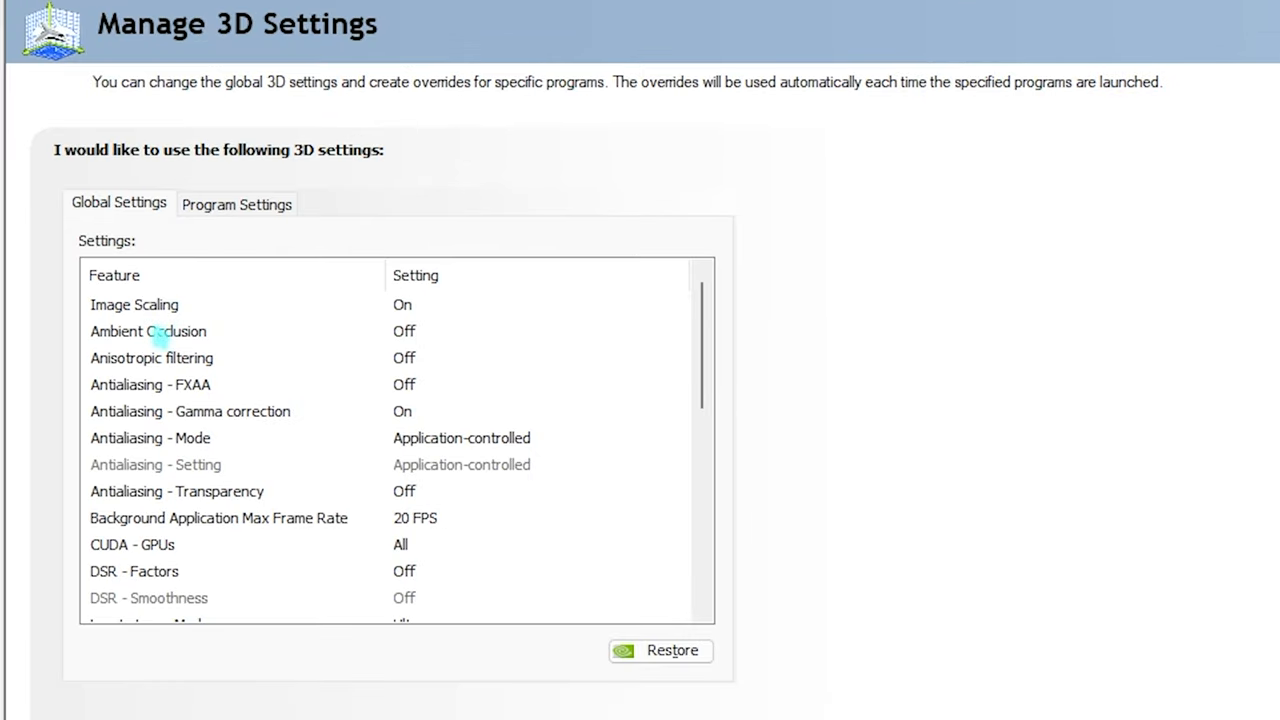
pyautogui.moveTo(152, 358)
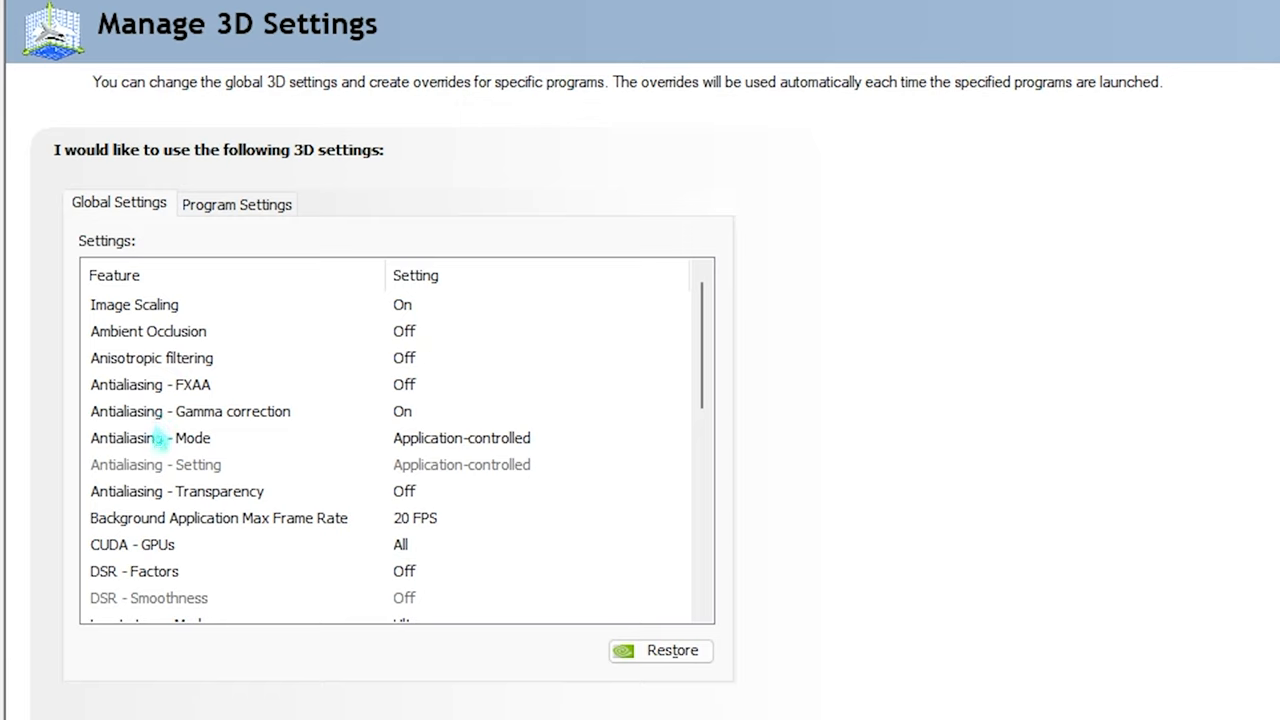
pyautogui.moveTo(500, 450)
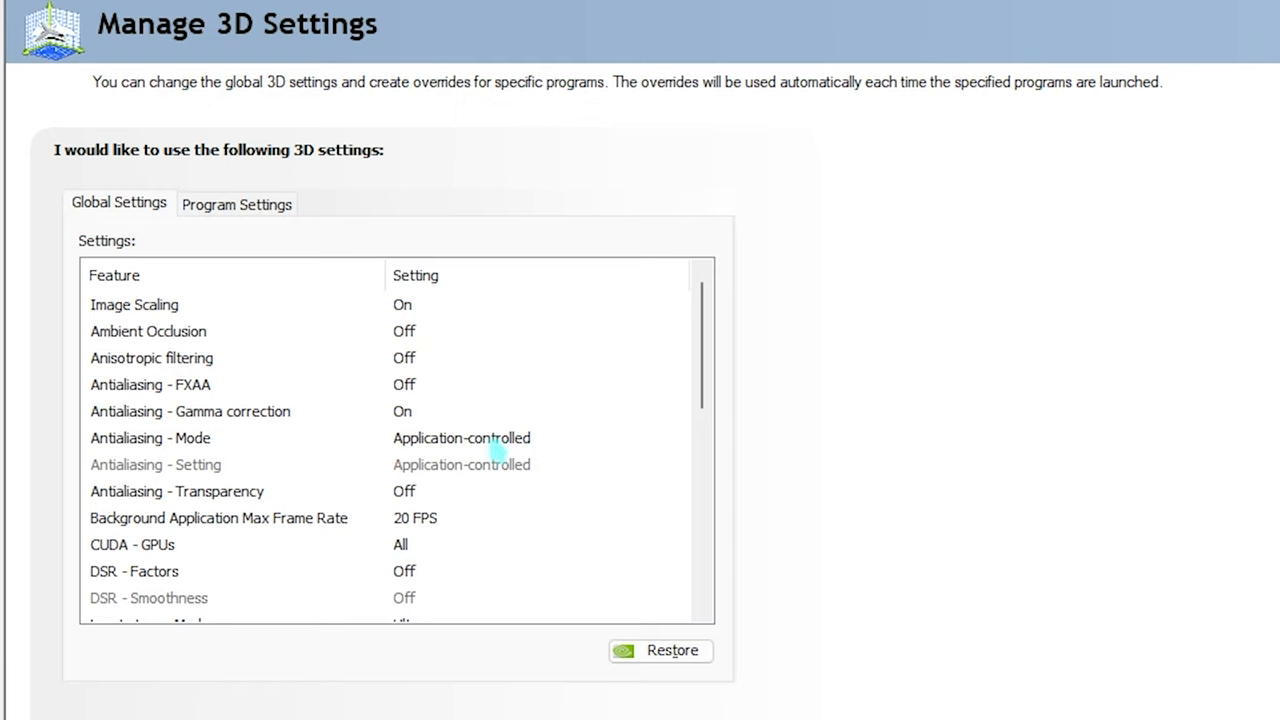
pyautogui.moveTo(455, 455)
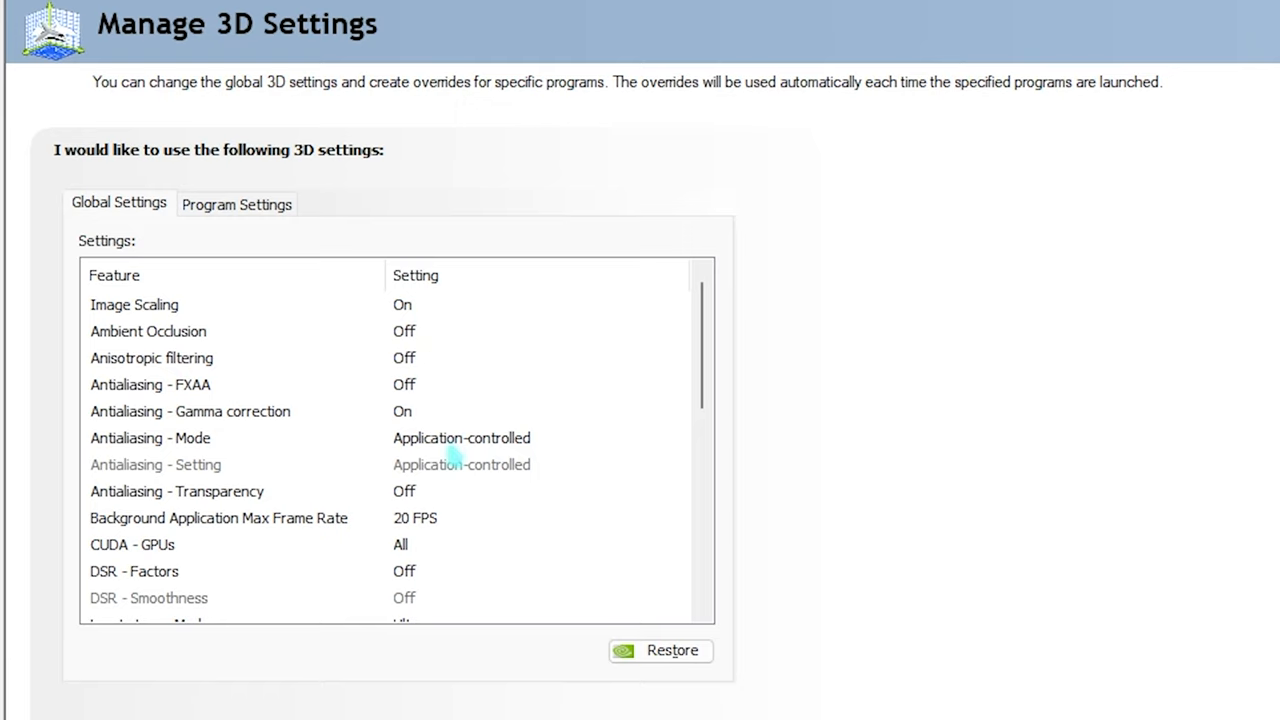
pyautogui.moveTo(185, 510)
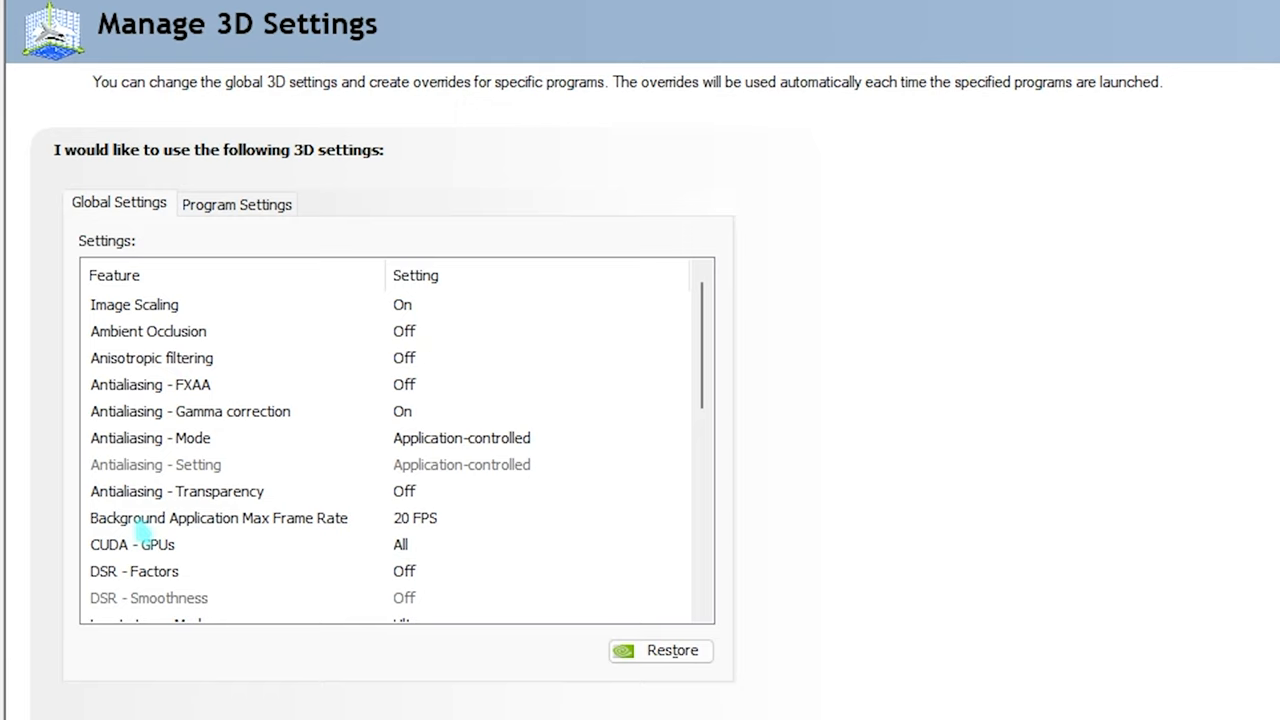
pyautogui.moveTo(262, 518)
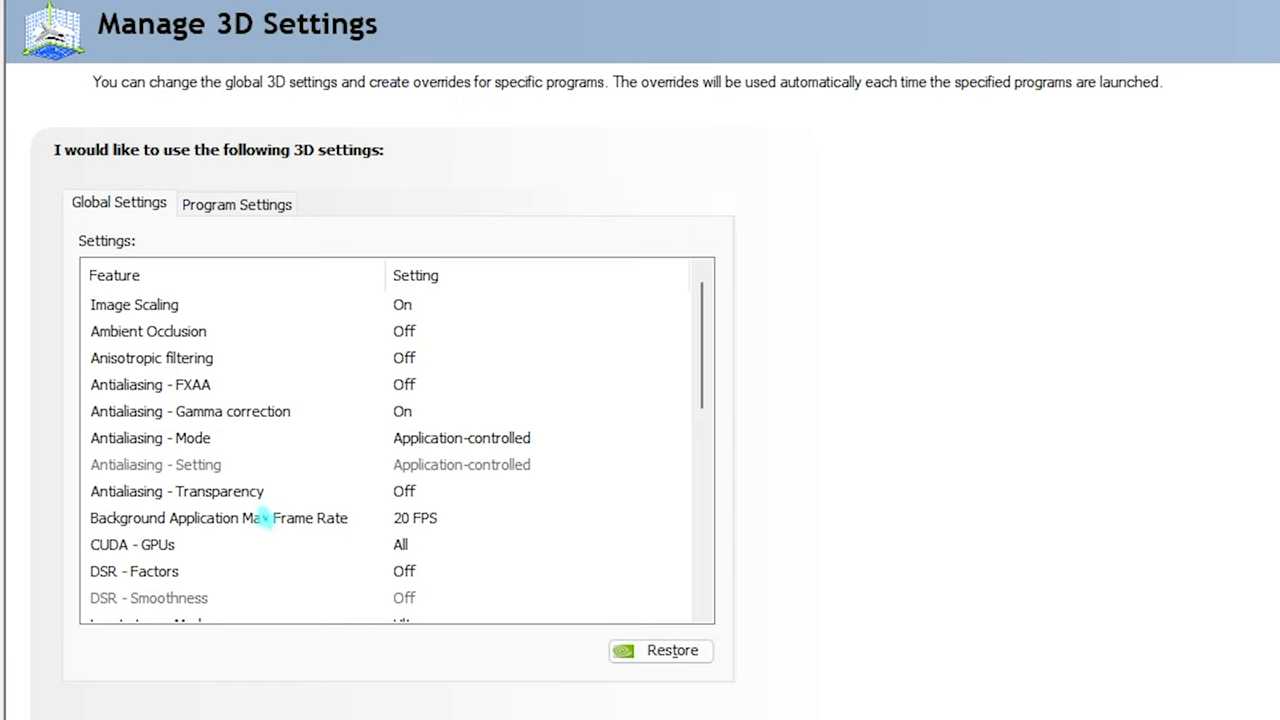
pyautogui.moveTo(398, 540)
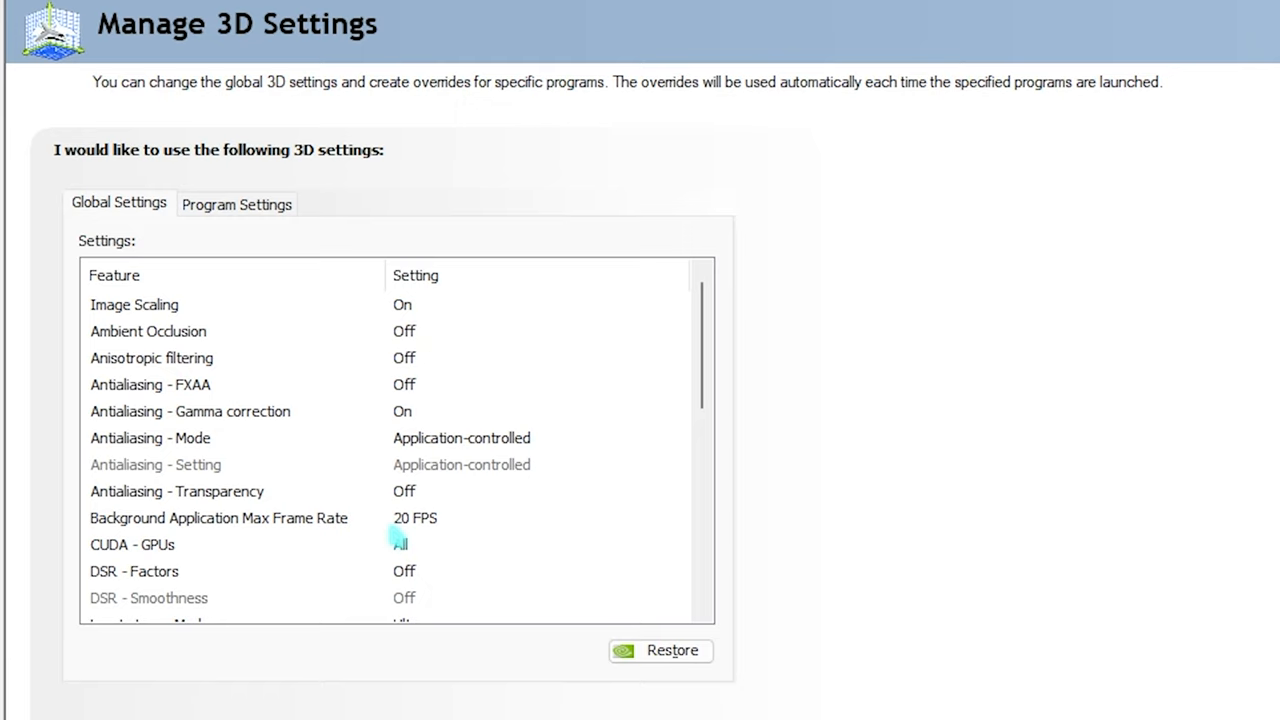
pyautogui.click(218, 518)
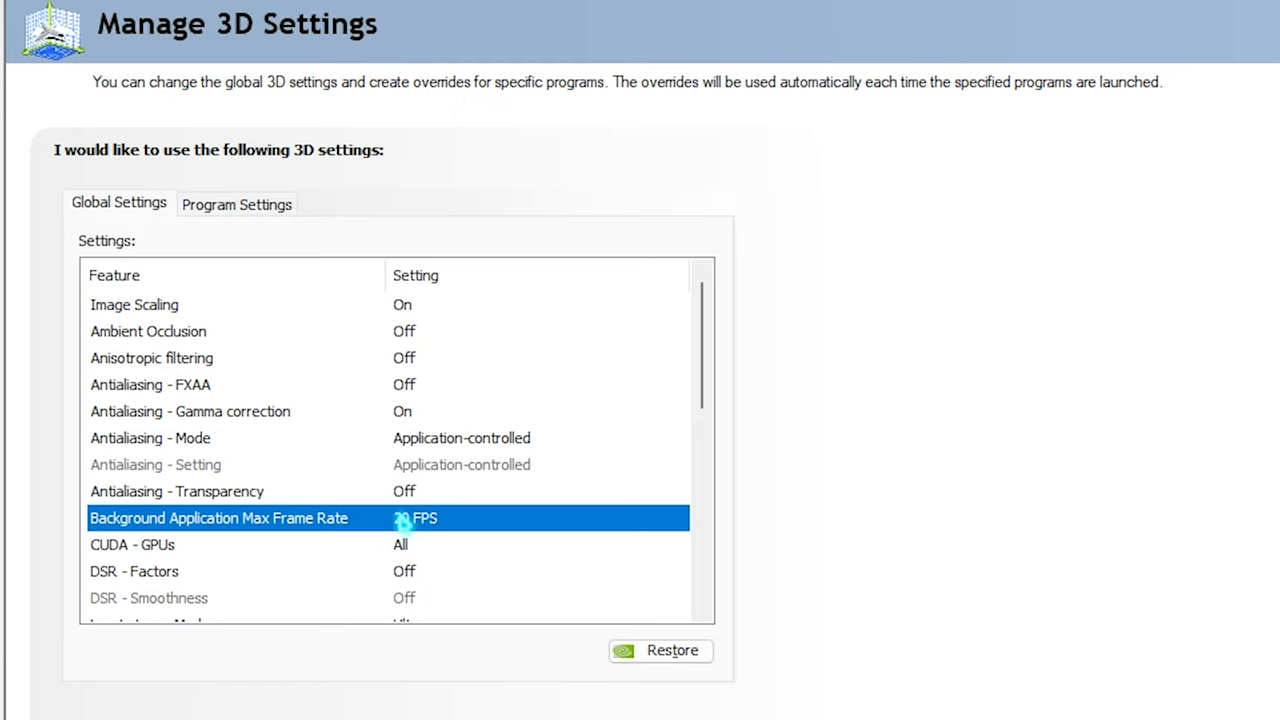
pyautogui.click(537, 518)
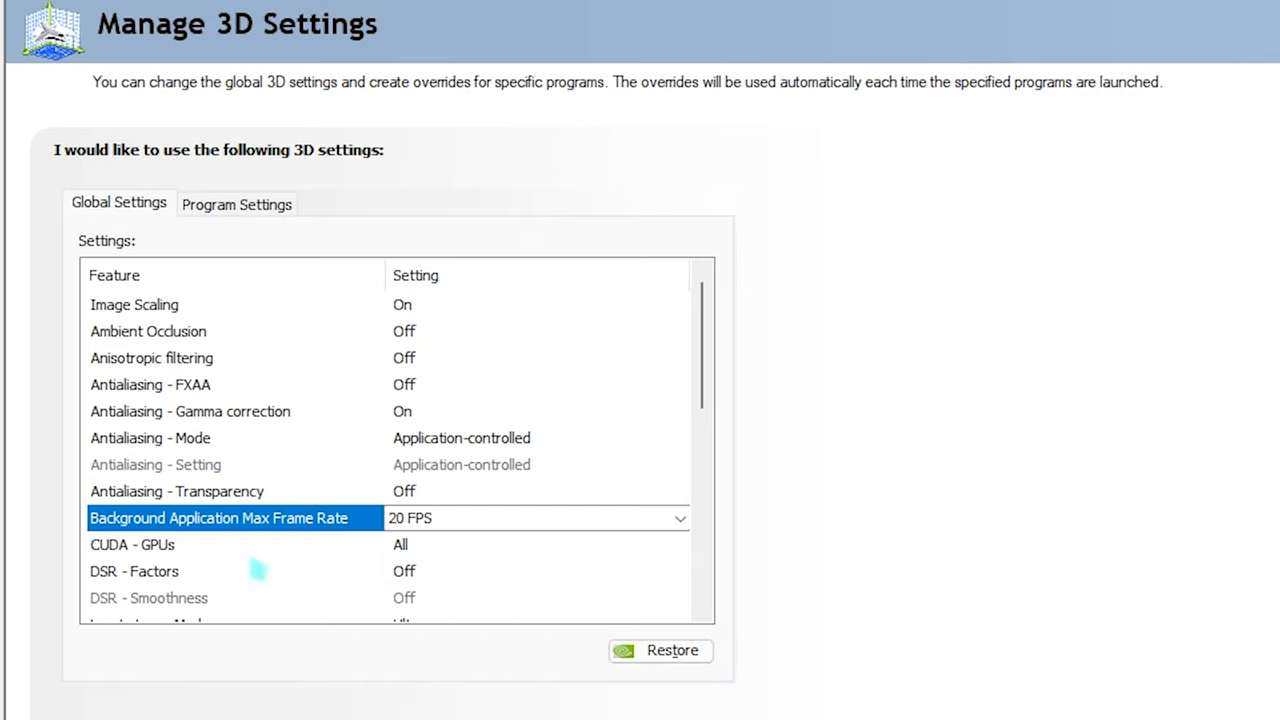
pyautogui.scroll(-3)
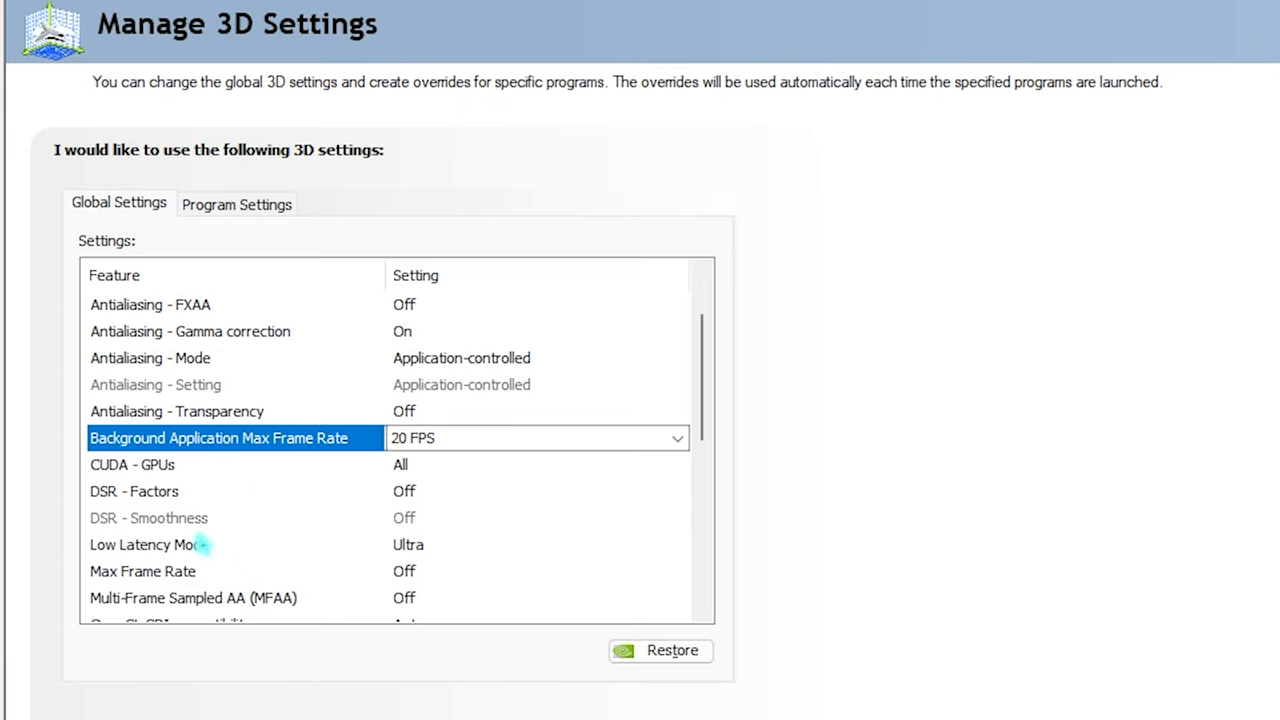
pyautogui.moveTo(373, 485)
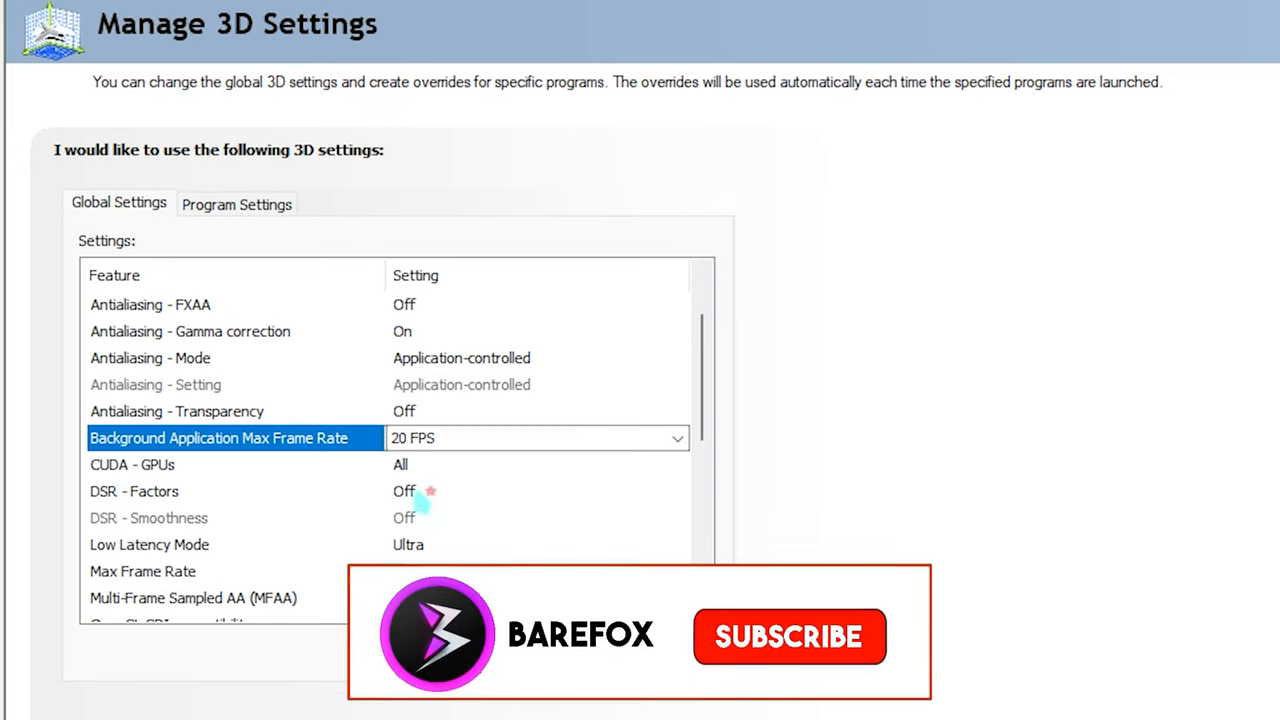
pyautogui.scroll(-3)
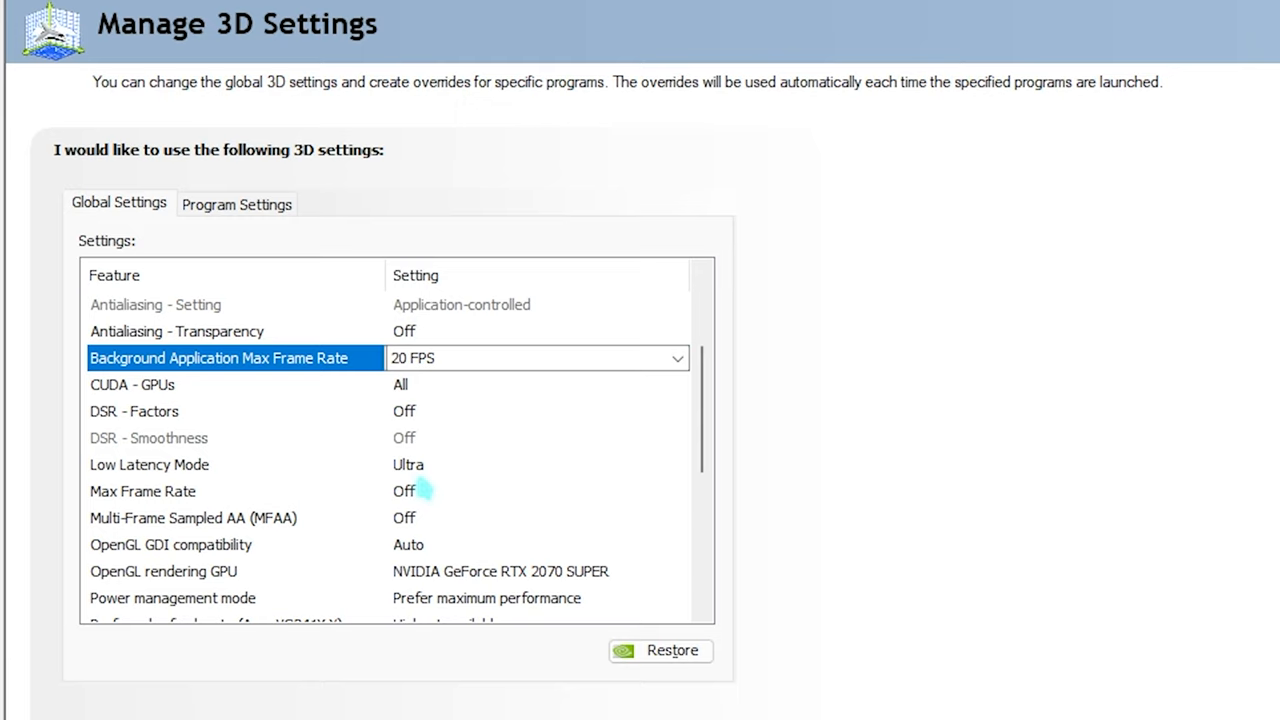
# Step: Confirm Max Frame Rate is Off and OpenGL rendering GPU stays on RTX 2070 SUPER
pyautogui.click(678, 464)
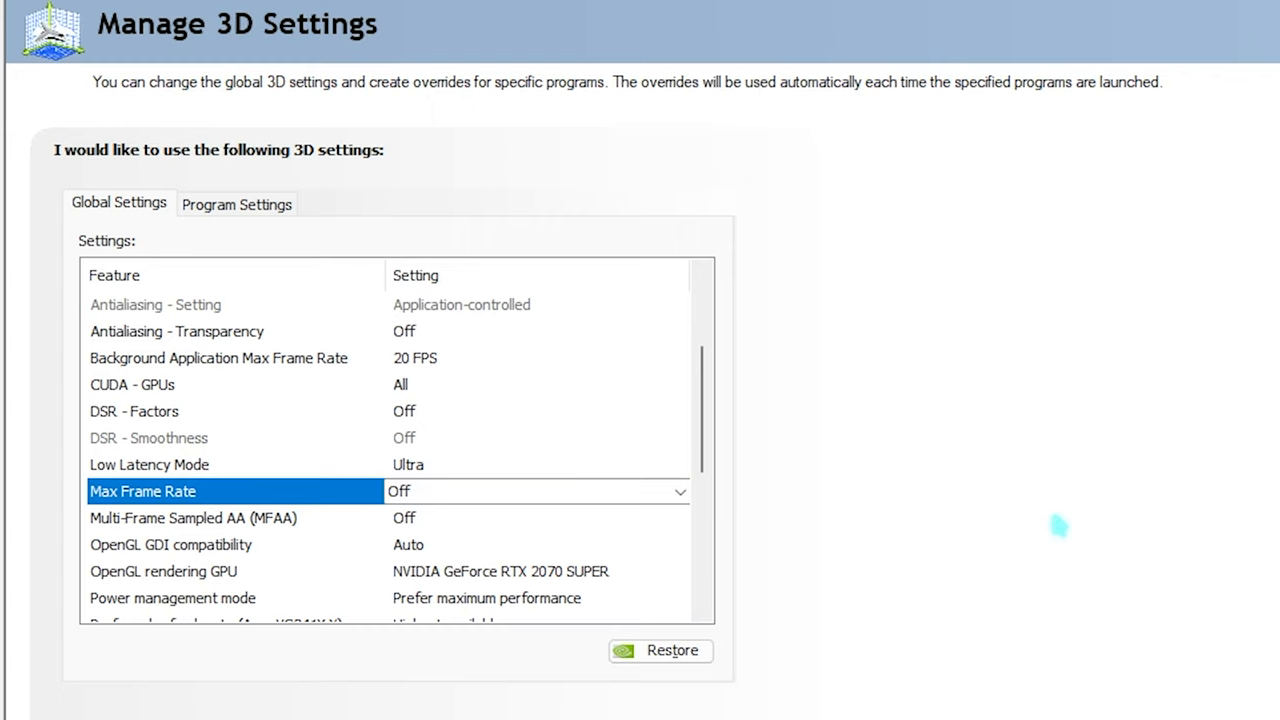
pyautogui.moveTo(110, 530)
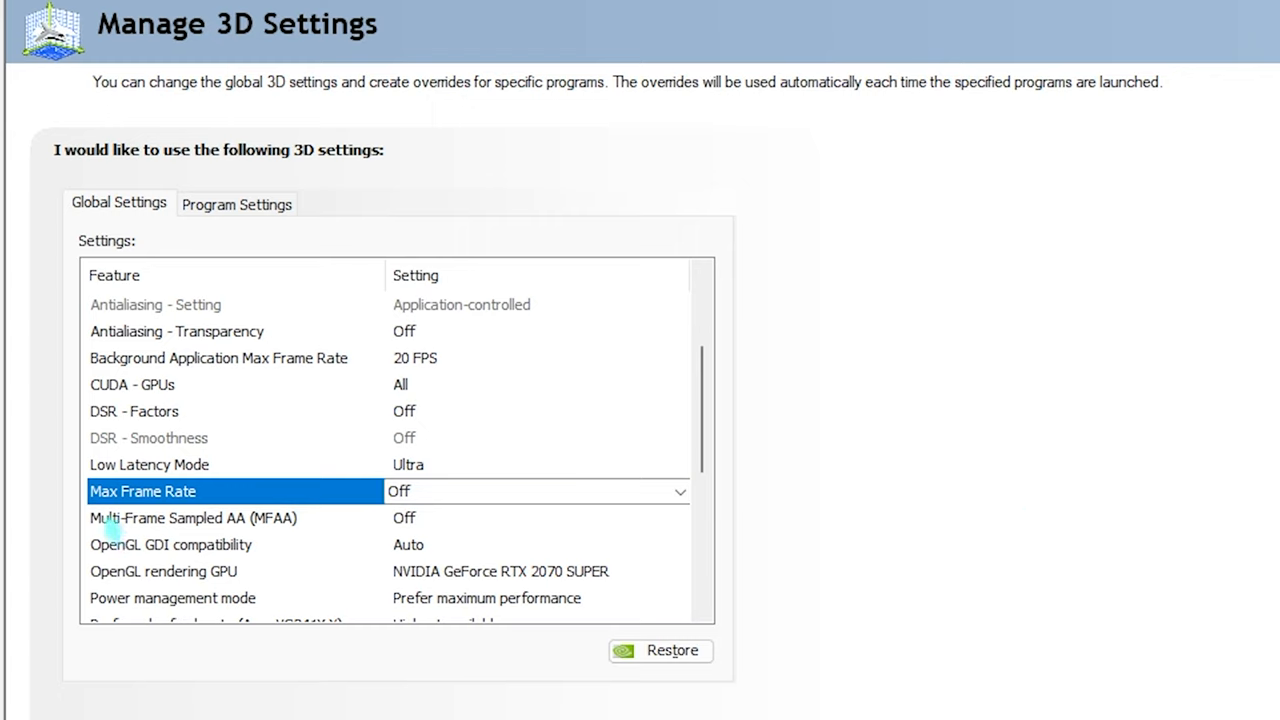
pyautogui.moveTo(355, 555)
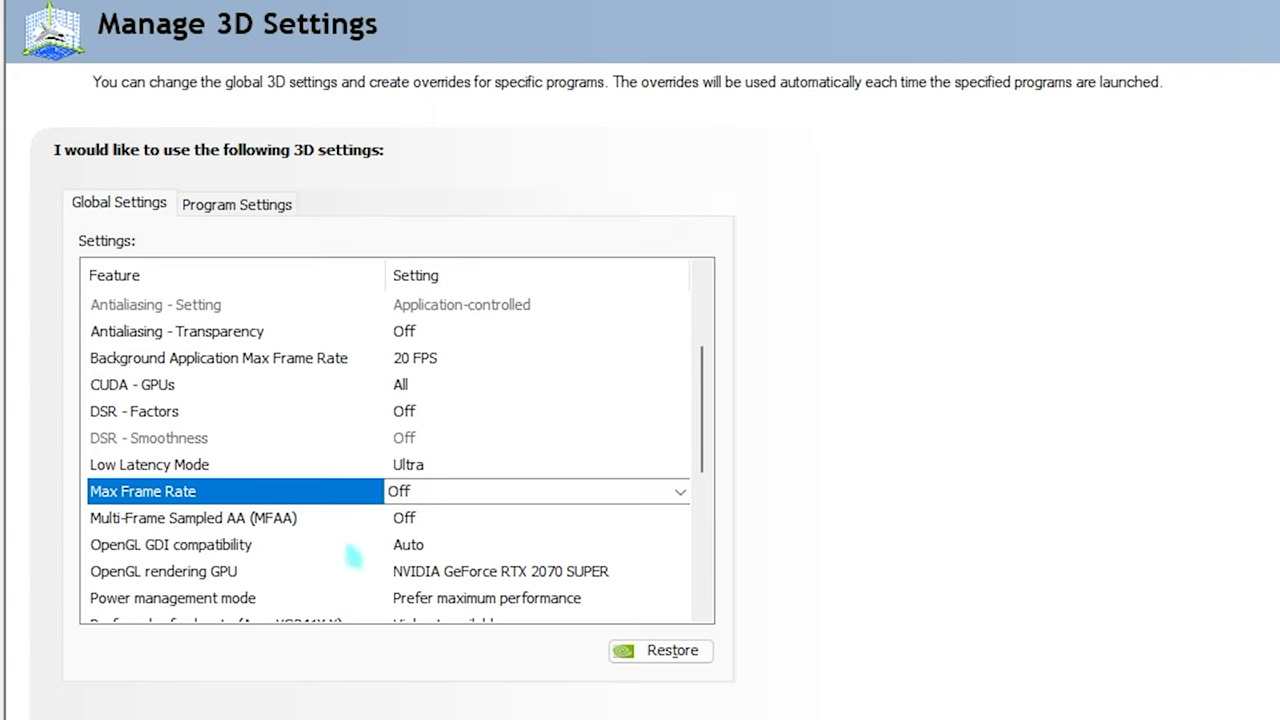
pyautogui.moveTo(330, 552)
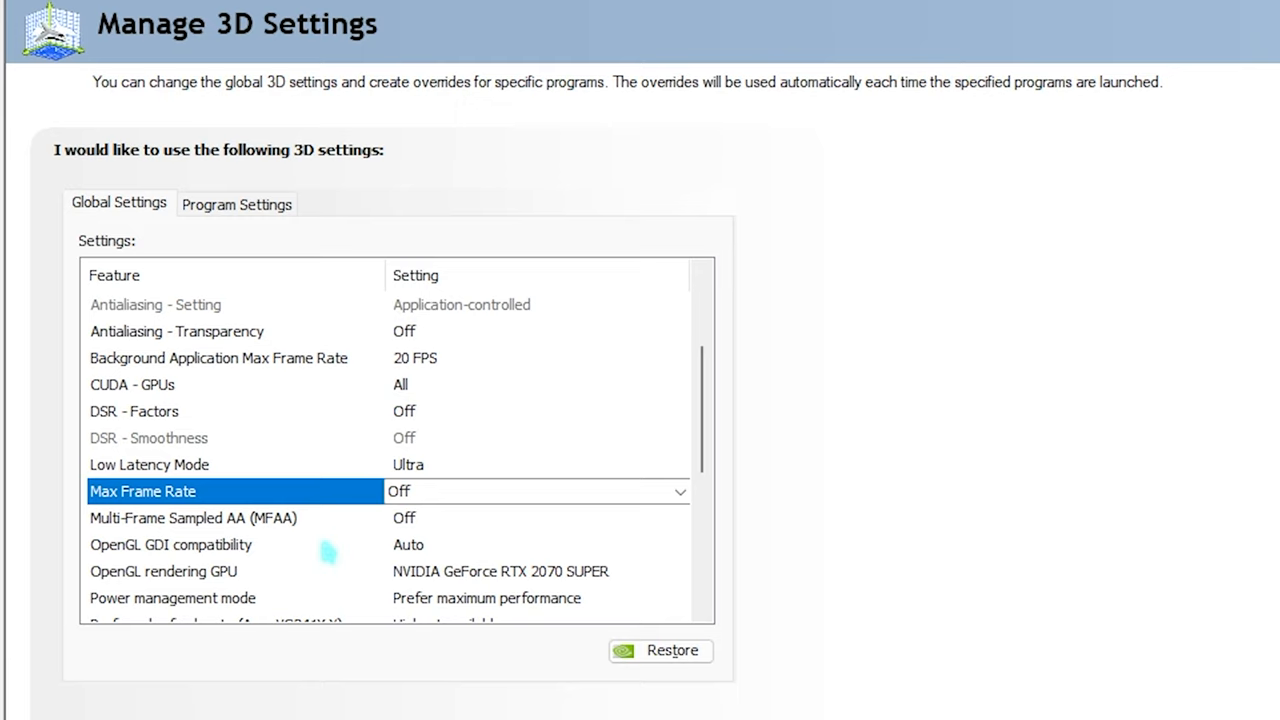
pyautogui.moveTo(150, 560)
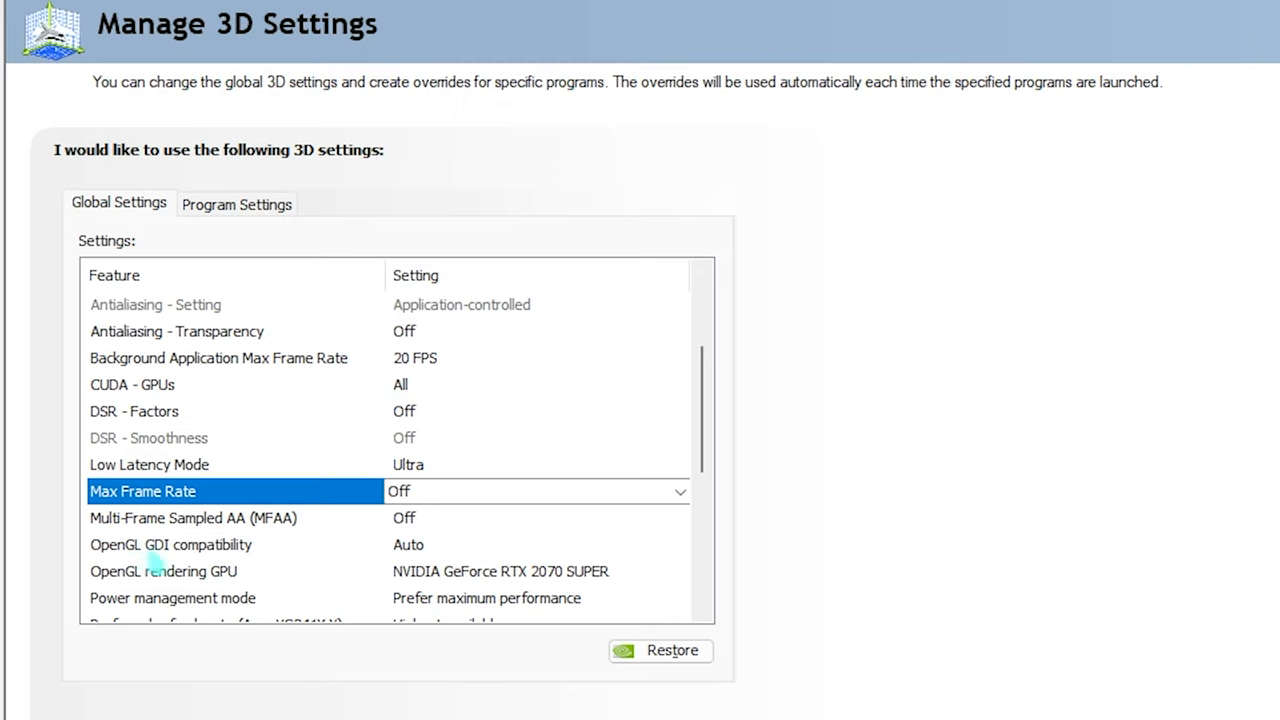
pyautogui.scroll(-3)
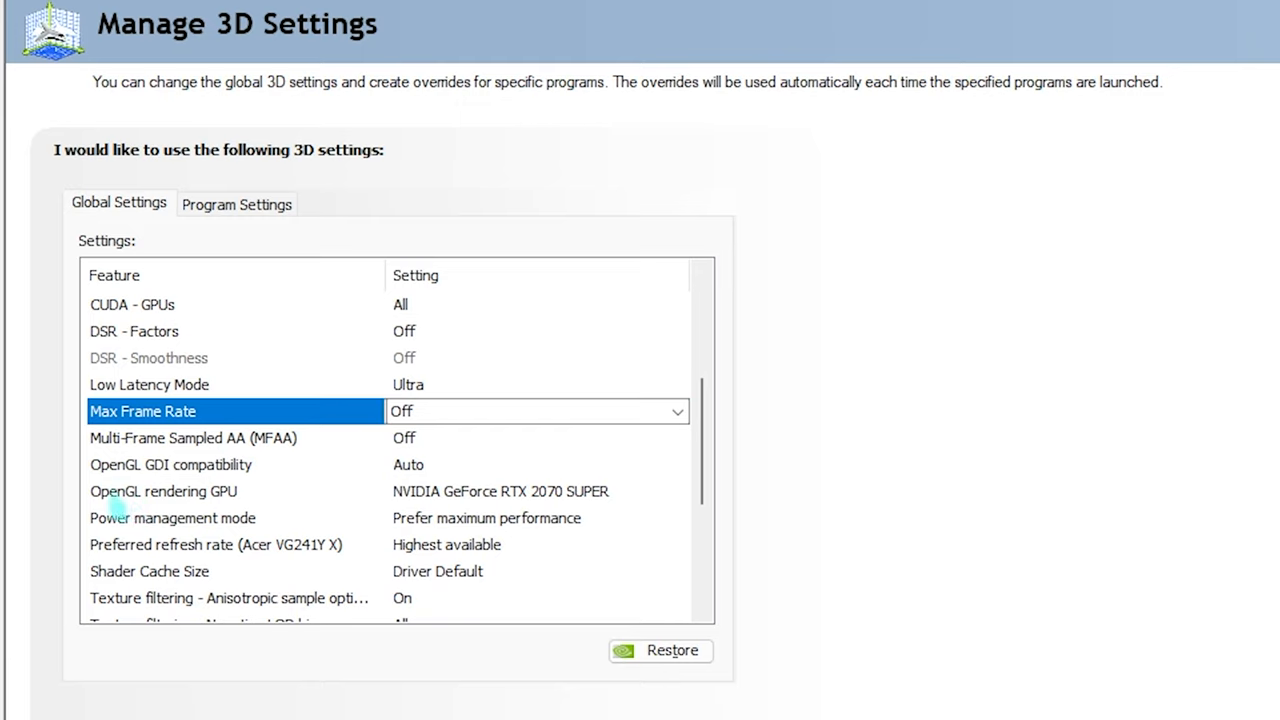
pyautogui.moveTo(415, 505)
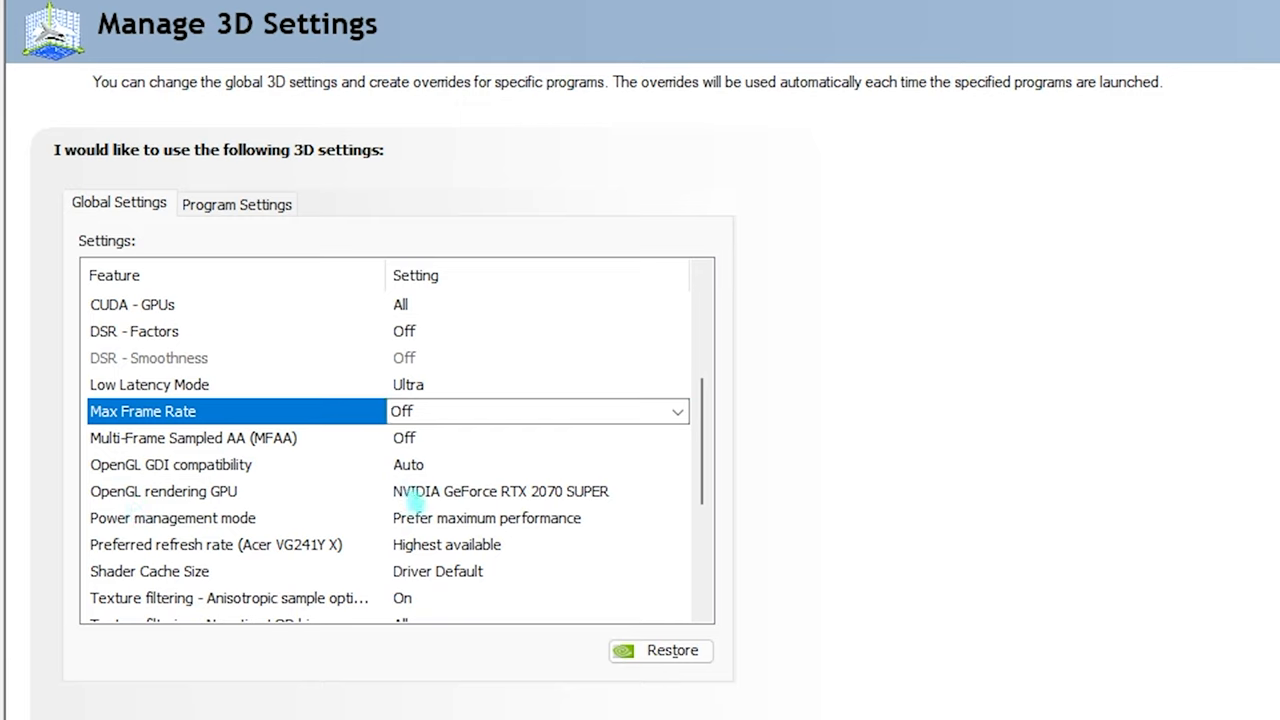
pyautogui.click(678, 491)
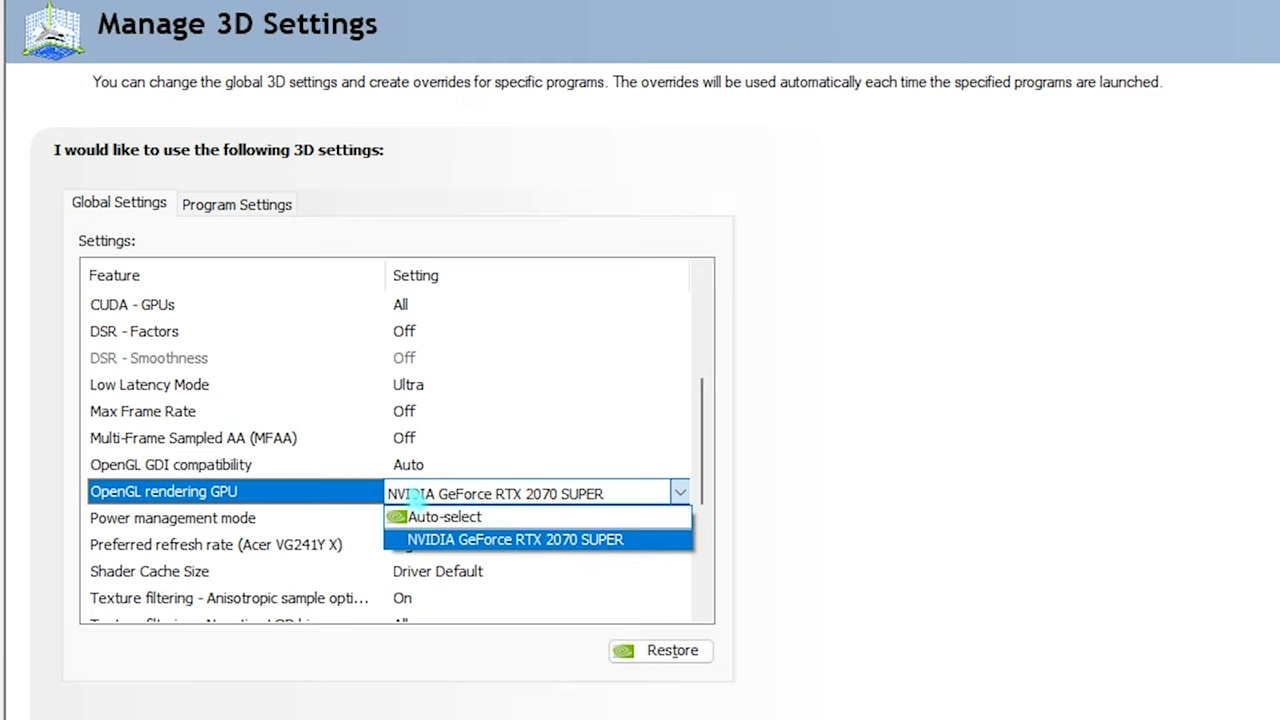
pyautogui.click(513, 539)
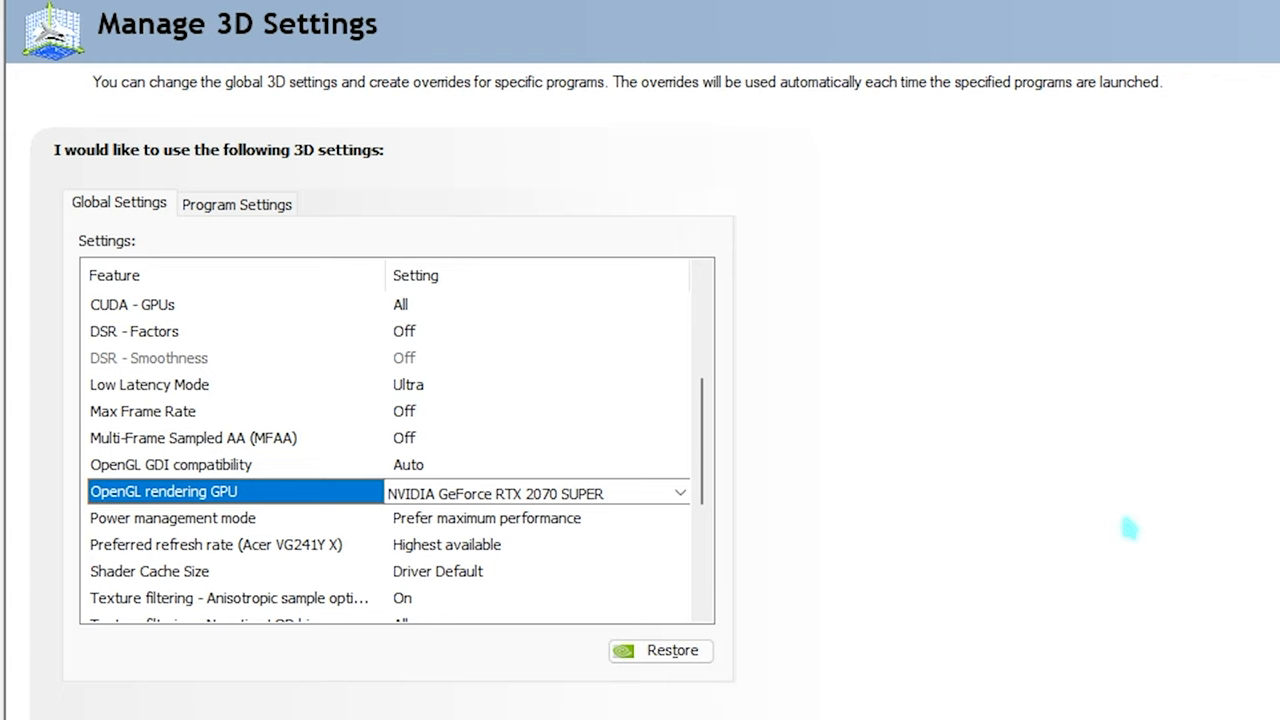
pyautogui.click(679, 492)
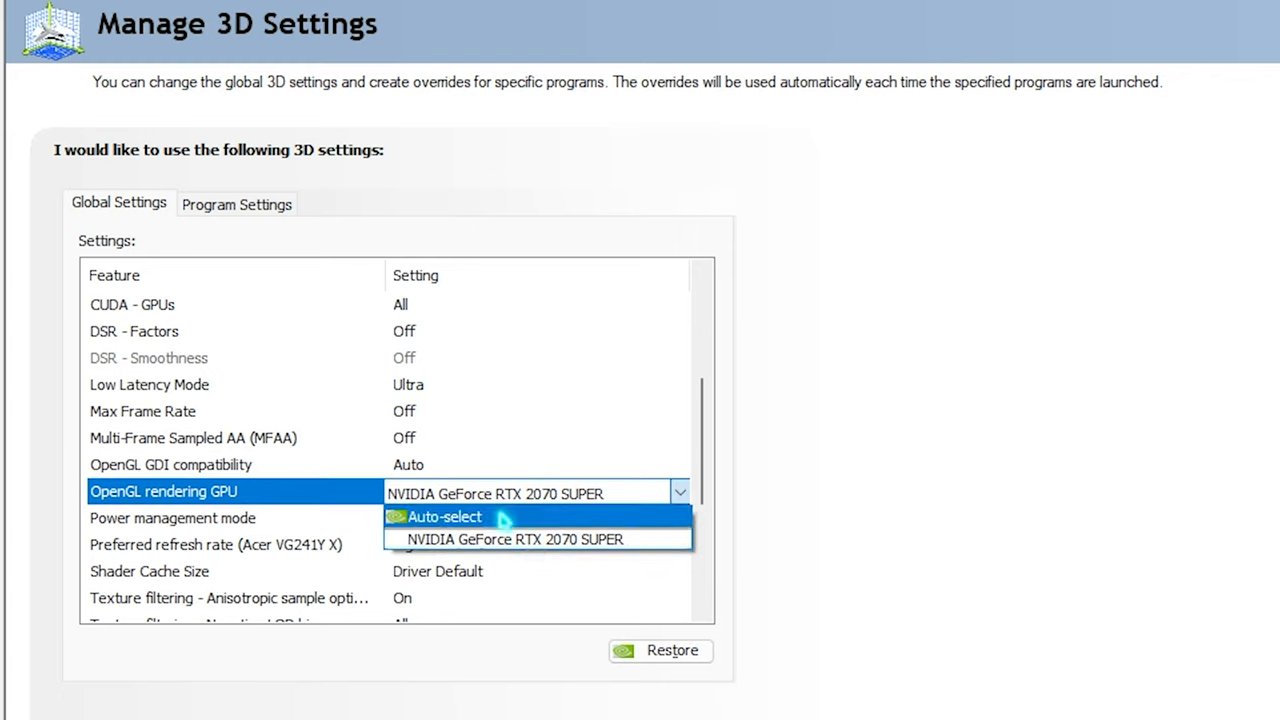
pyautogui.click(514, 539)
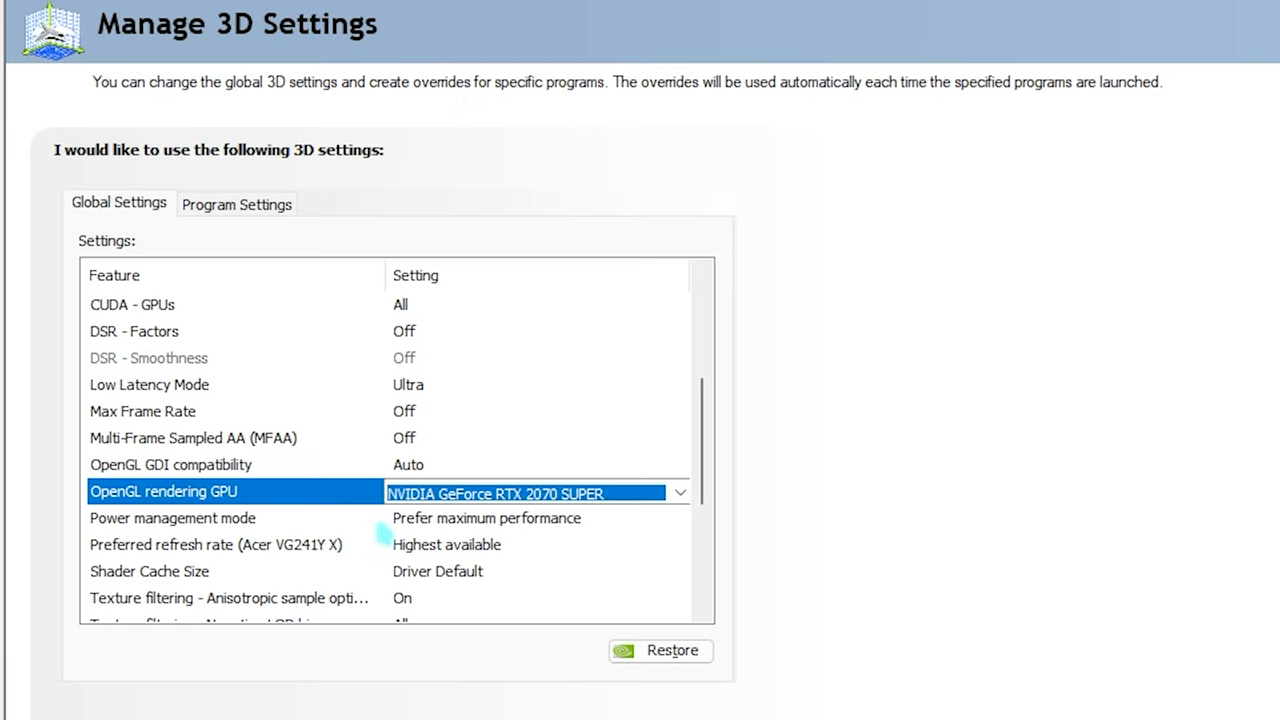
pyautogui.scroll(-3)
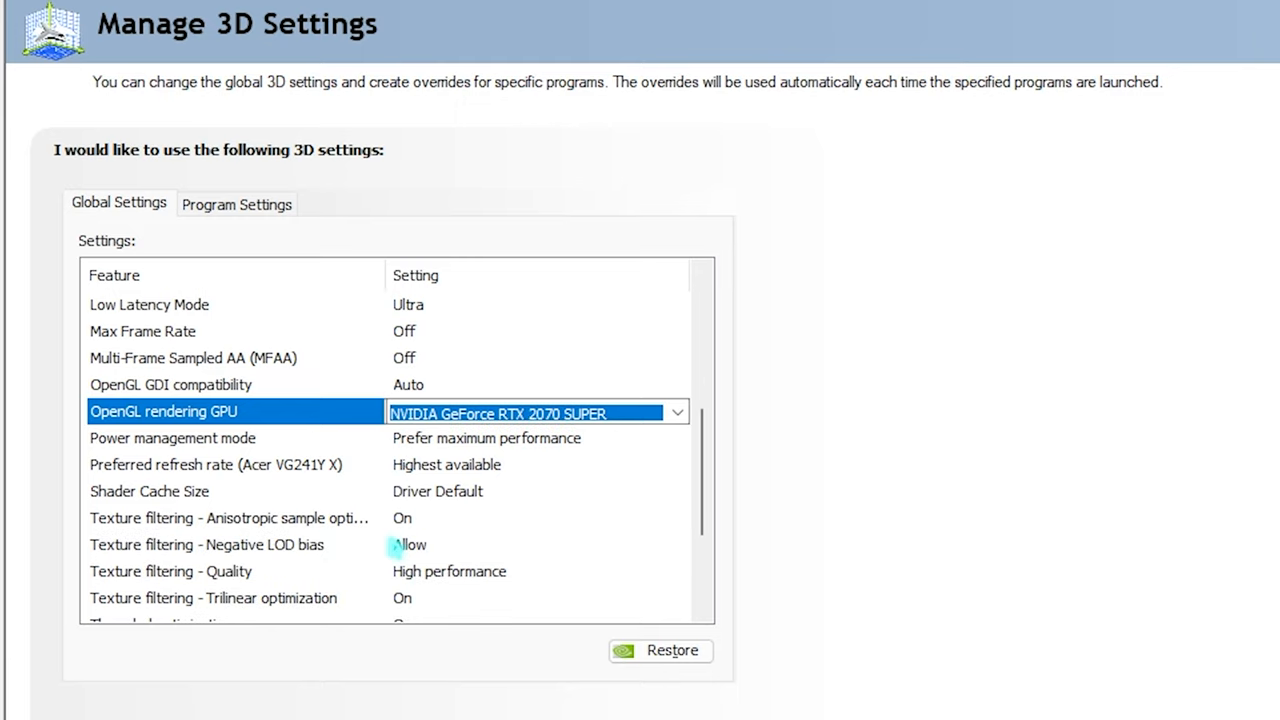
pyautogui.moveTo(320, 495)
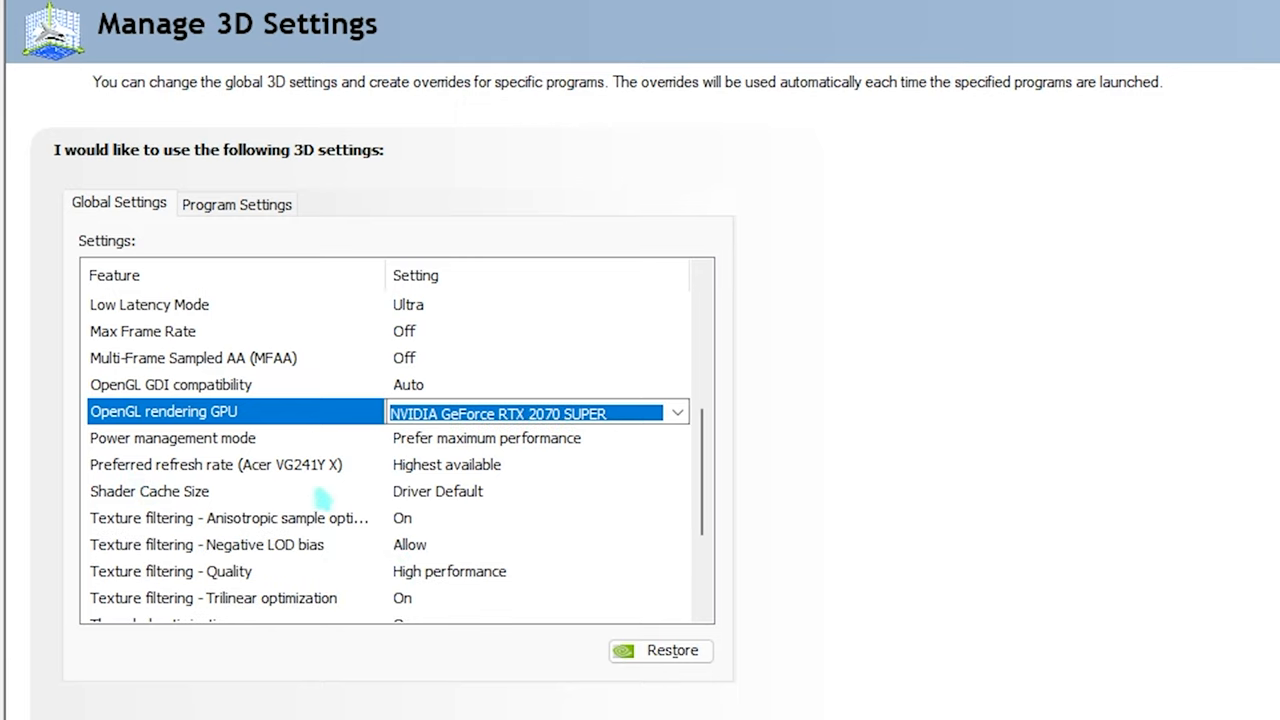
pyautogui.moveTo(455, 480)
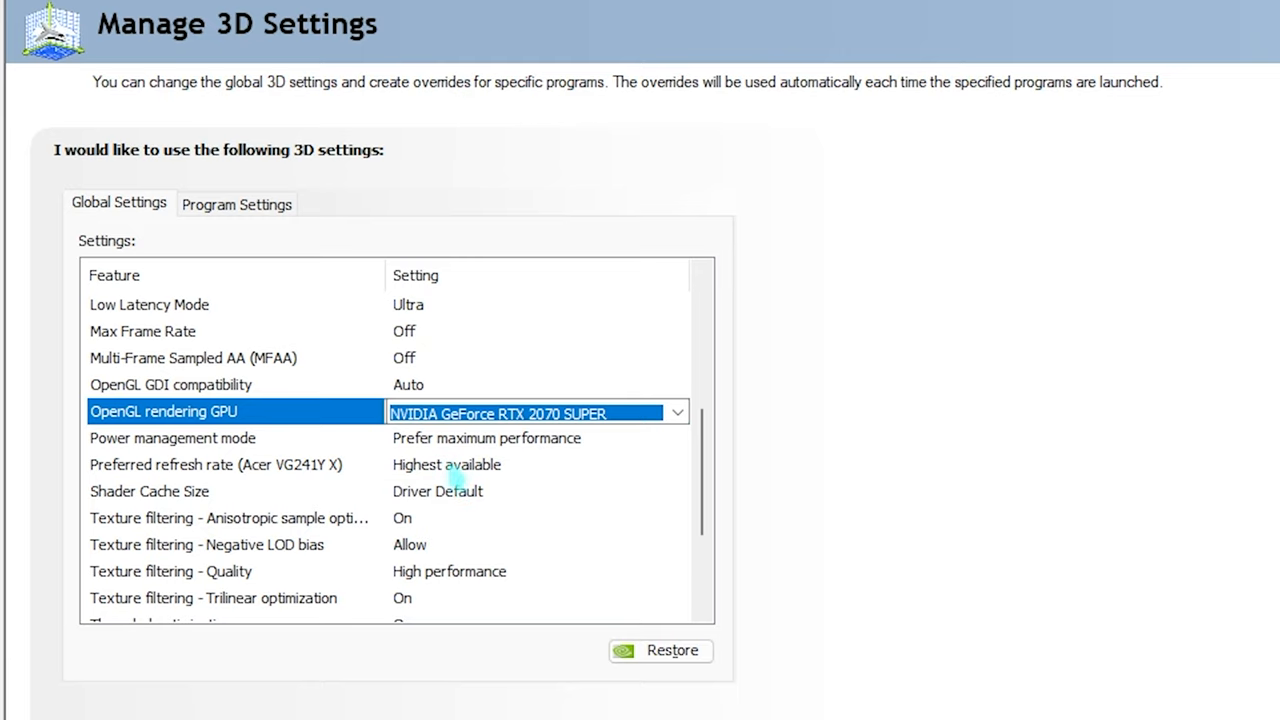
# Step: Open the Shader Cache Size choices and keep it at Driver Default
pyautogui.click(150, 491)
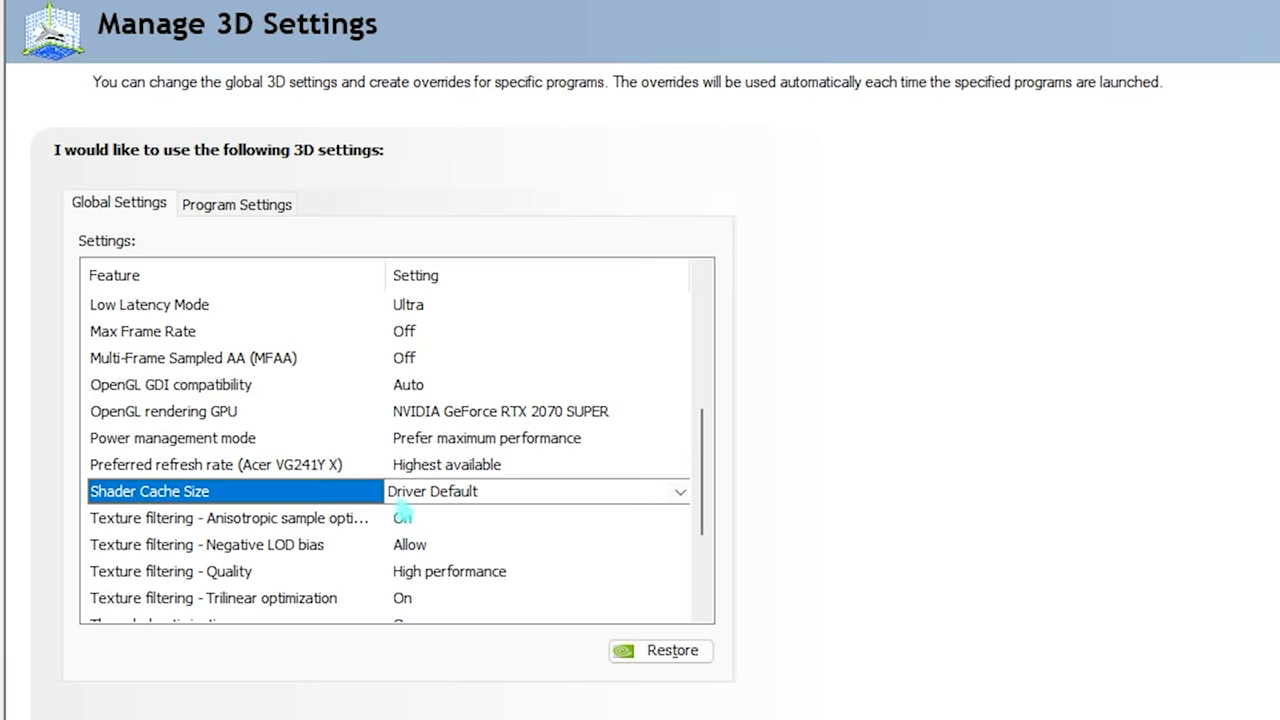
pyautogui.click(680, 491)
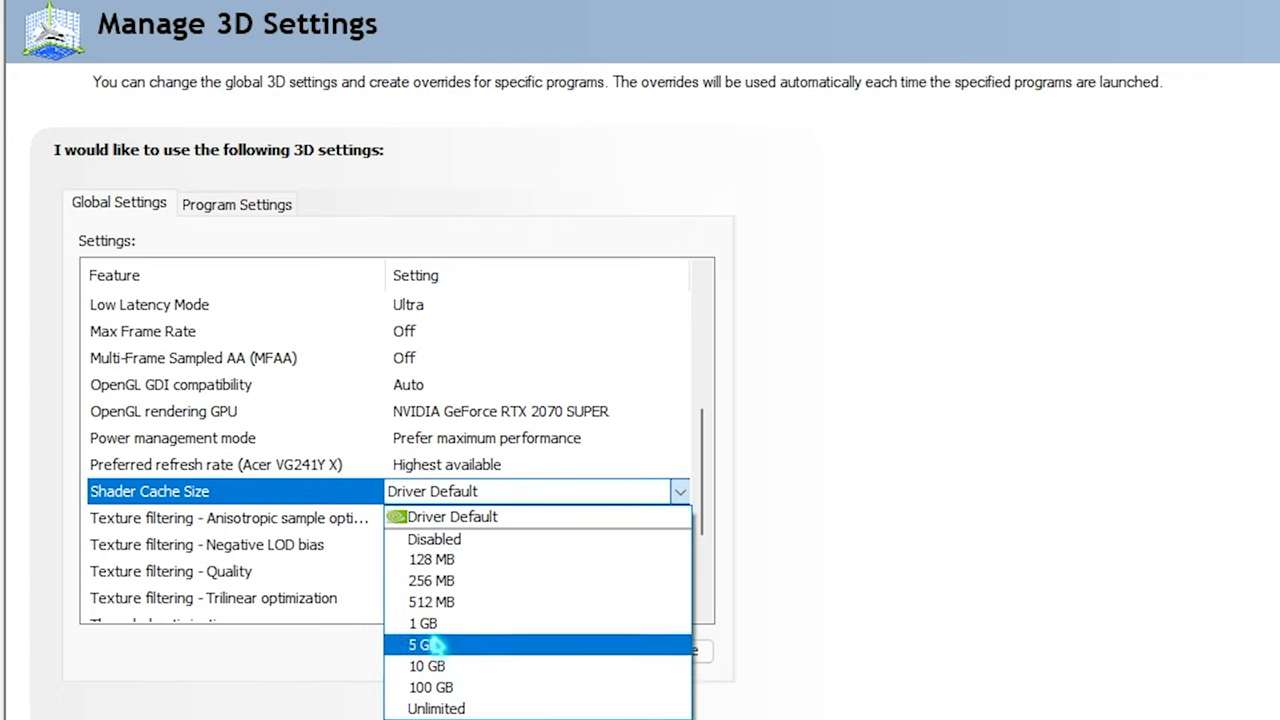
pyautogui.click(452, 516)
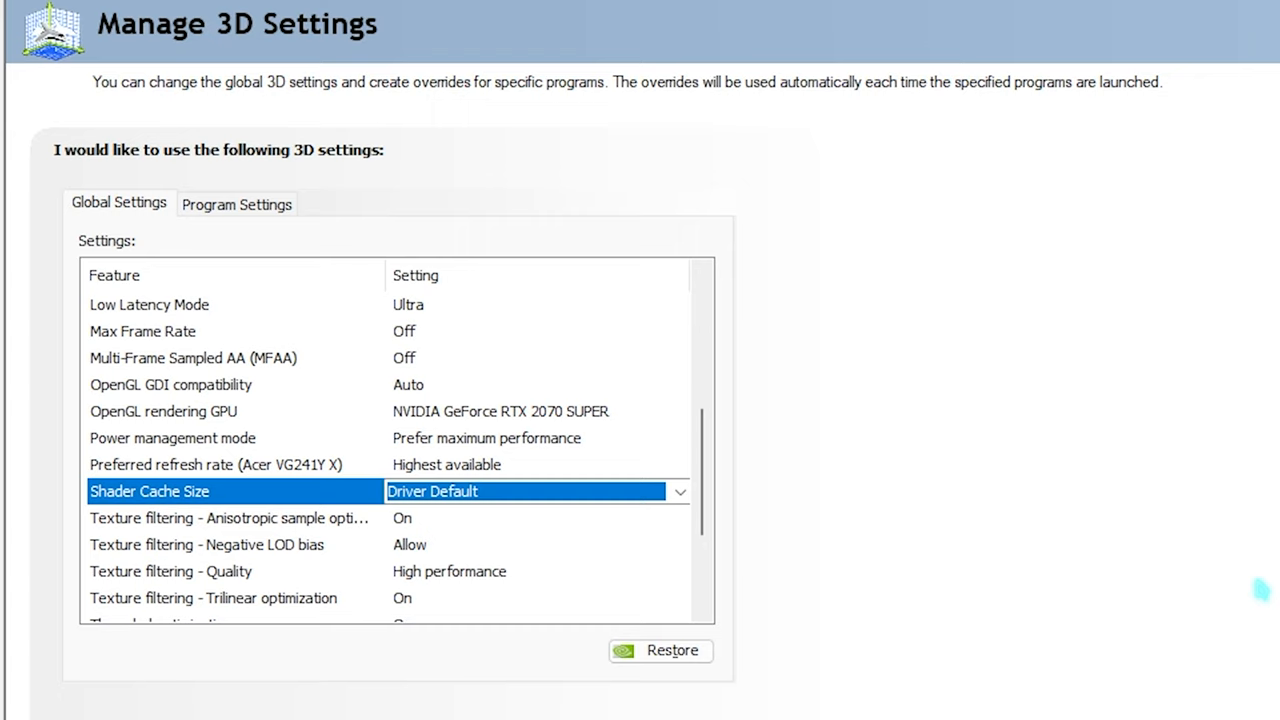
pyautogui.moveTo(1210, 590)
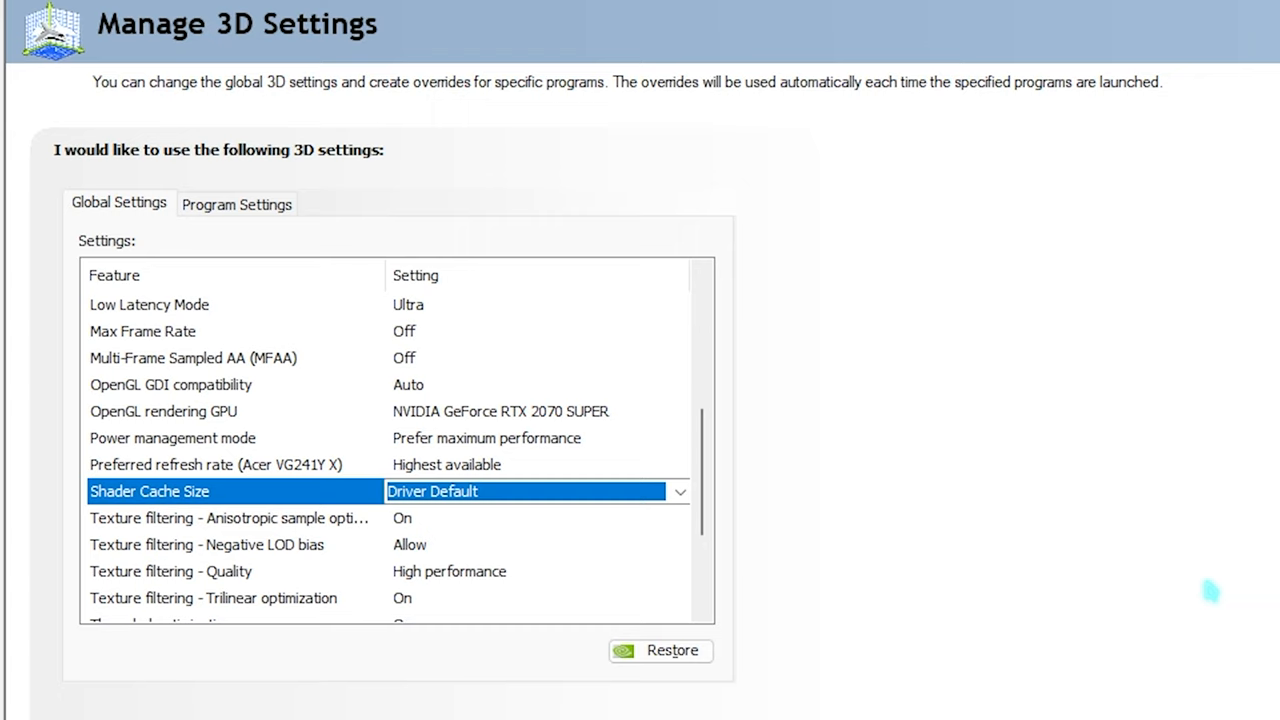
pyautogui.moveTo(450, 513)
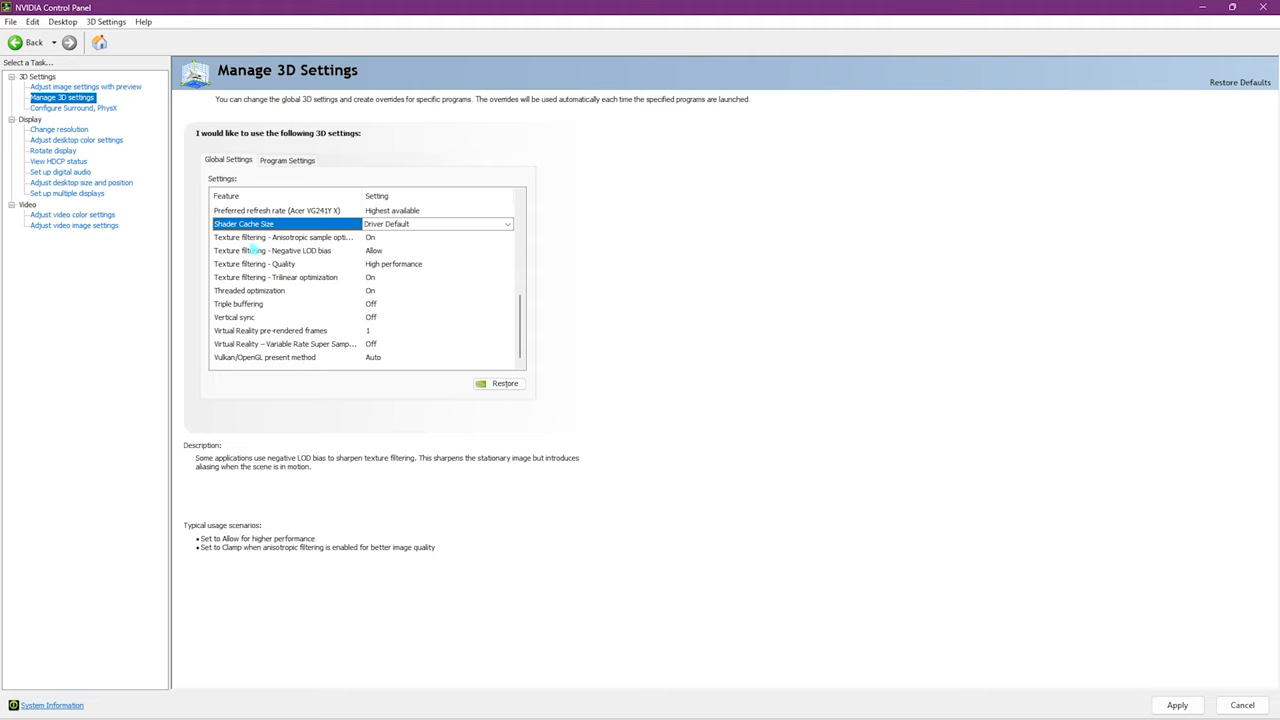
# Step: Check anisotropic sample optimization and threaded optimization On, vertical sync Off, then apply
pyautogui.click(285, 237)
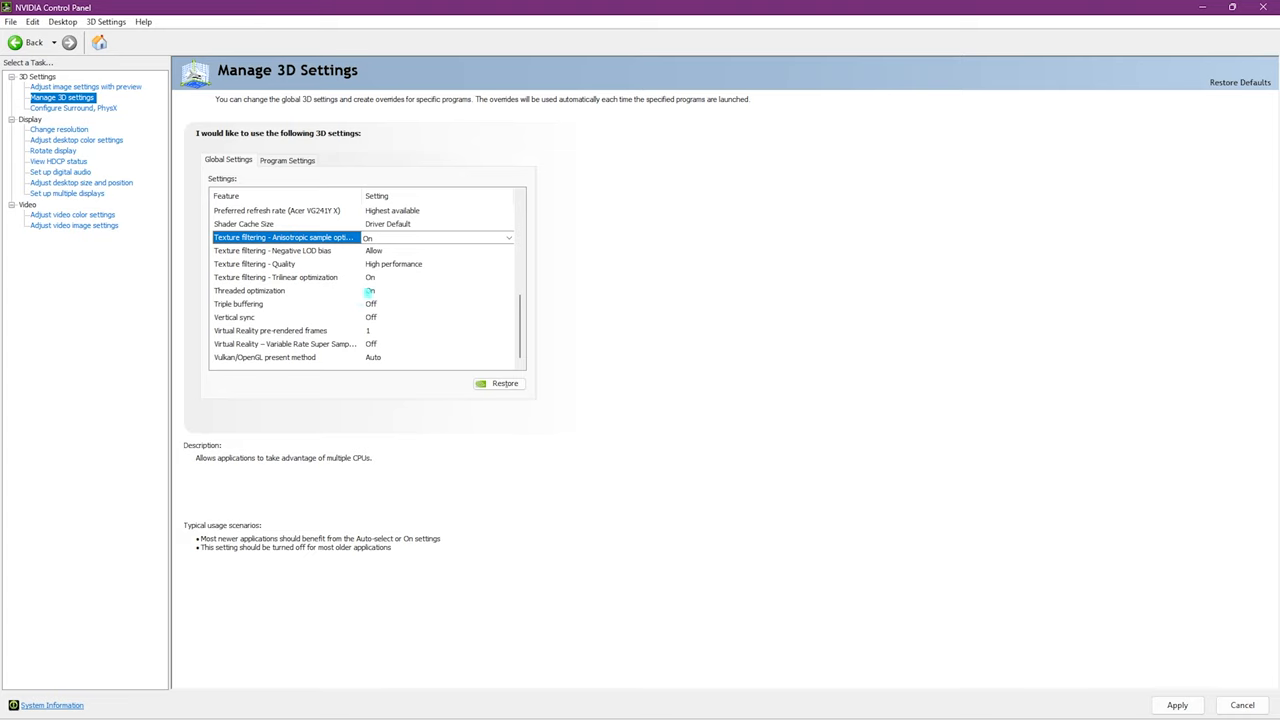
pyautogui.click(238, 304)
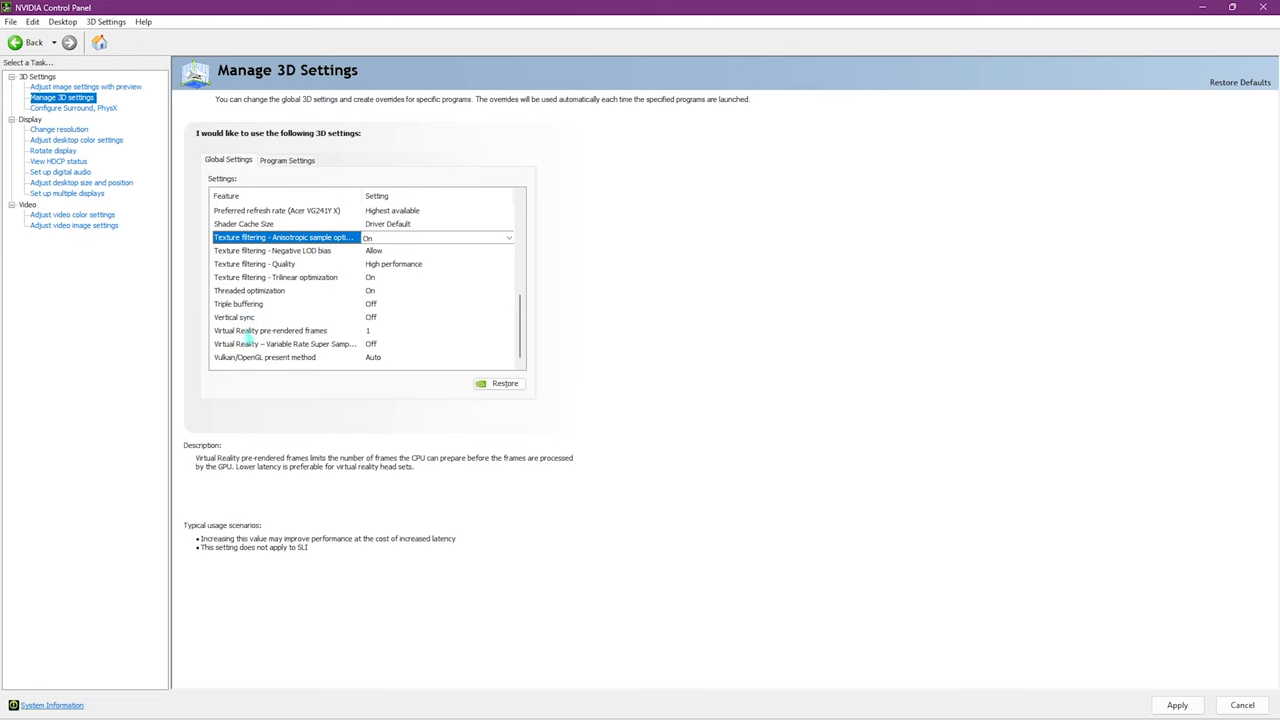
pyautogui.moveTo(243, 330)
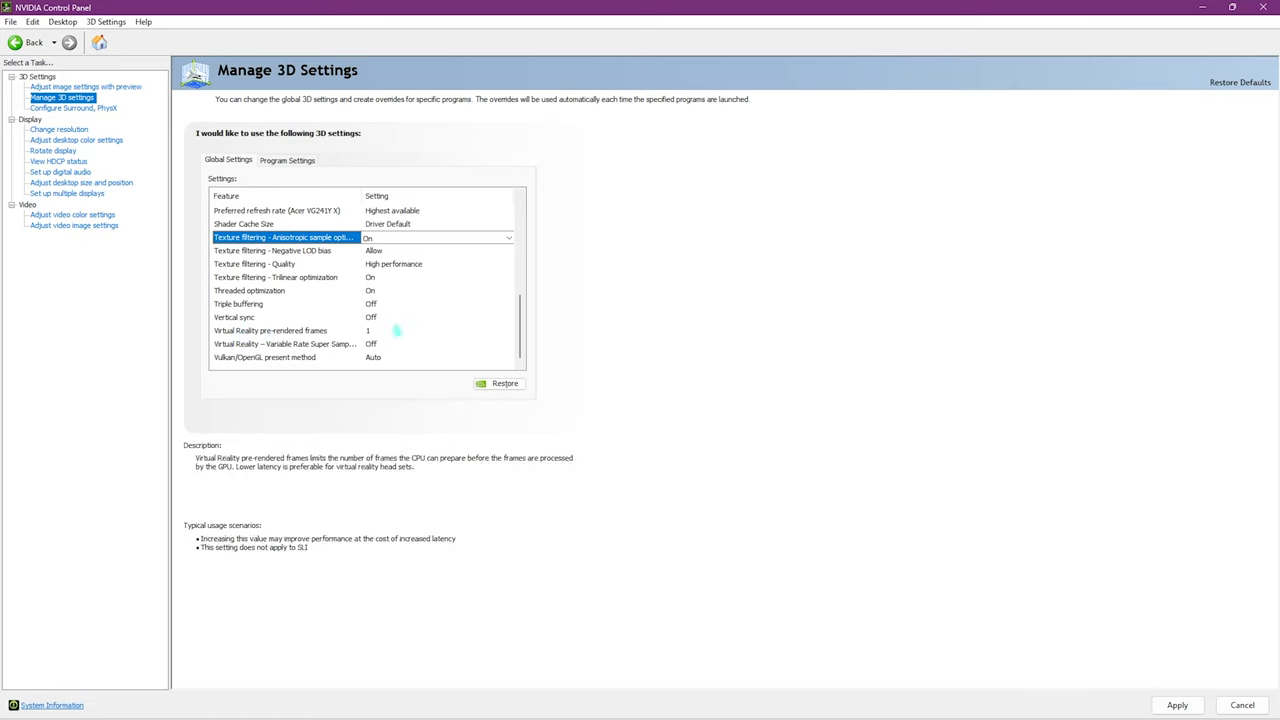
pyautogui.click(249, 290)
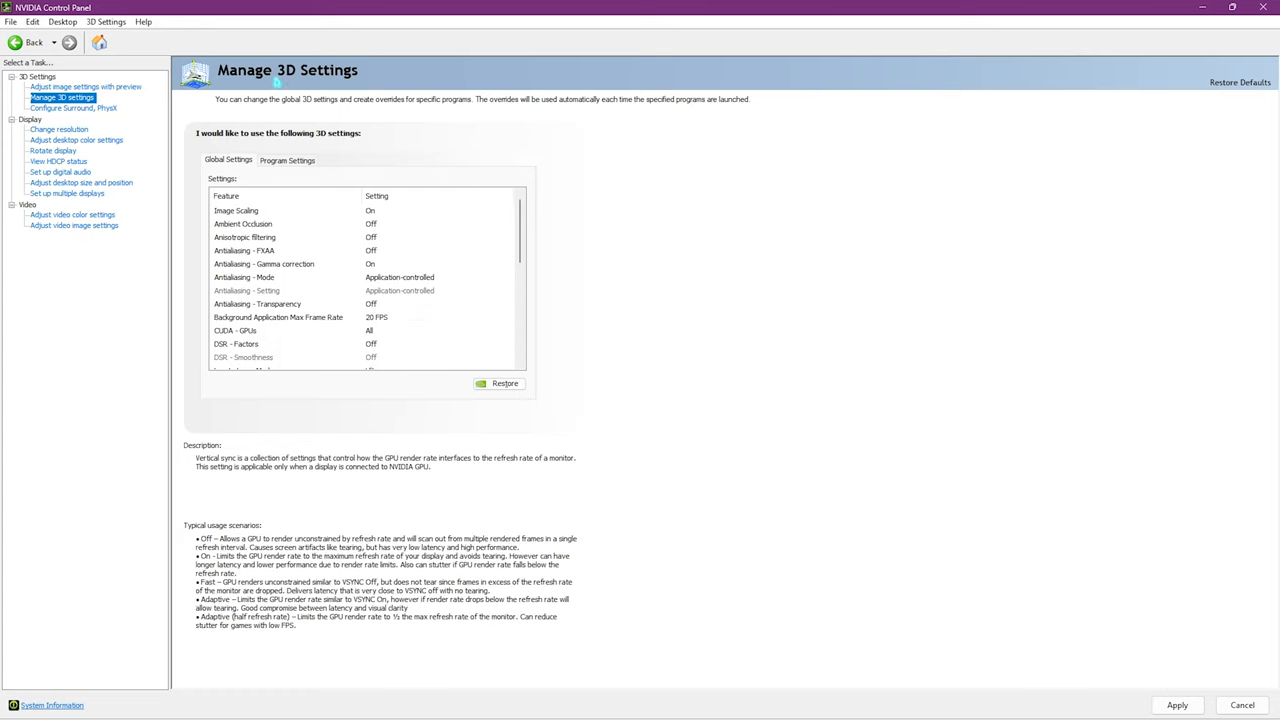
pyautogui.click(278, 317)
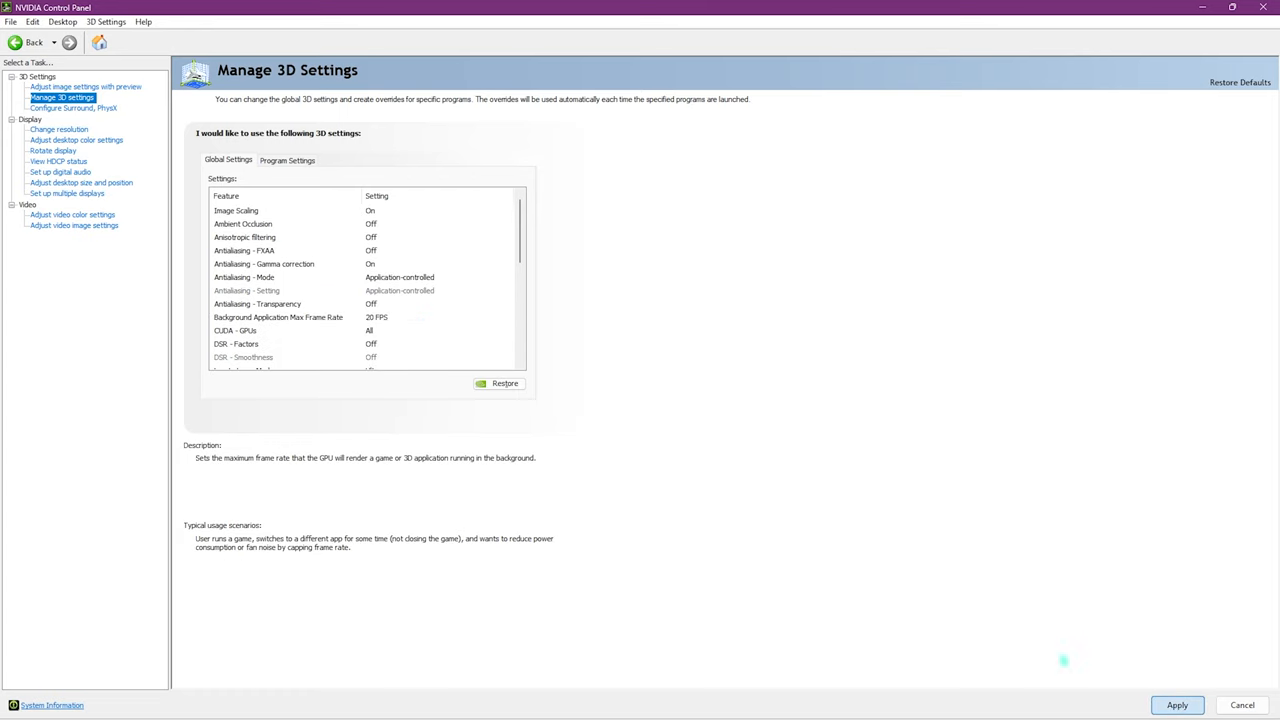
pyautogui.moveTo(640, 363)
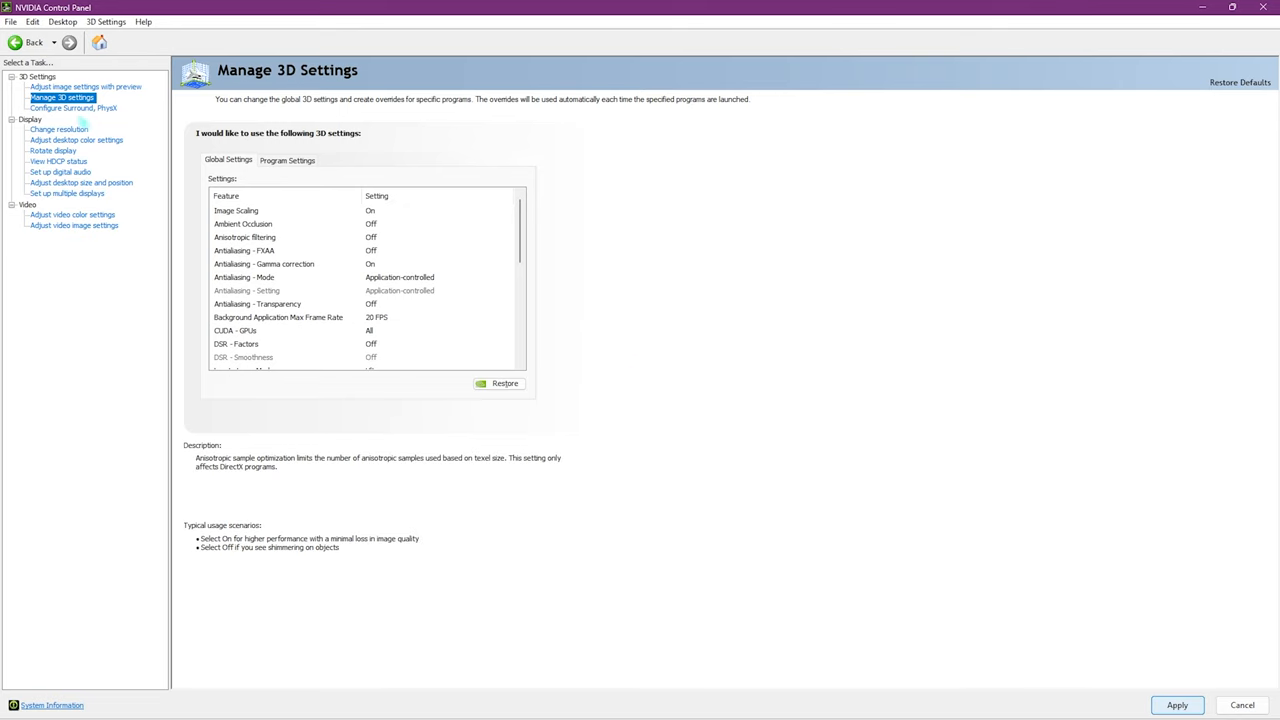
# Step: Set the PhysX processor to NVIDIA GeForce RTX 2070 SUPER and move to video color settings
pyautogui.click(73, 108)
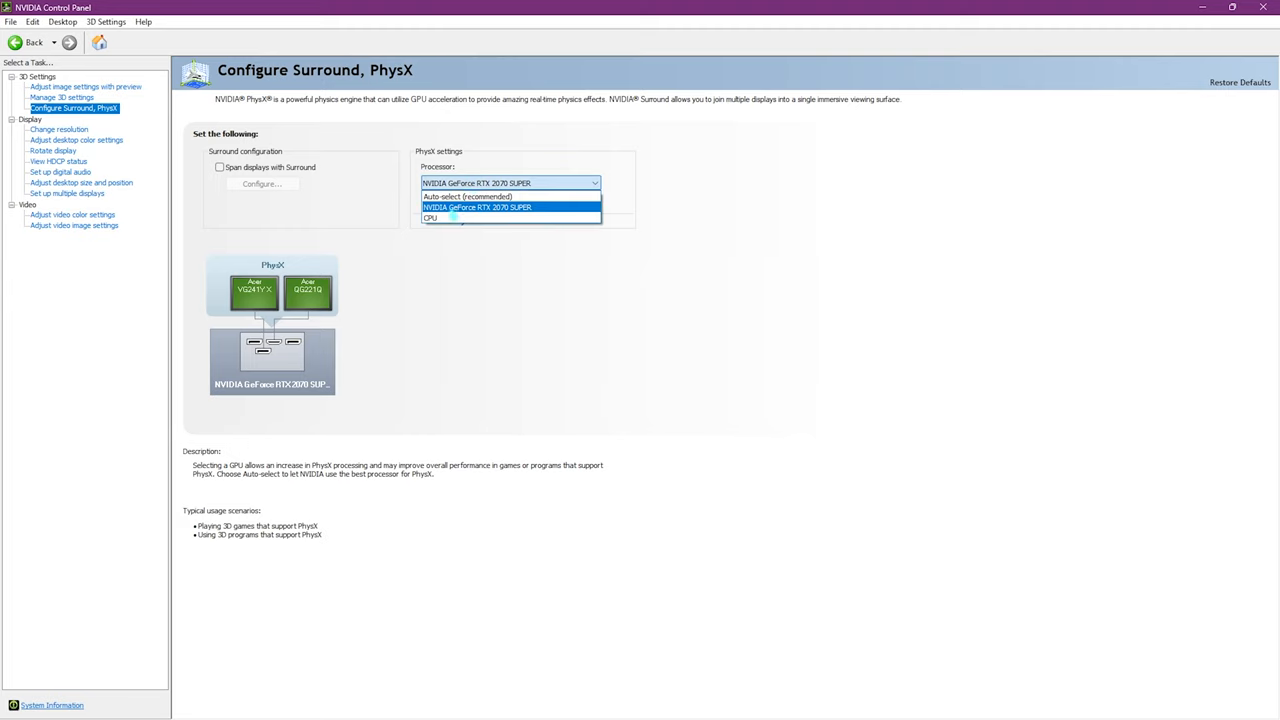
pyautogui.click(478, 207)
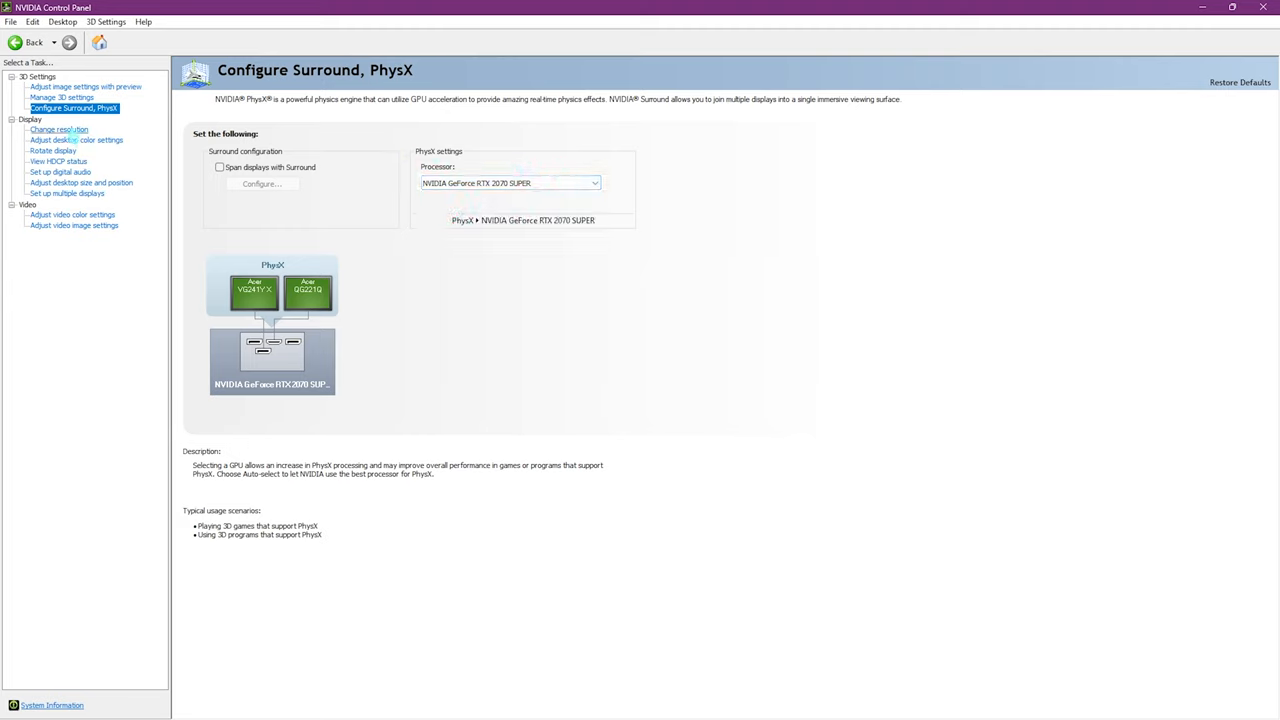
pyautogui.click(77, 140)
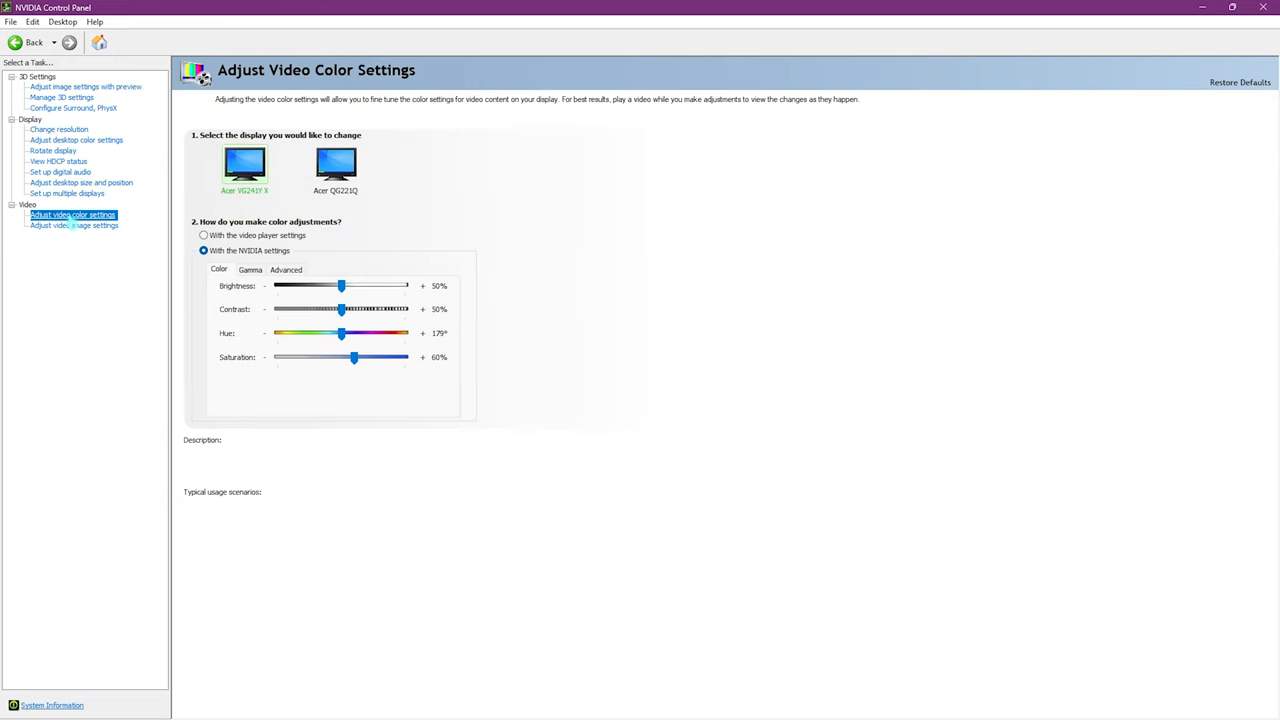
# Step: Set the video color Advanced Dynamic range to Full (0-255) and apply
pyautogui.click(204, 250)
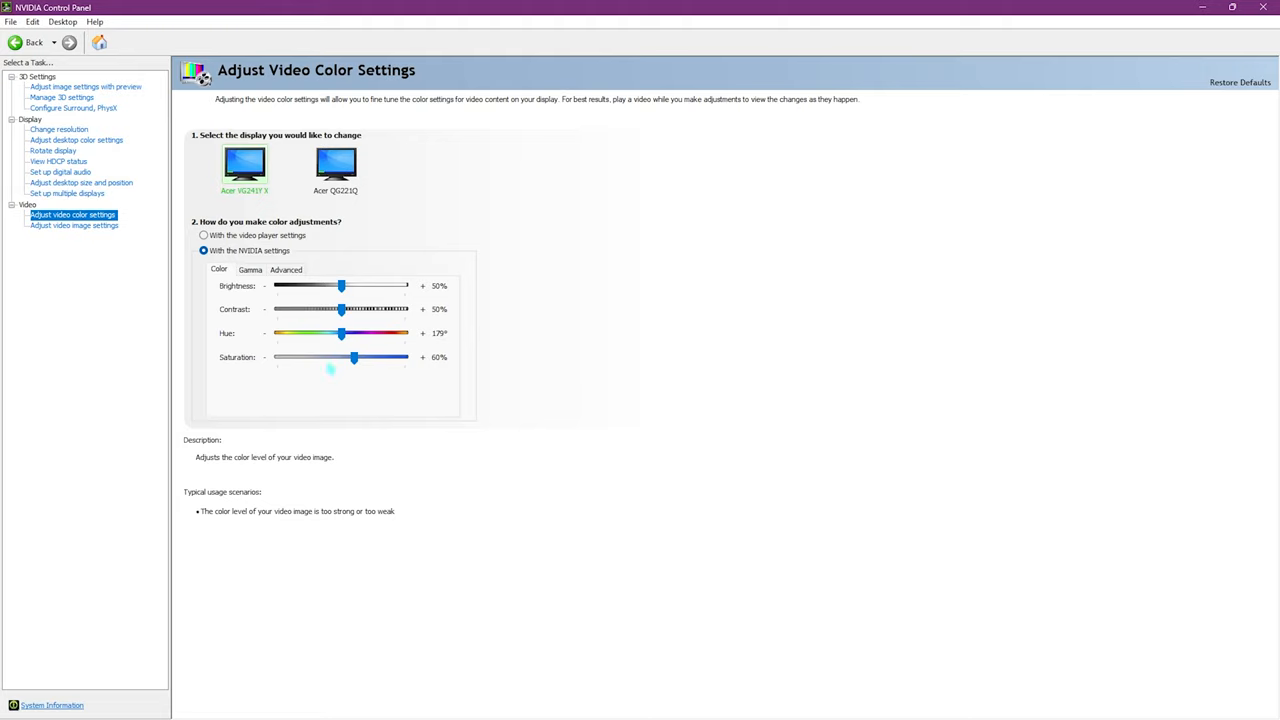
pyautogui.click(286, 269)
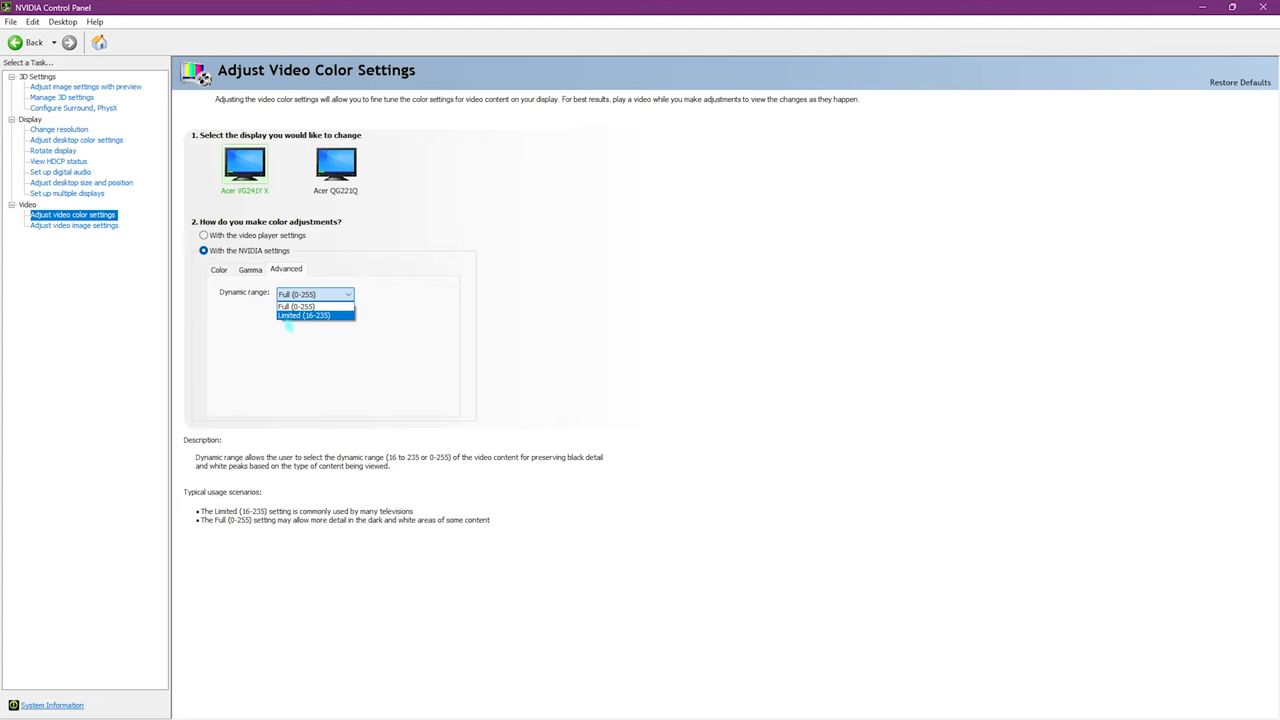
pyautogui.click(302, 315)
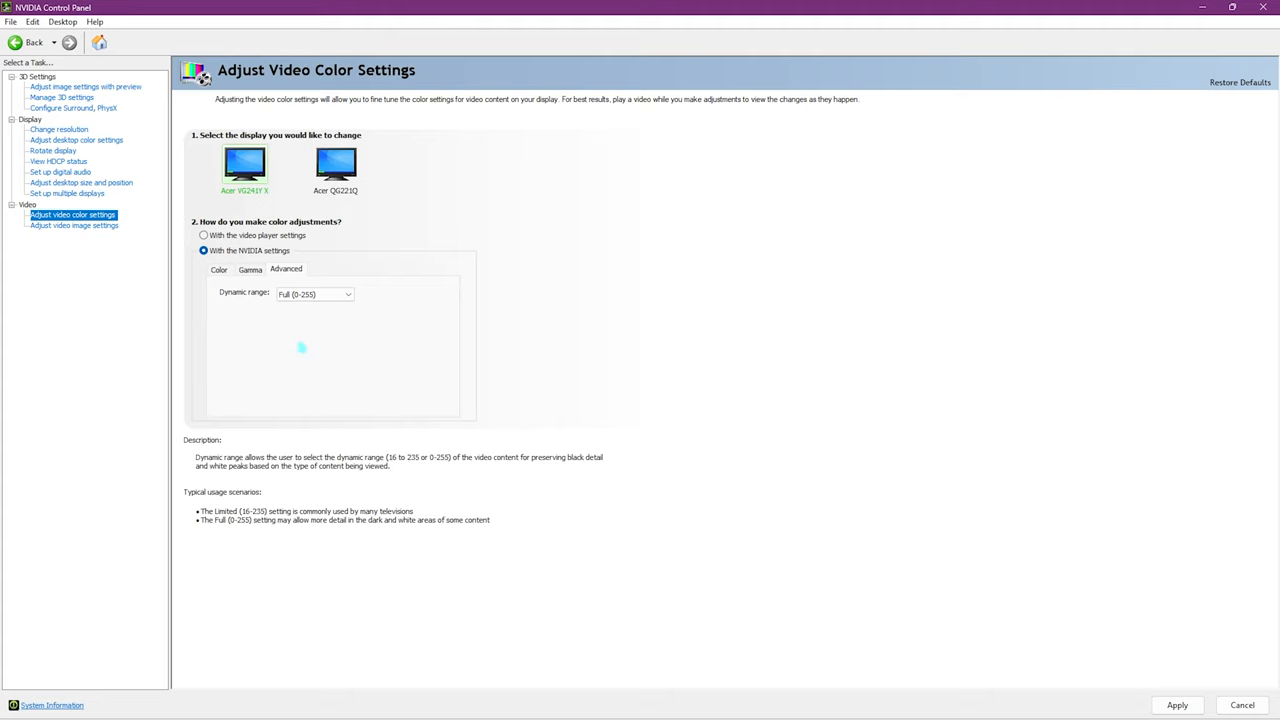
pyautogui.moveTo(315, 320)
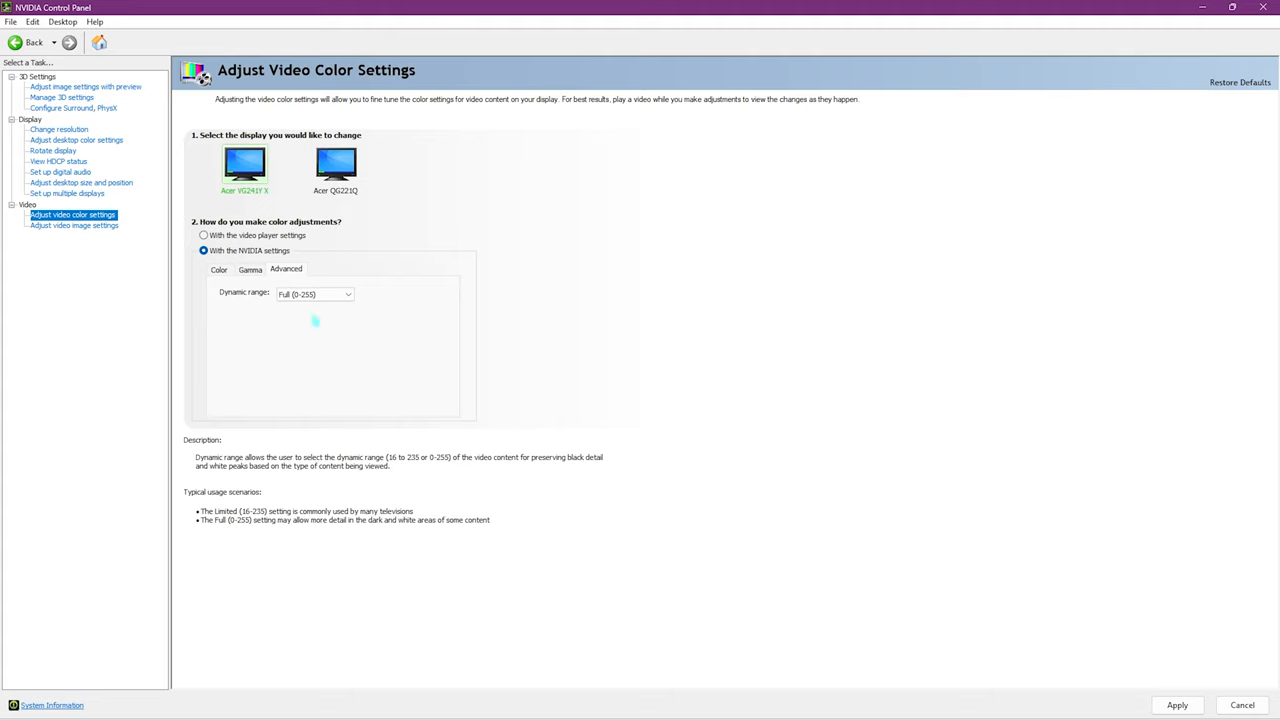
pyautogui.moveTo(1100, 620)
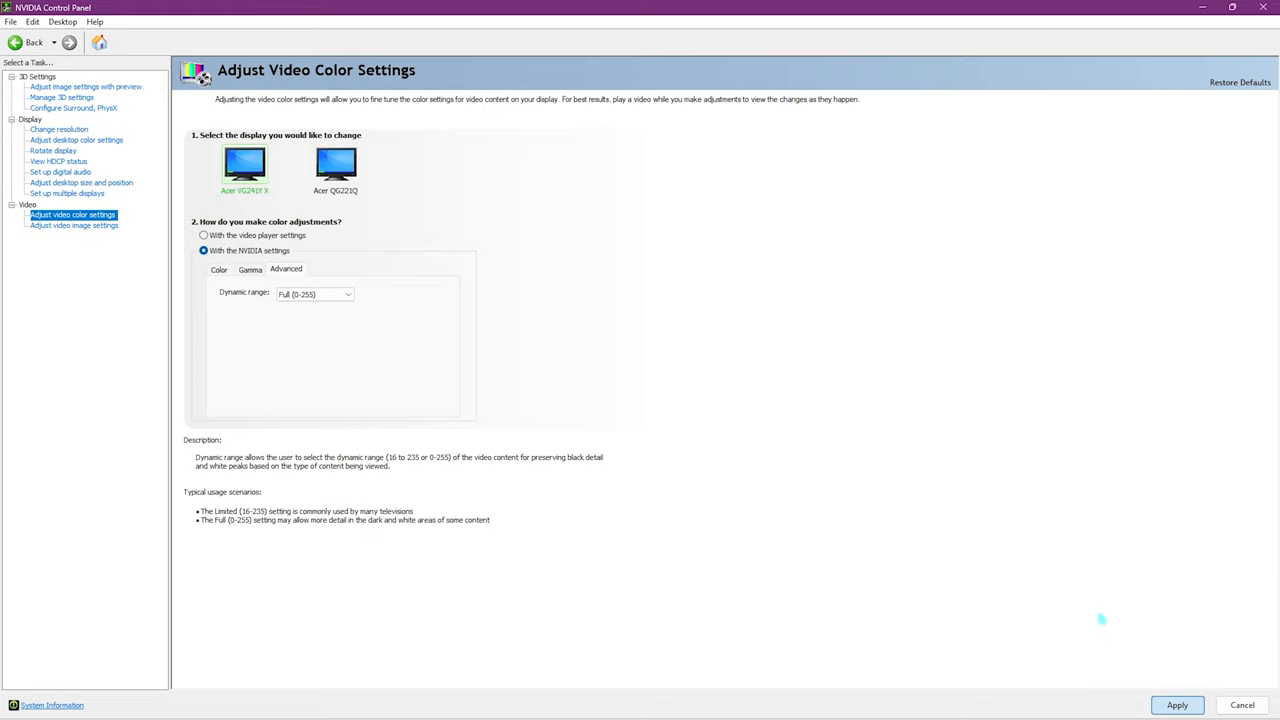
pyautogui.click(521, 704)
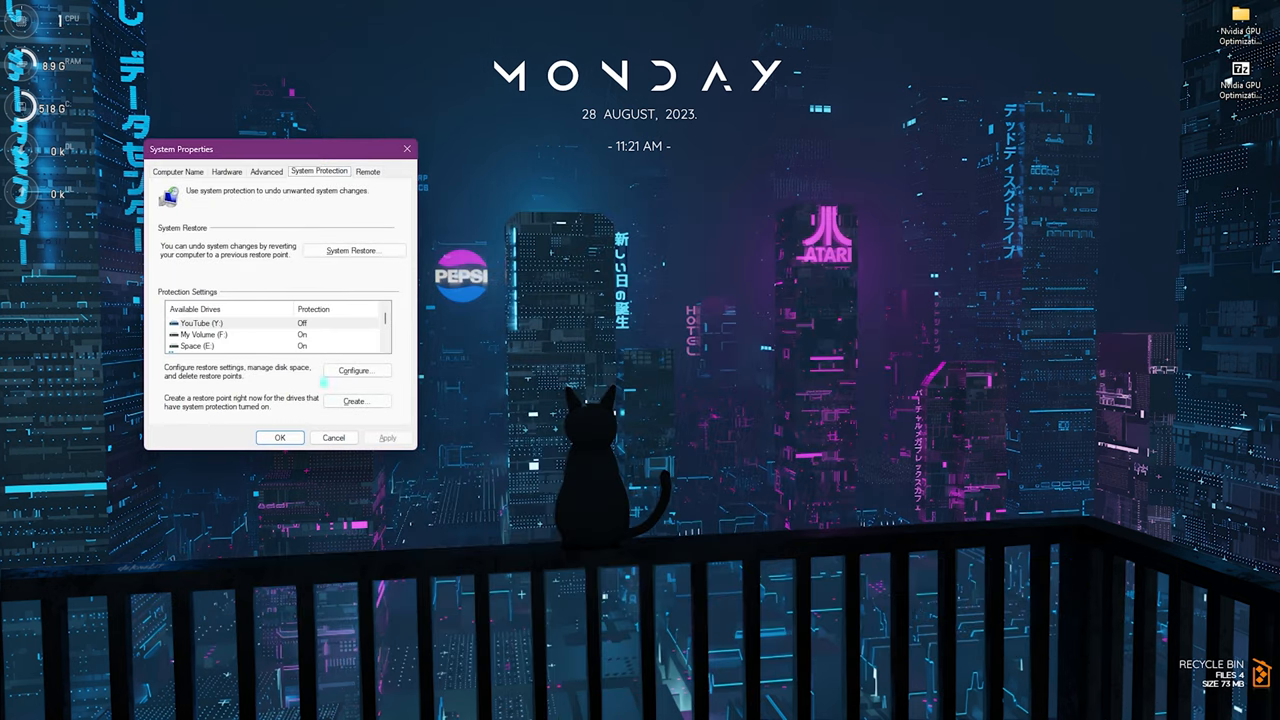
# Step: Create a system restore point named "Nvidi" from System Protection
pyautogui.click(280, 334)
pyautogui.write('Nvidi')
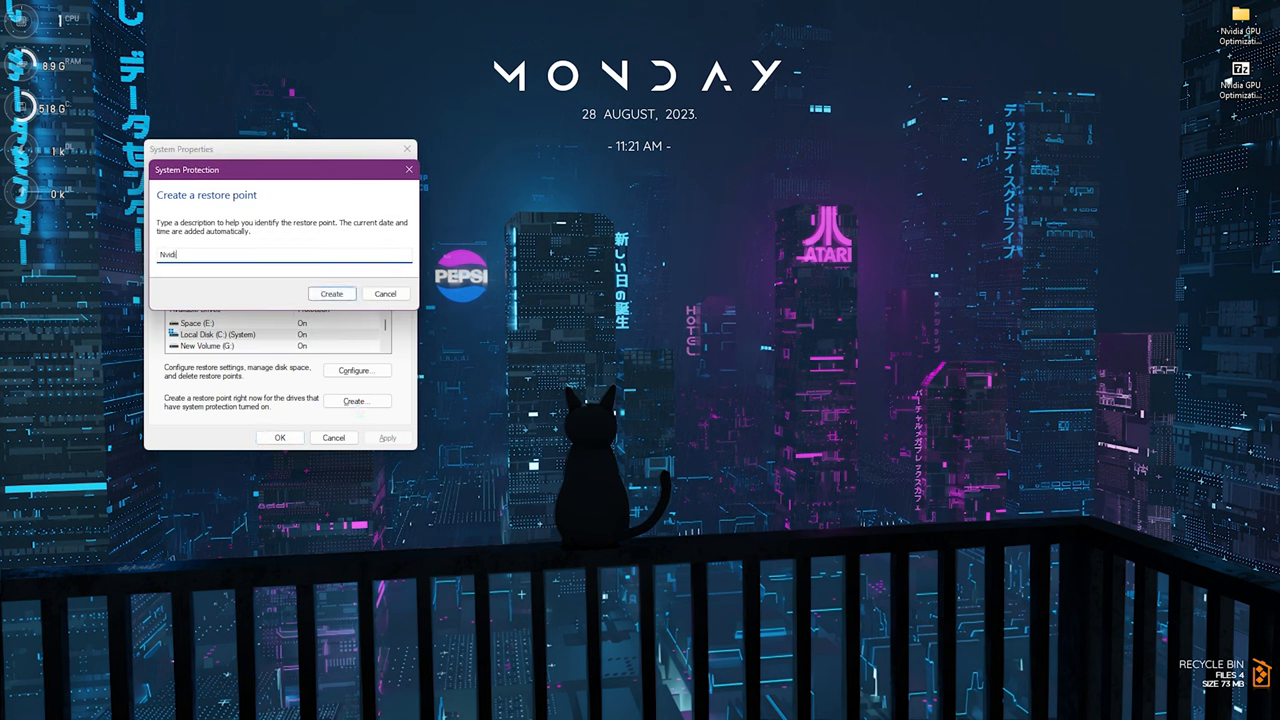
pyautogui.click(331, 293)
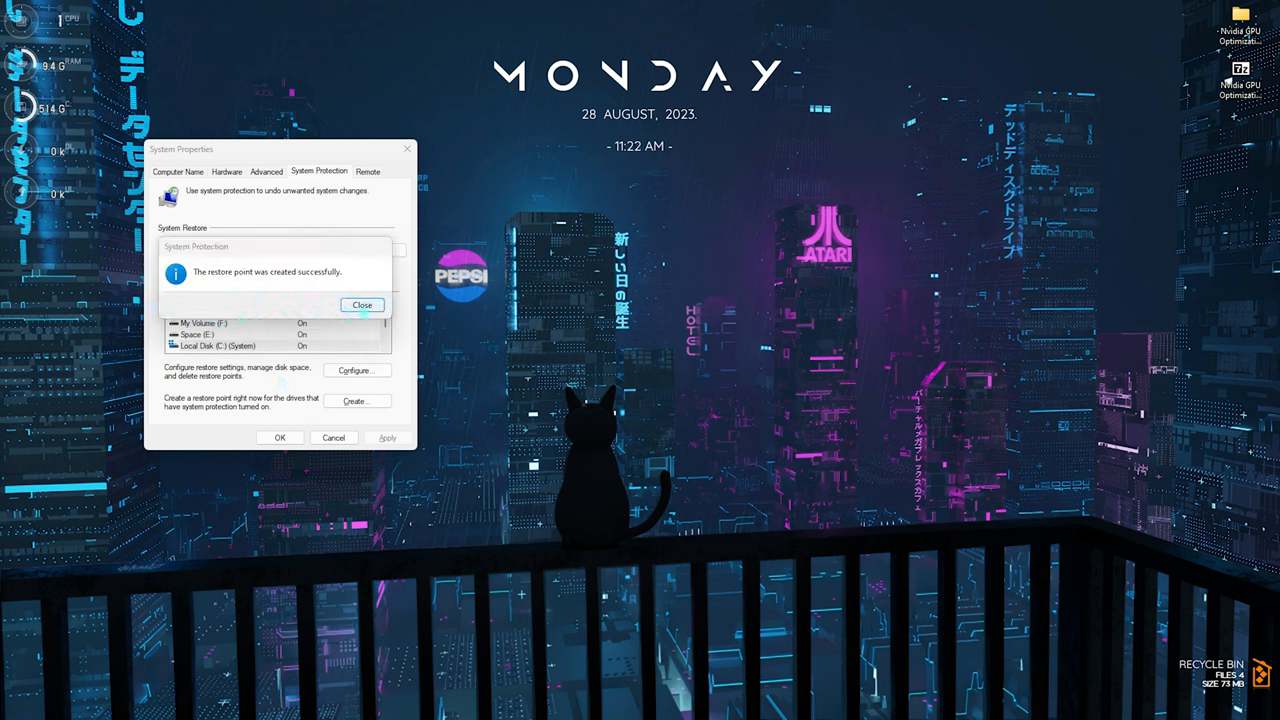
# Step: Dismiss the restore point success message and open the 1 - Registries folder
pyautogui.click(361, 305)
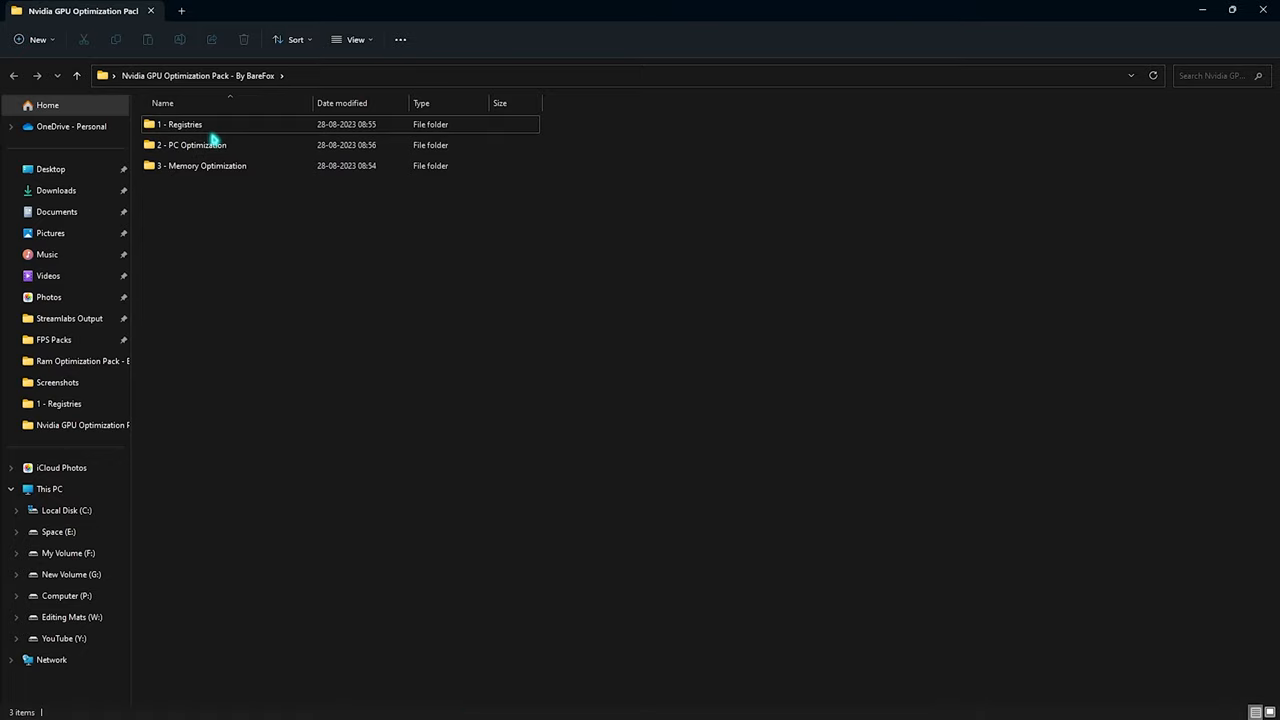
pyautogui.doubleClick(182, 124)
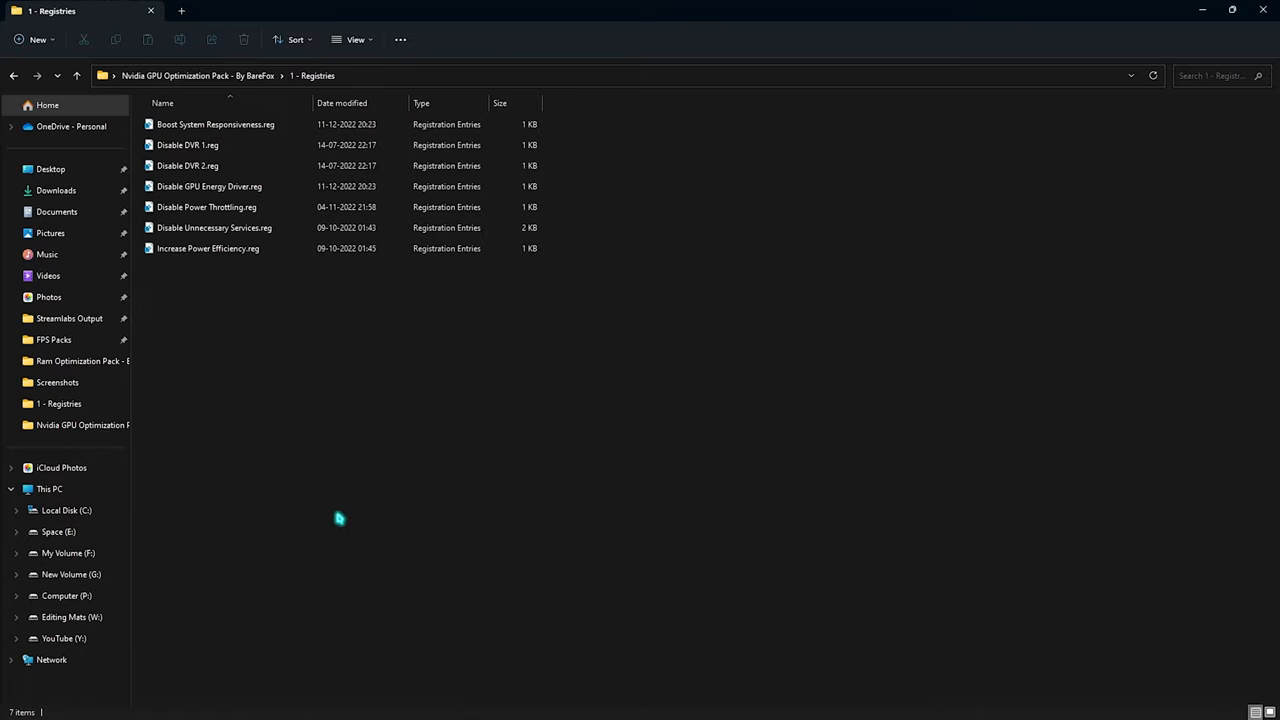
pyautogui.press('ctrl+a')
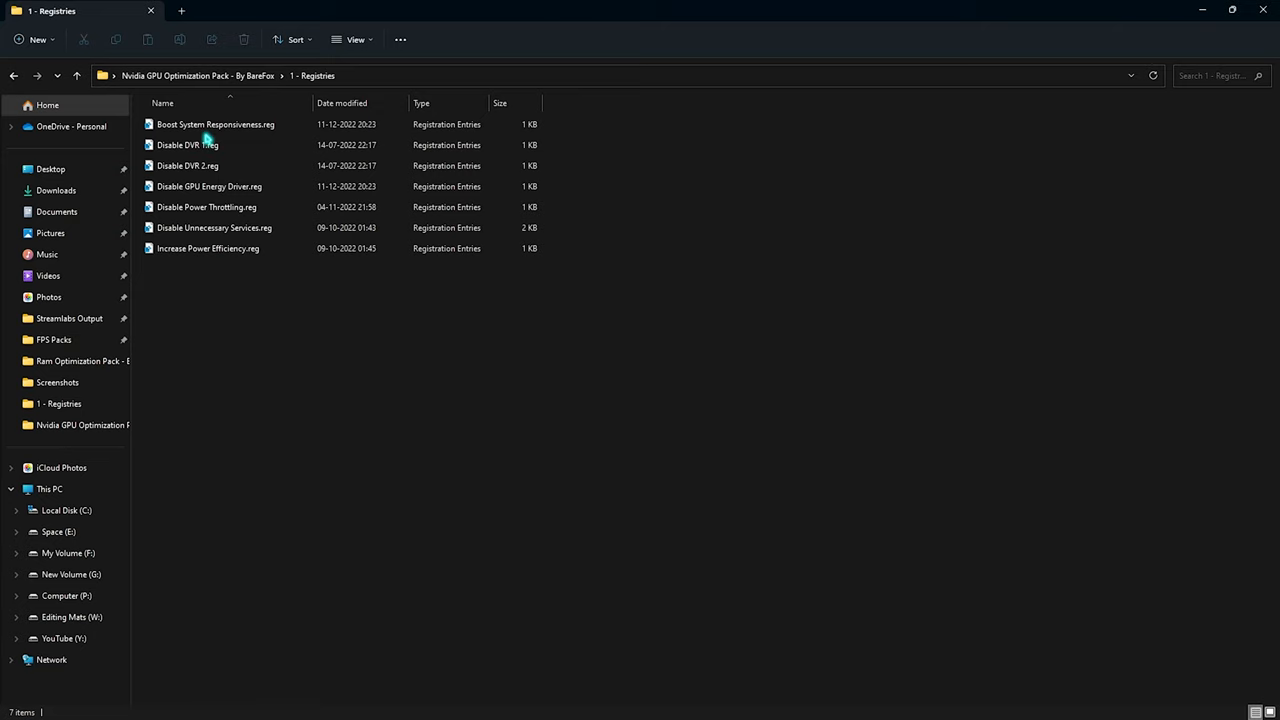
pyautogui.click(215, 124)
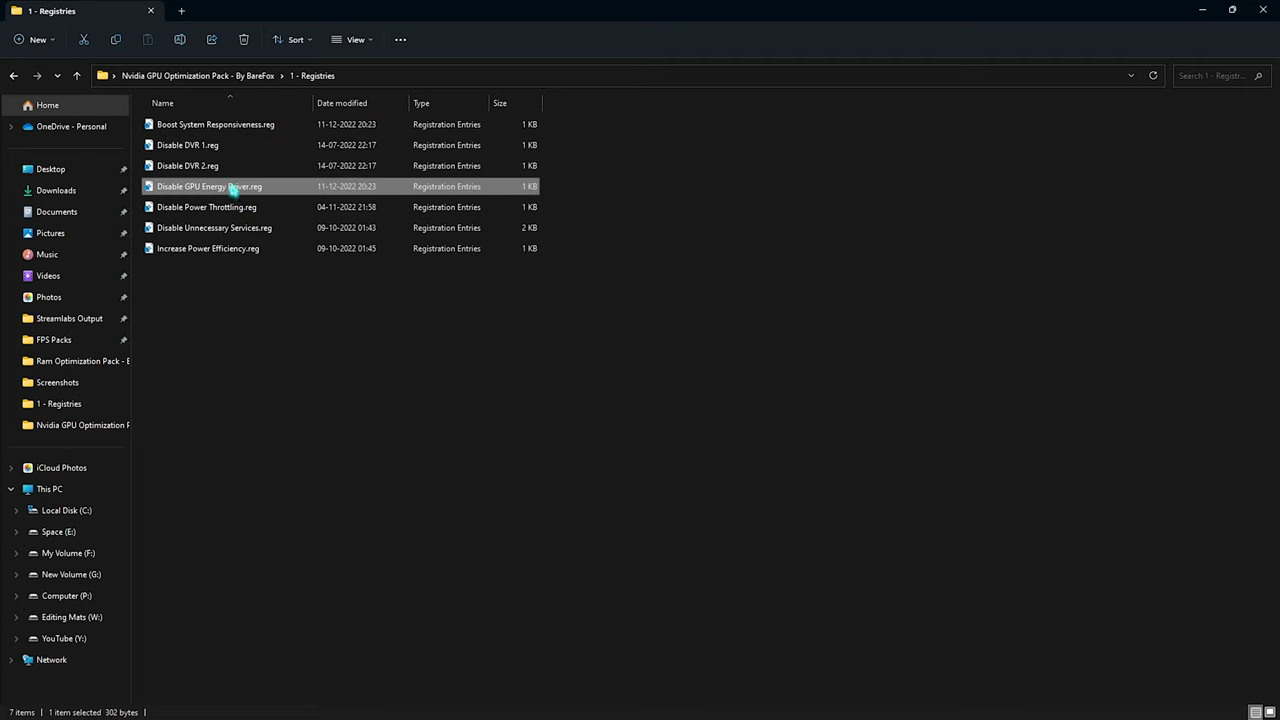
pyautogui.moveTo(270, 190)
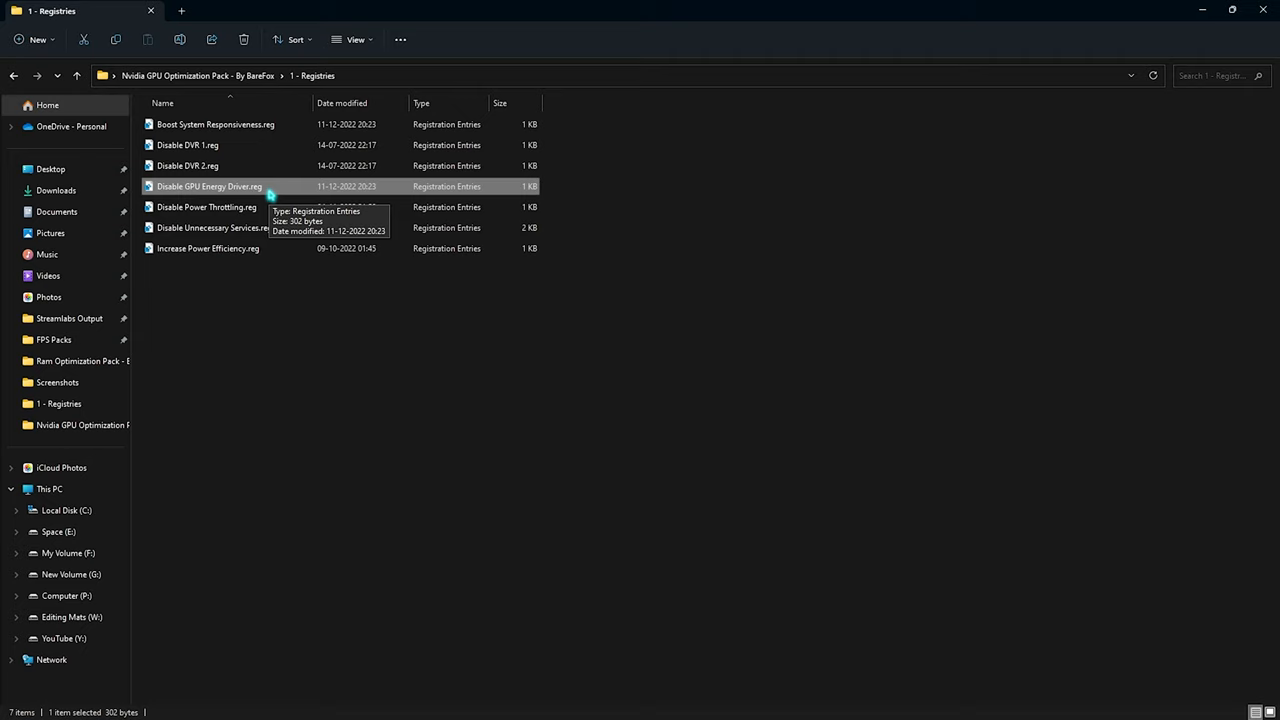
# Step: Look over the Disable Power Throttling and Disable Unnecessary Services registry files
pyautogui.click(206, 207)
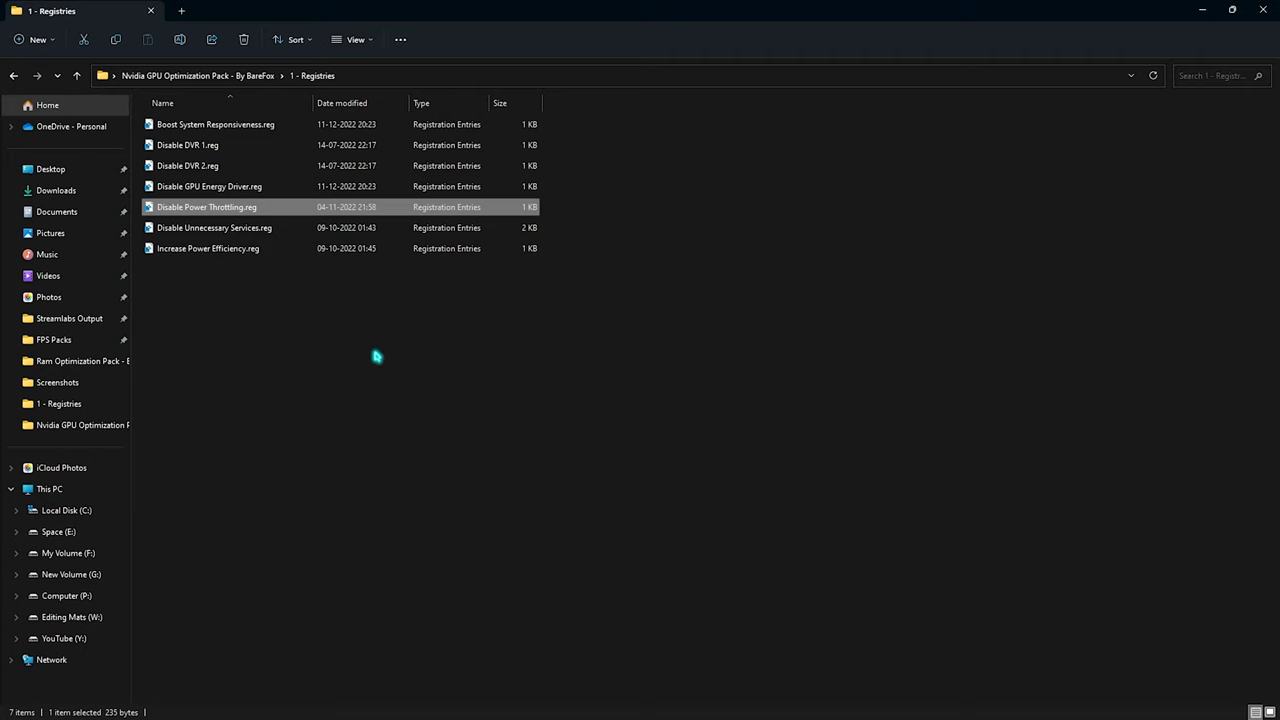
pyautogui.moveTo(210, 227)
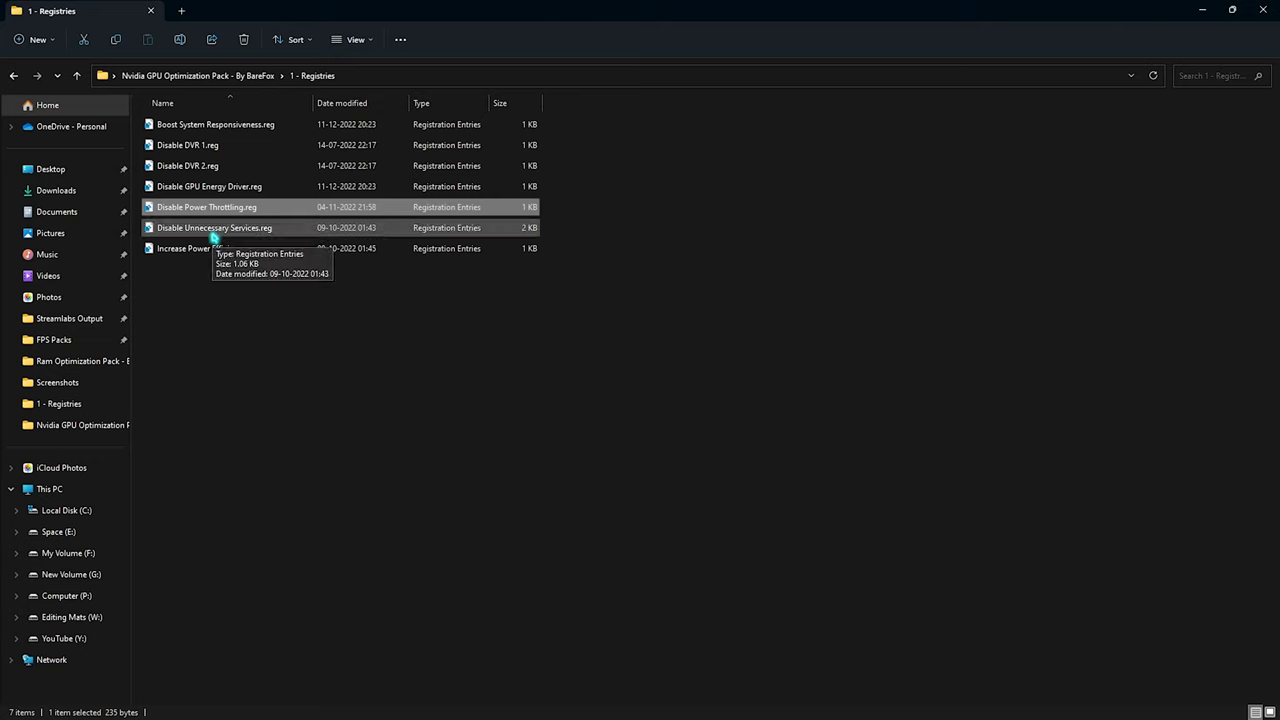
pyautogui.click(214, 227)
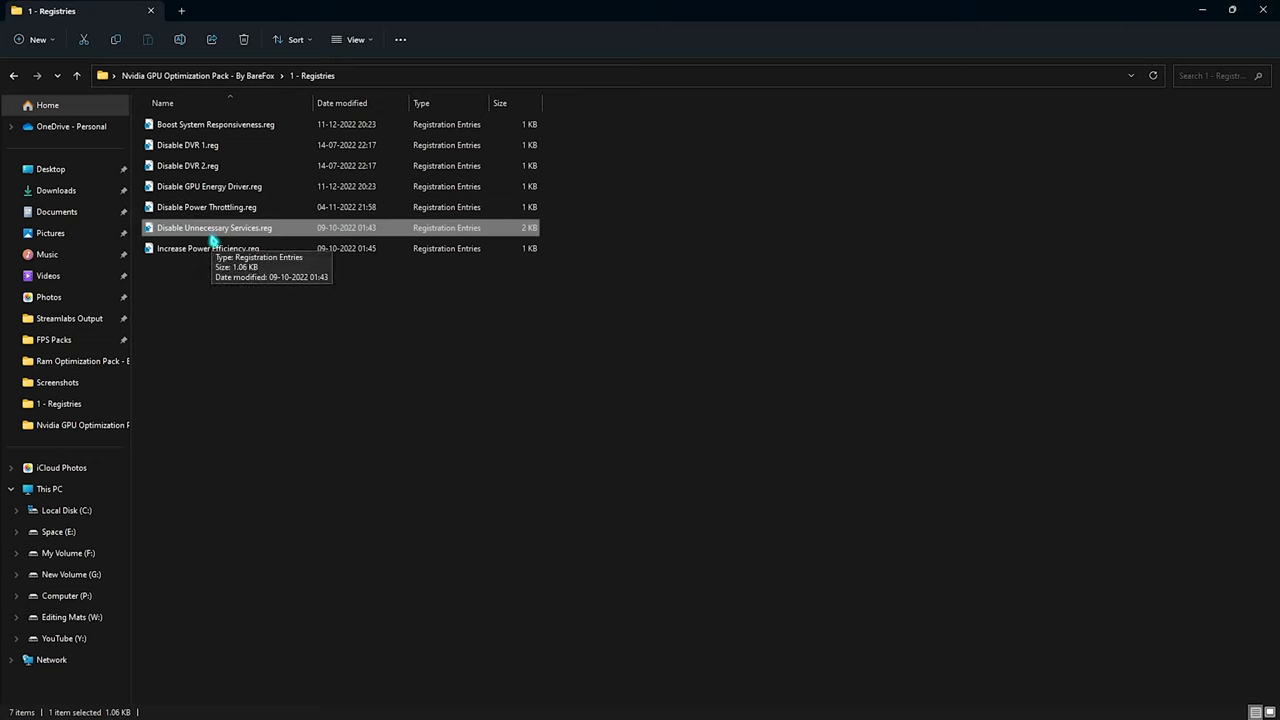
pyautogui.moveTo(320, 336)
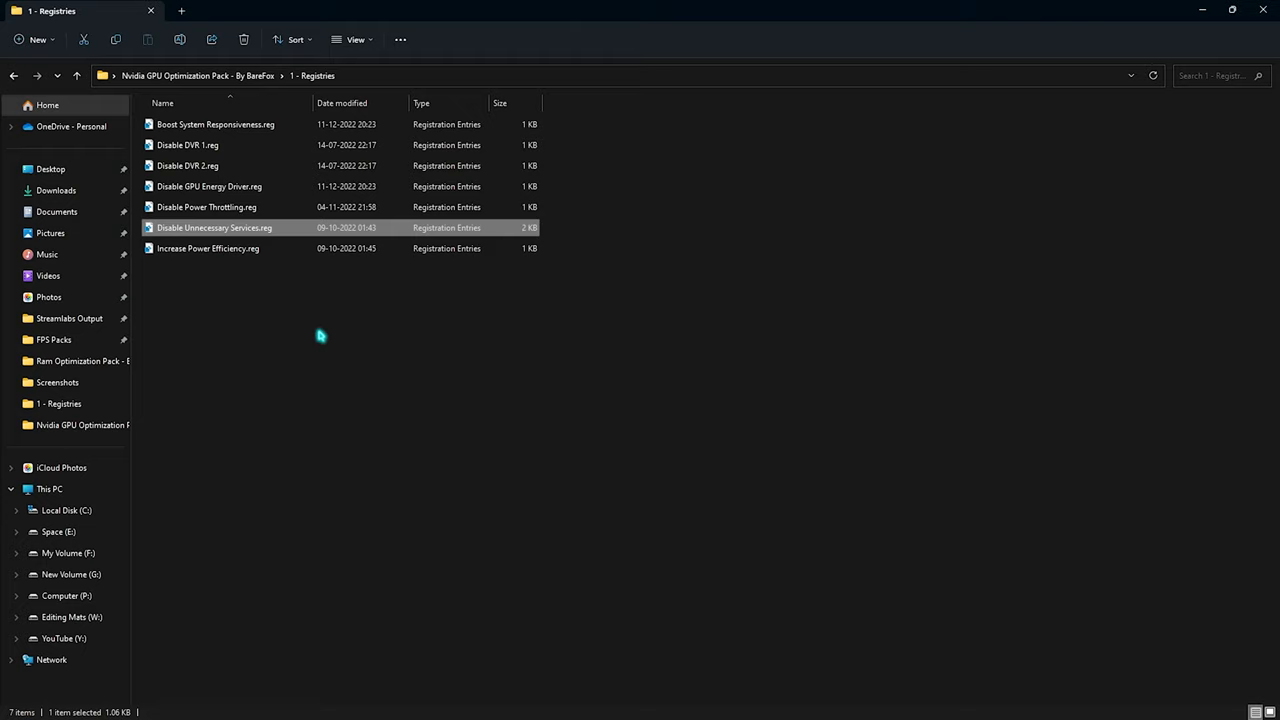
pyautogui.click(268, 326)
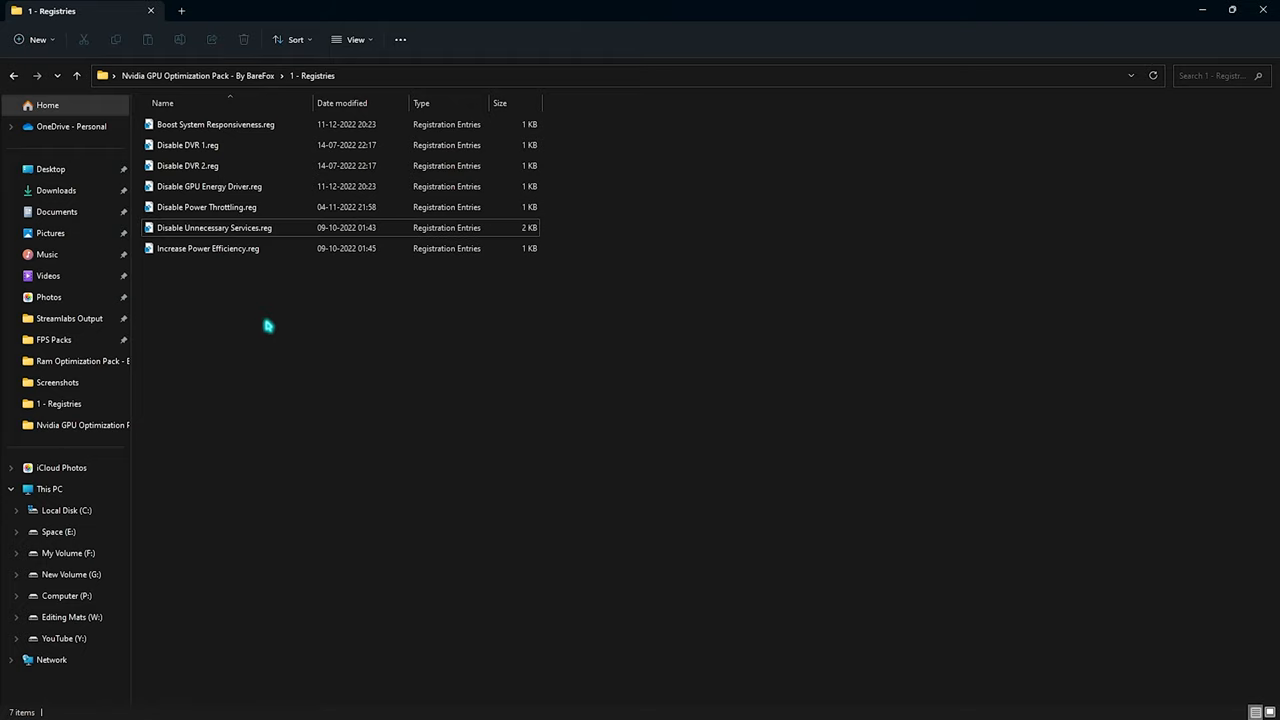
pyautogui.moveTo(318, 316)
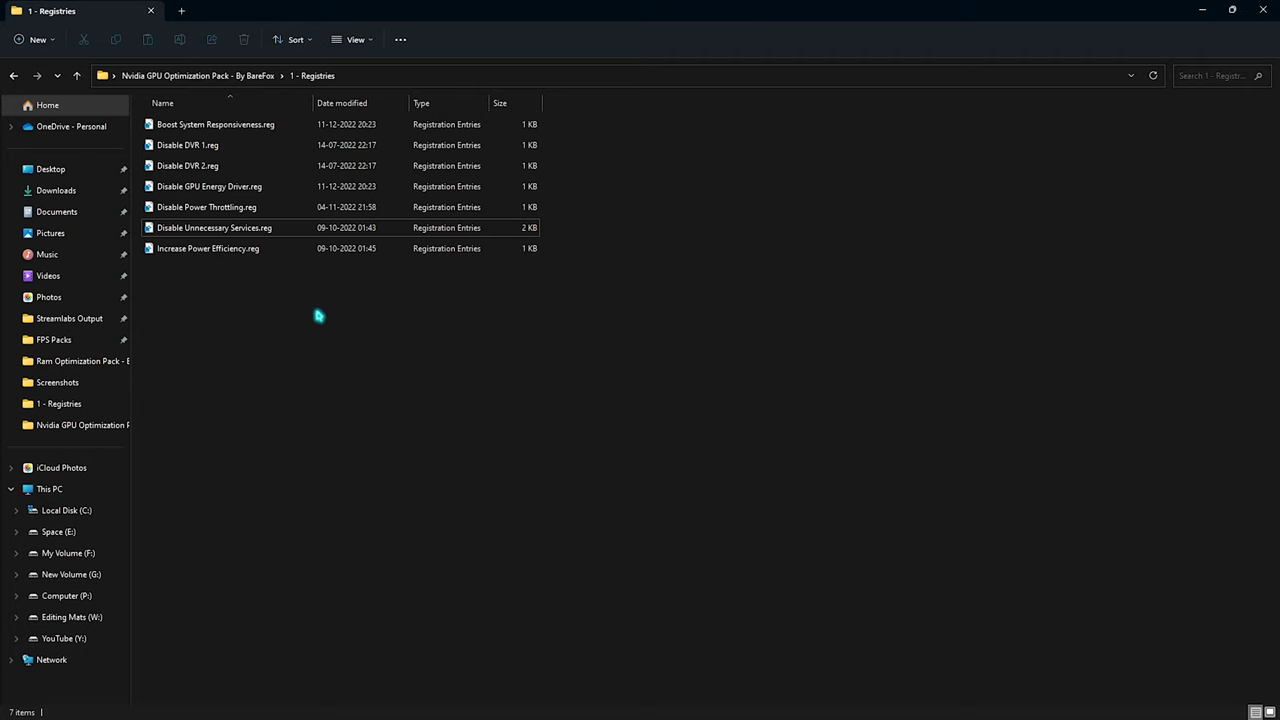
pyautogui.moveTo(308, 309)
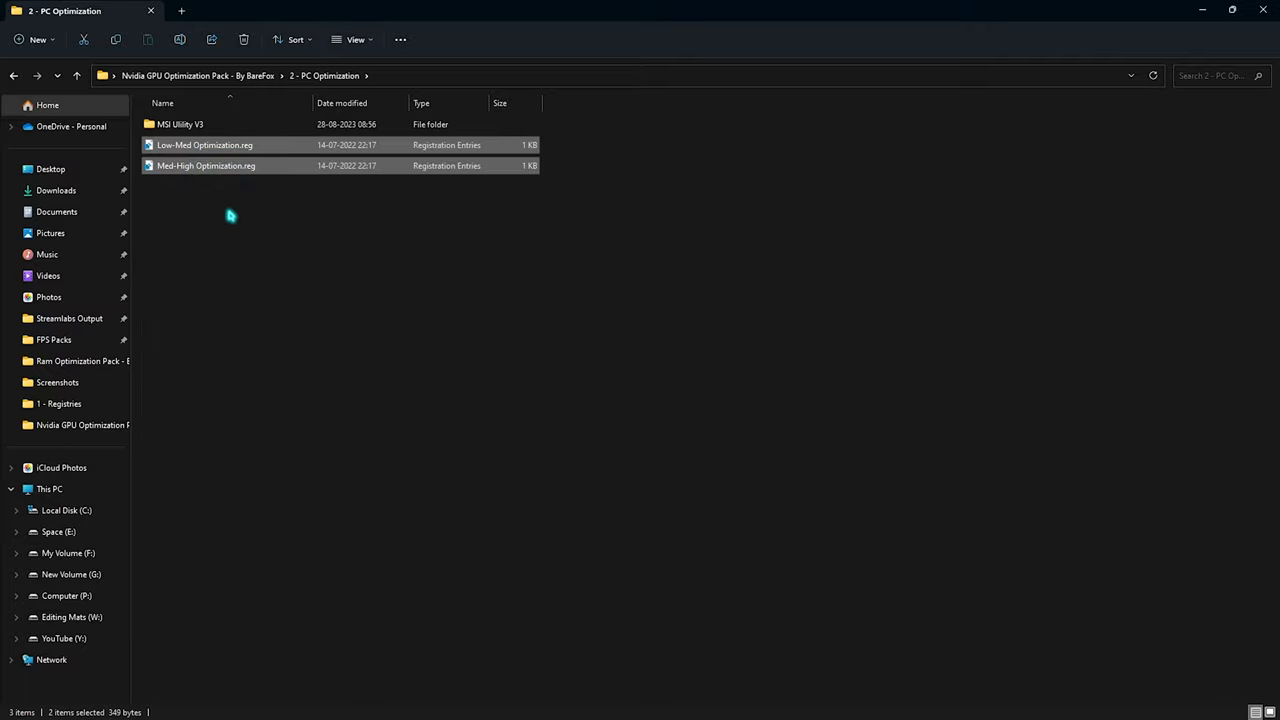
pyautogui.moveTo(280, 254)
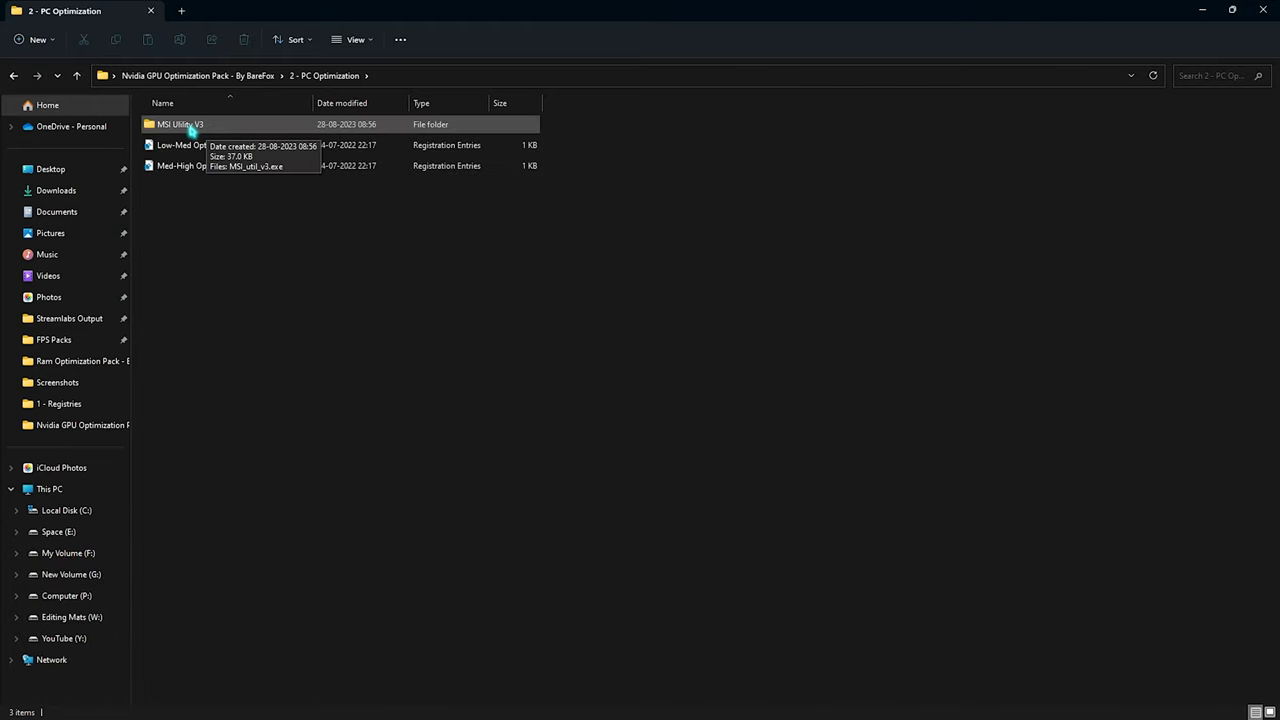
# Step: Open the MSI Utility V3 folder inside 2 - PC Optimization
pyautogui.doubleClick(180, 124)
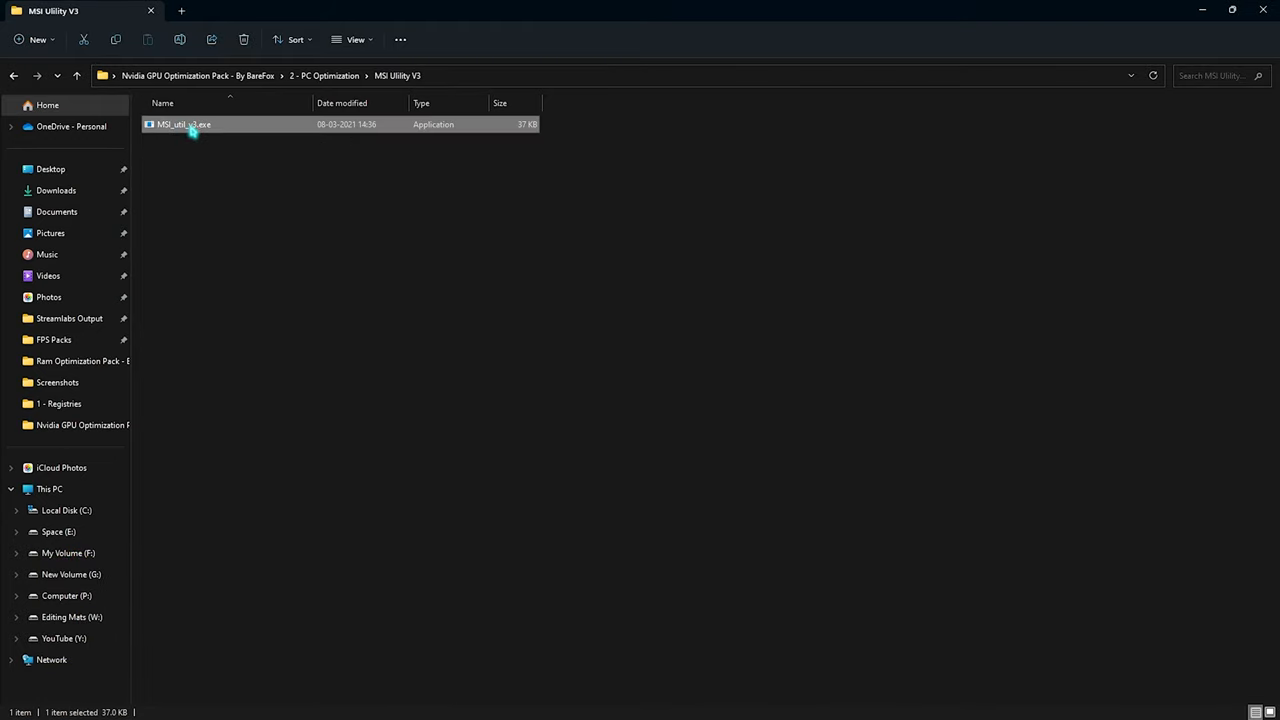
# Step: Run MSI_util_v3.exe, set the RTX 2070 SUPER's interrupt priority to High, and apply
pyautogui.doubleClick(183, 124)
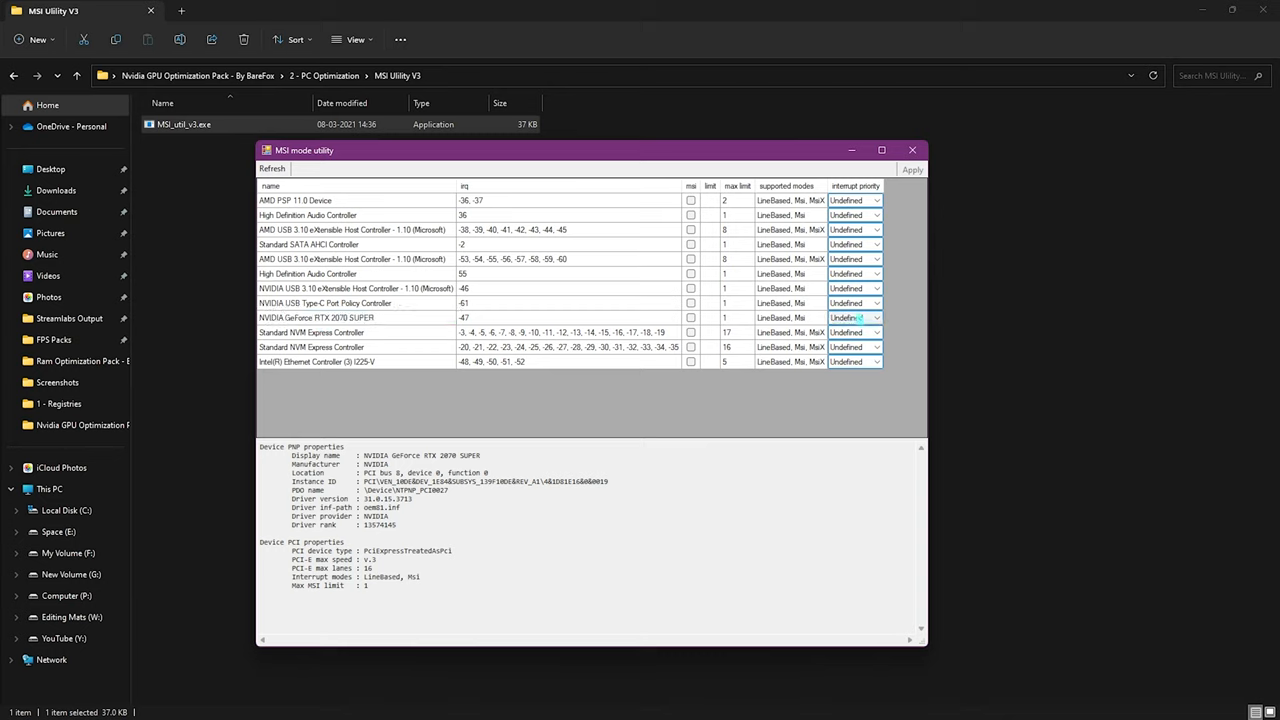
pyautogui.click(855, 317)
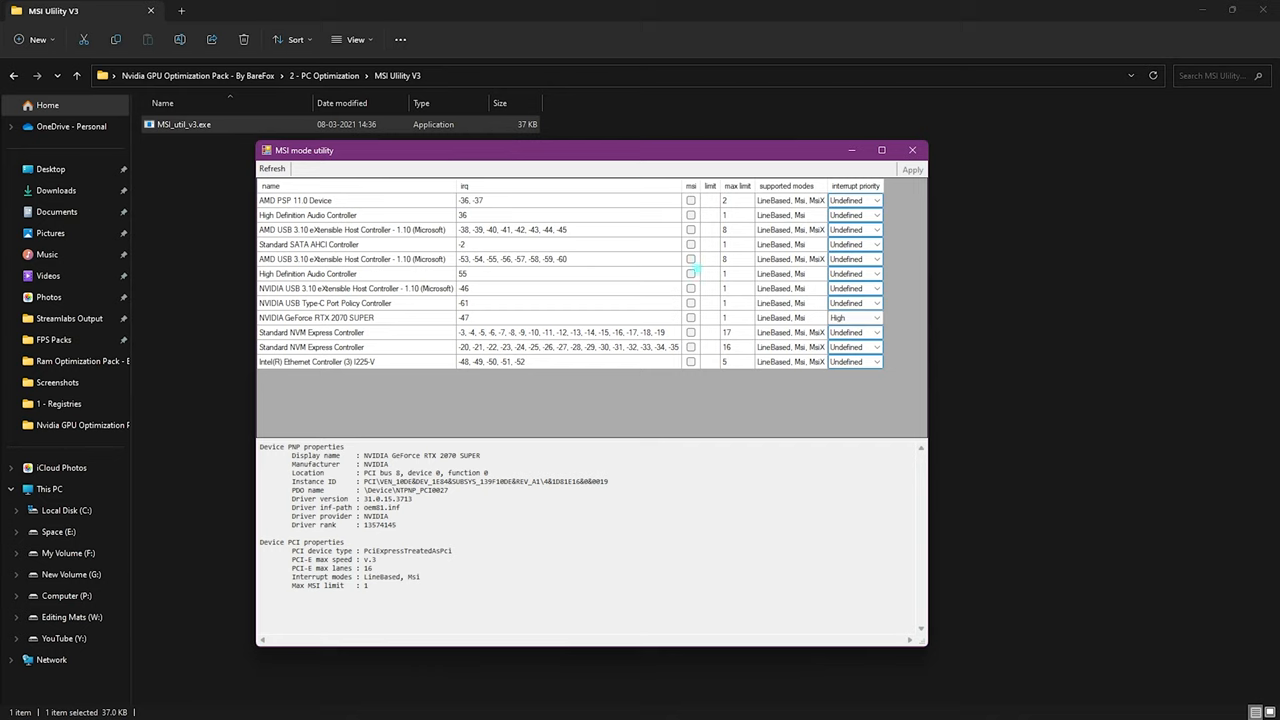
pyautogui.click(691, 318)
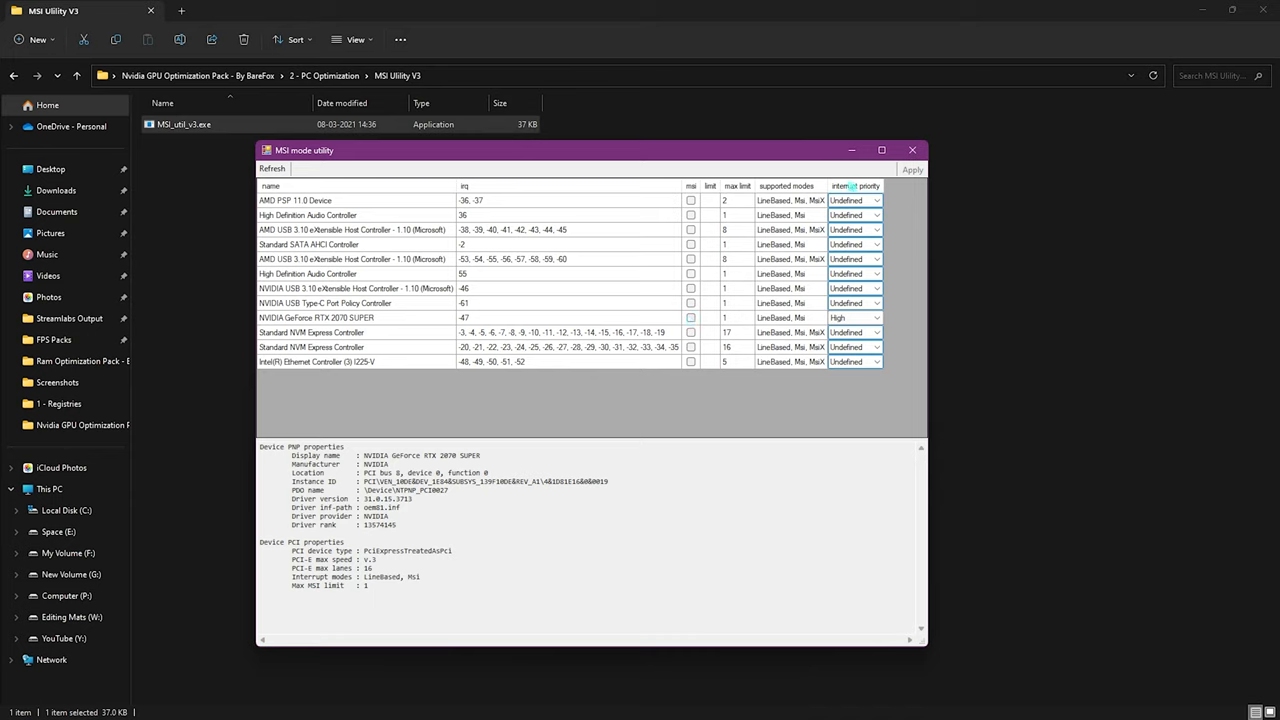
pyautogui.click(911, 149)
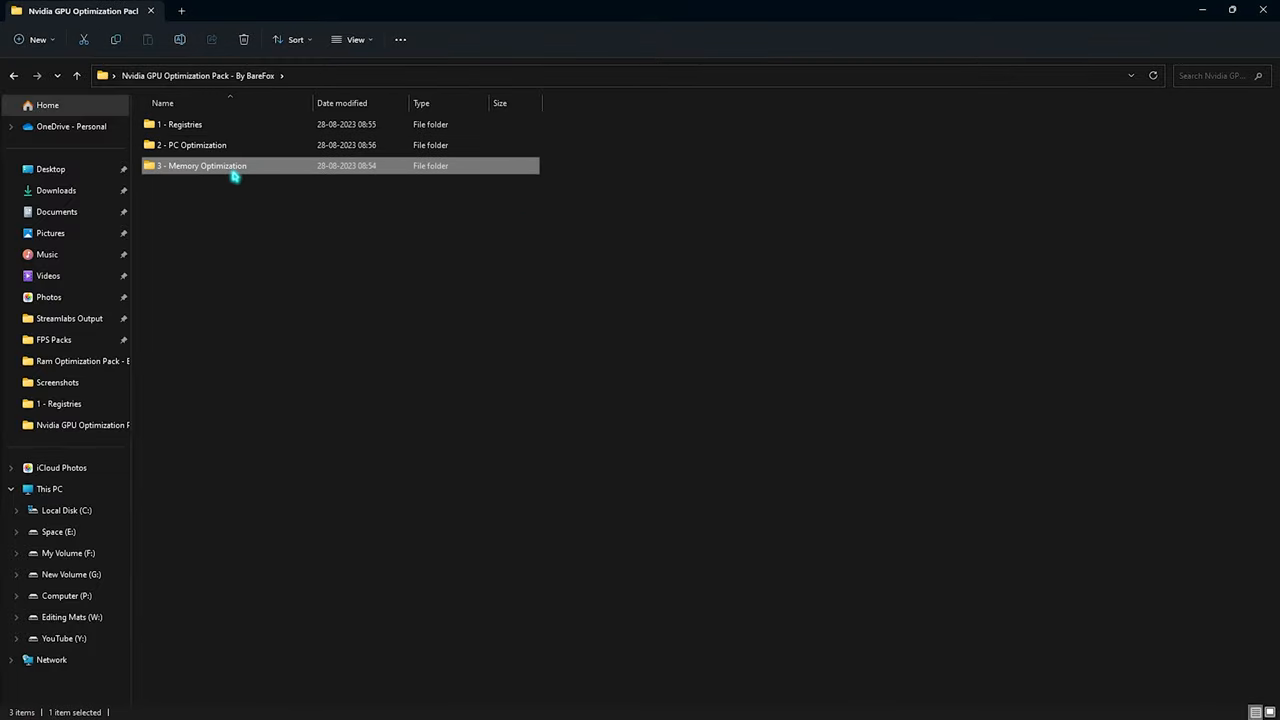
# Step: Open 3 - Memory Optimization and run Cache Cleaner.bat as administrator
pyautogui.doubleClick(200, 165)
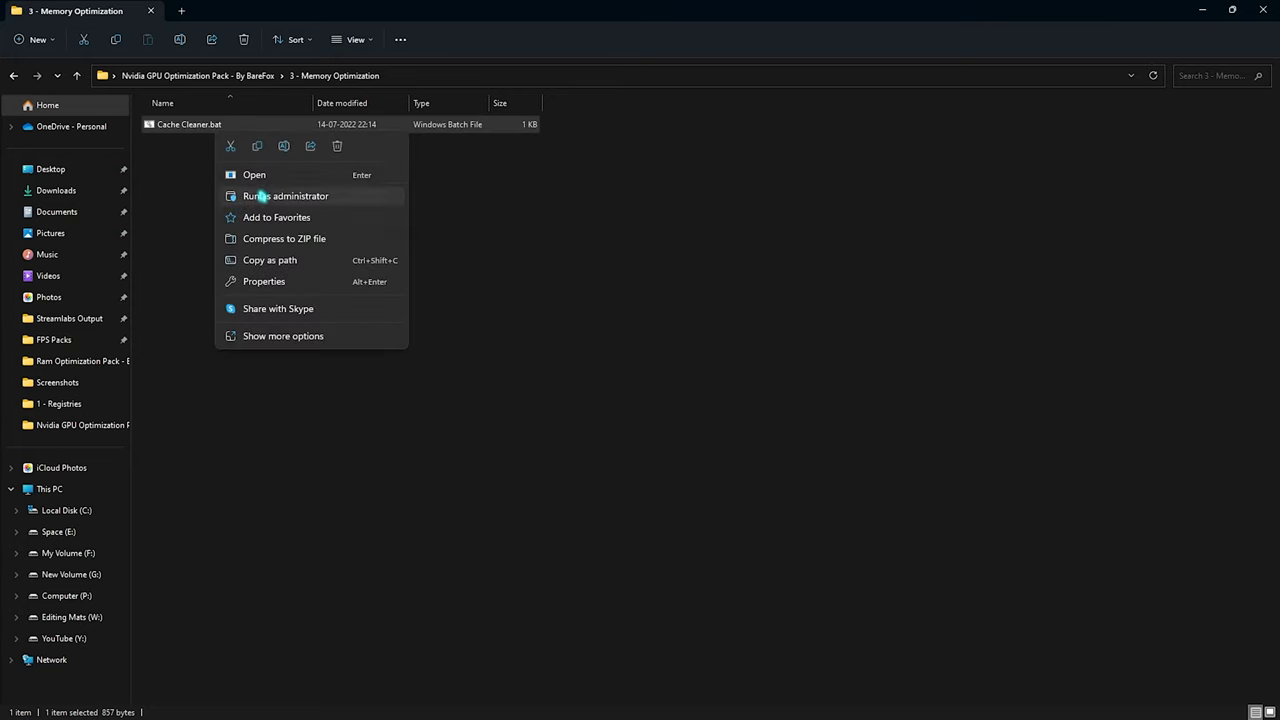
pyautogui.click(285, 195)
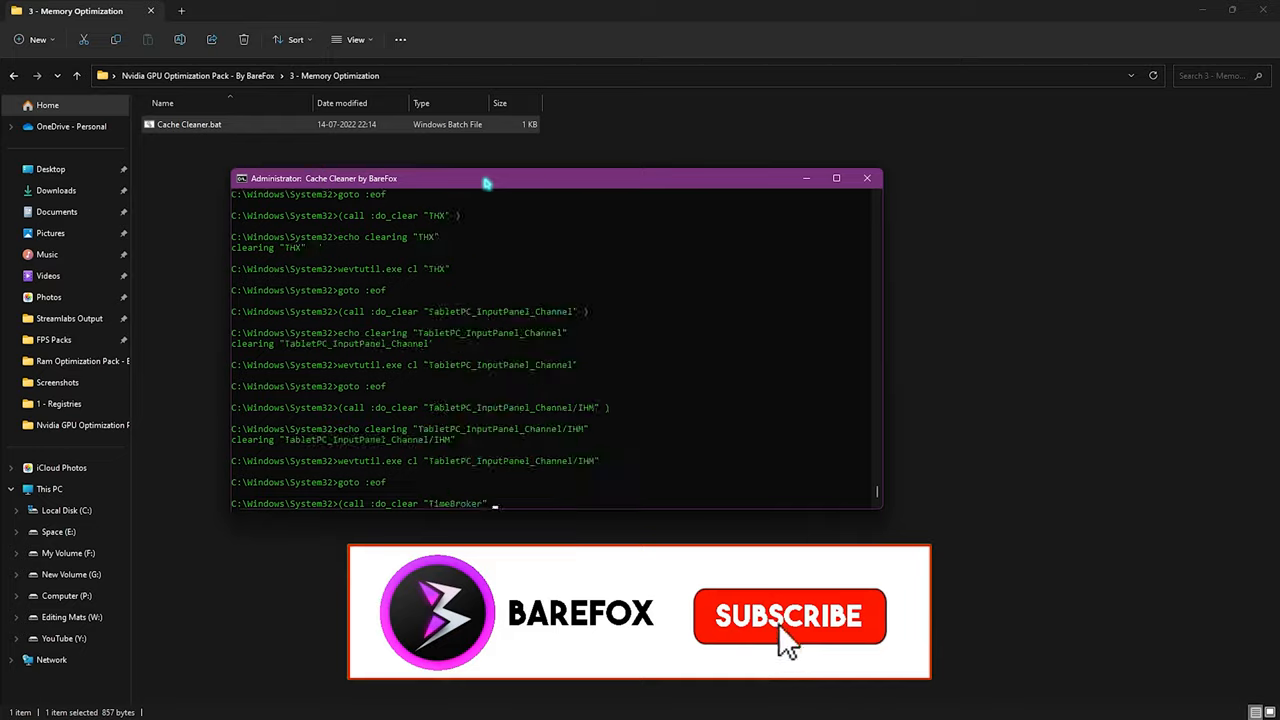
pyautogui.click(866, 178)
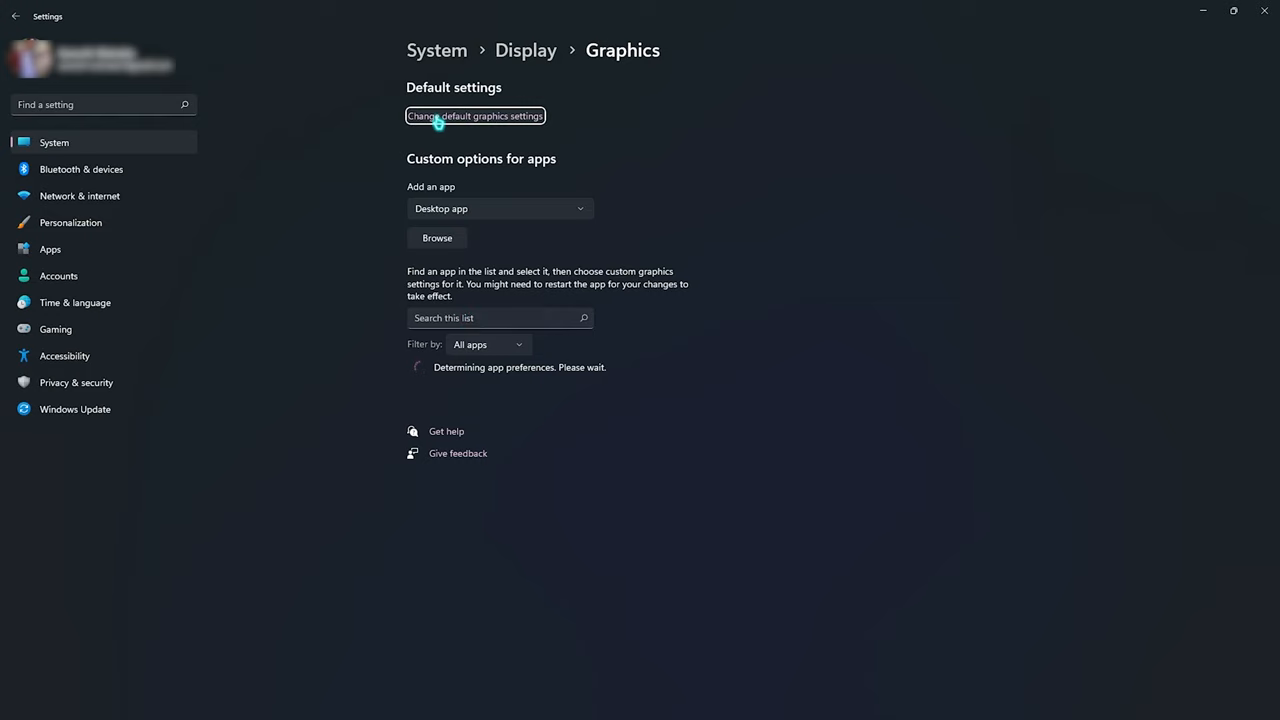
# Step: Show Default graphics settings with GPU scheduling and windowed game optimizations On
pyautogui.click(475, 115)
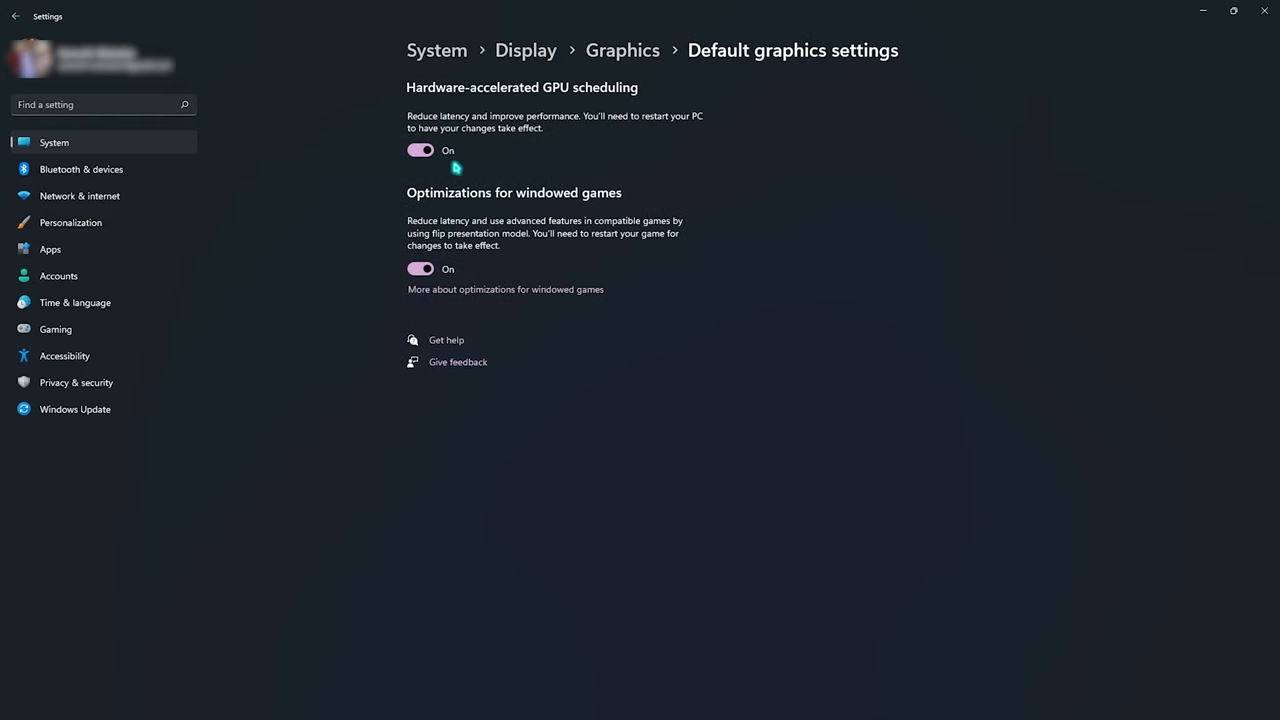
pyautogui.moveTo(620, 250)
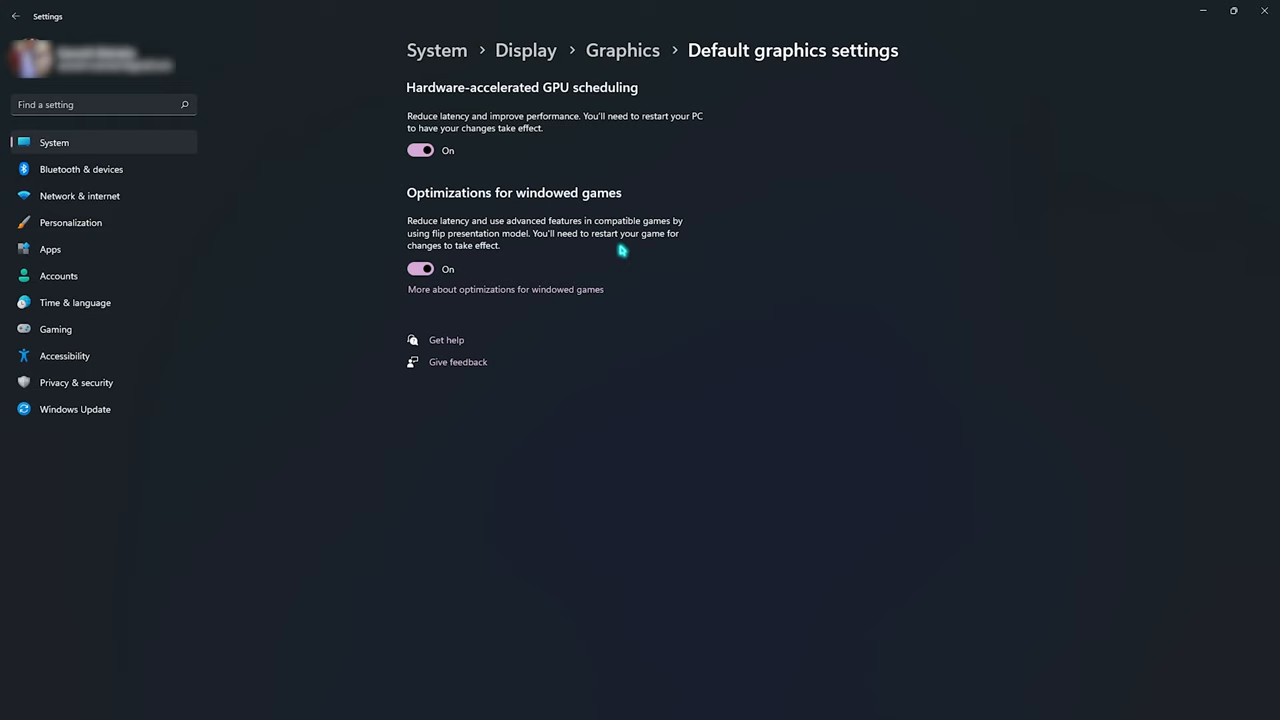
pyautogui.moveTo(542, 240)
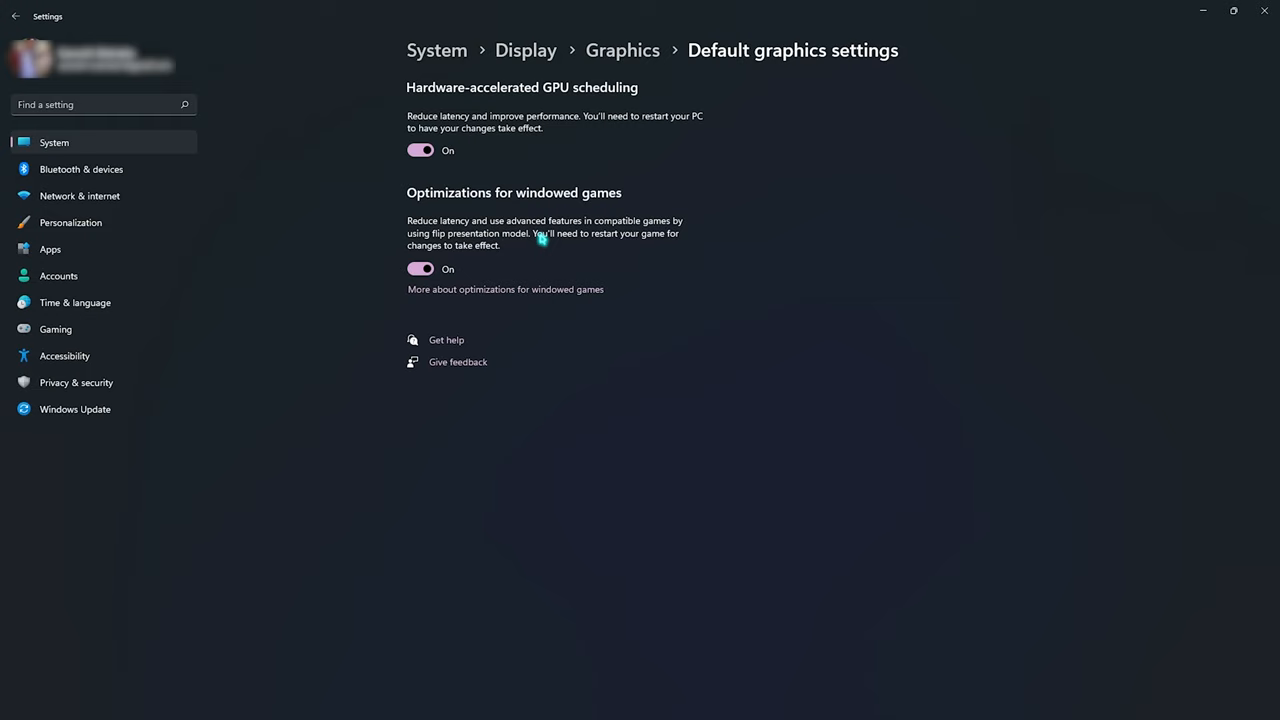
pyautogui.moveTo(525, 213)
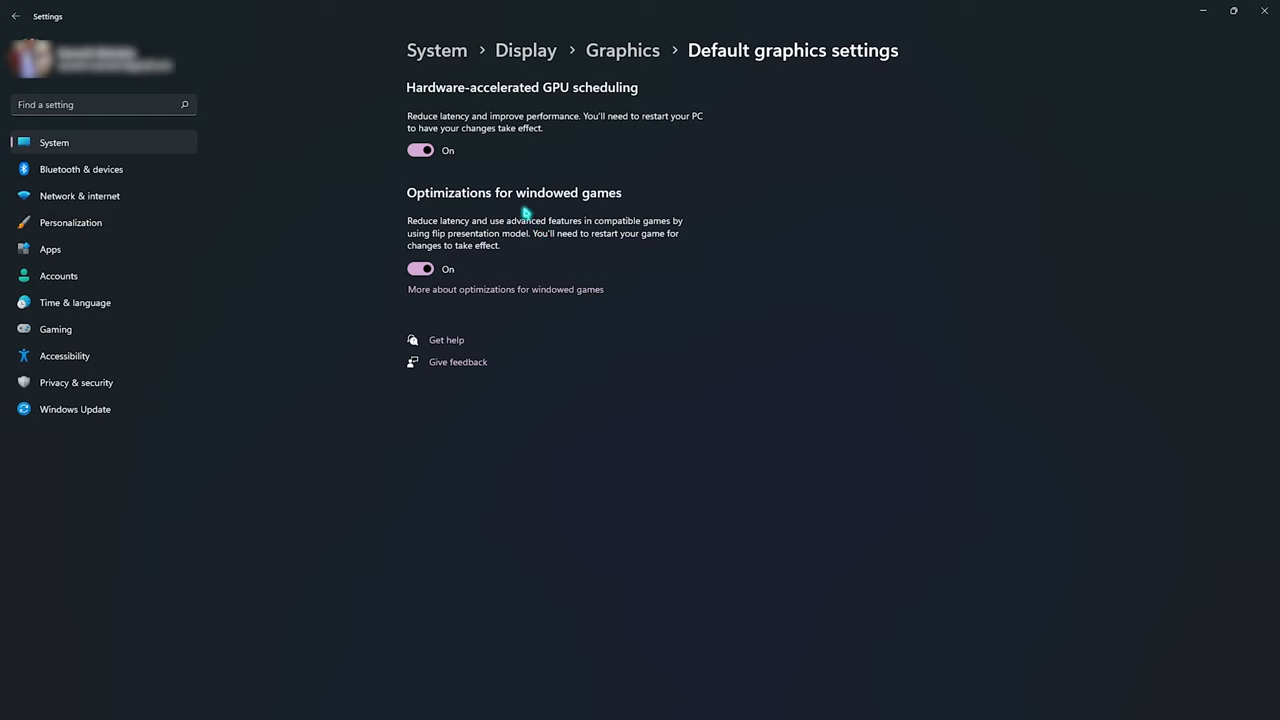
pyautogui.click(100, 104)
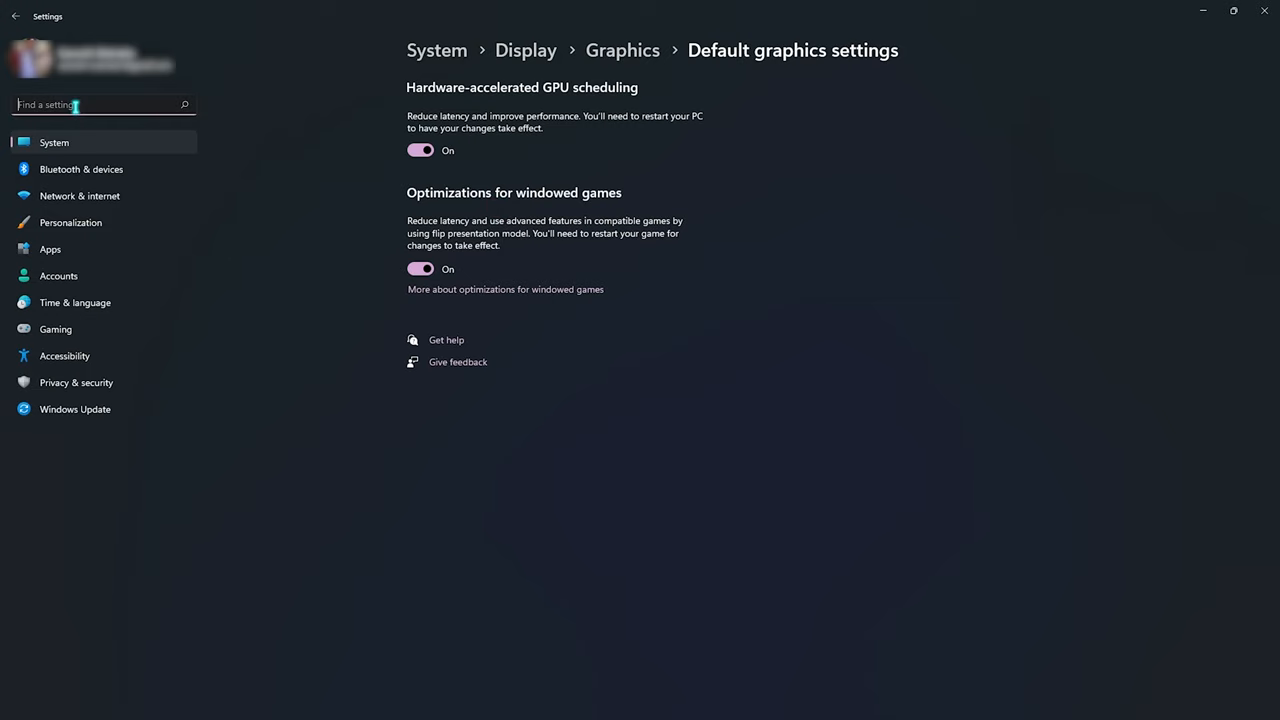
# Step: Search Display, keep Display 1 at 239.96 Hz, then switch to Display 2 (74.97 Hz)
pyautogui.write('Dis')
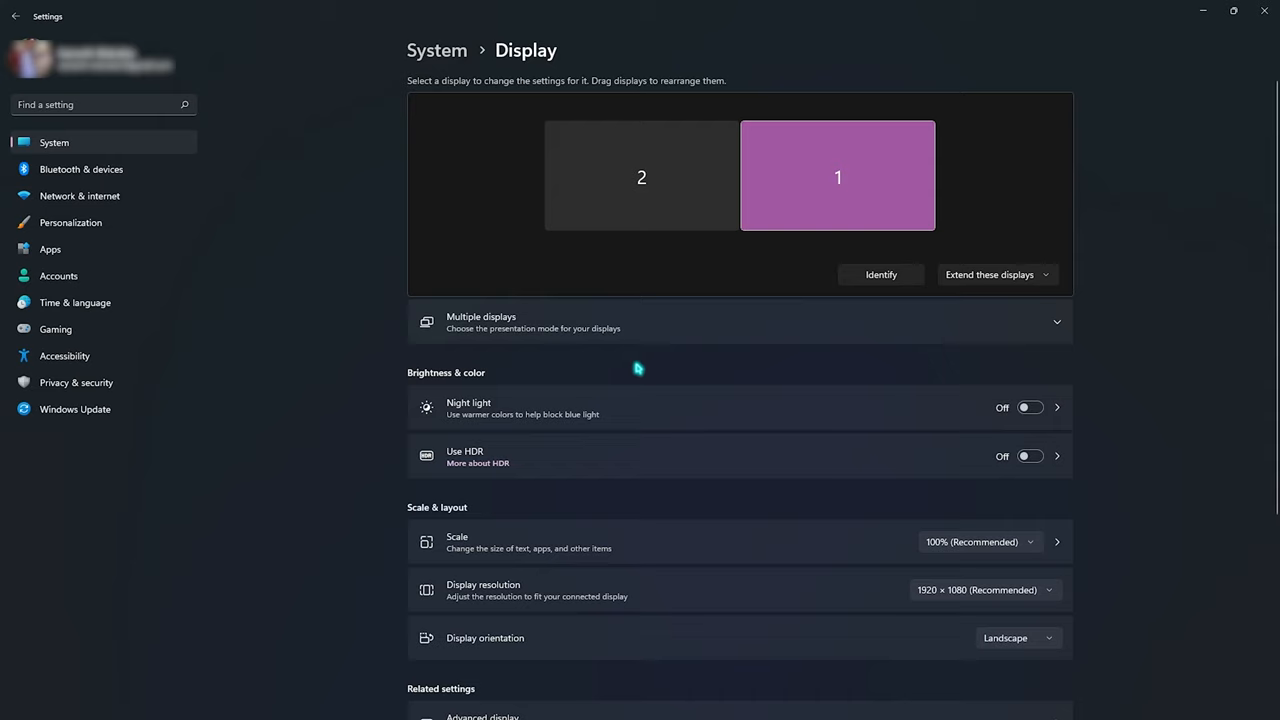
pyautogui.scroll(-3)
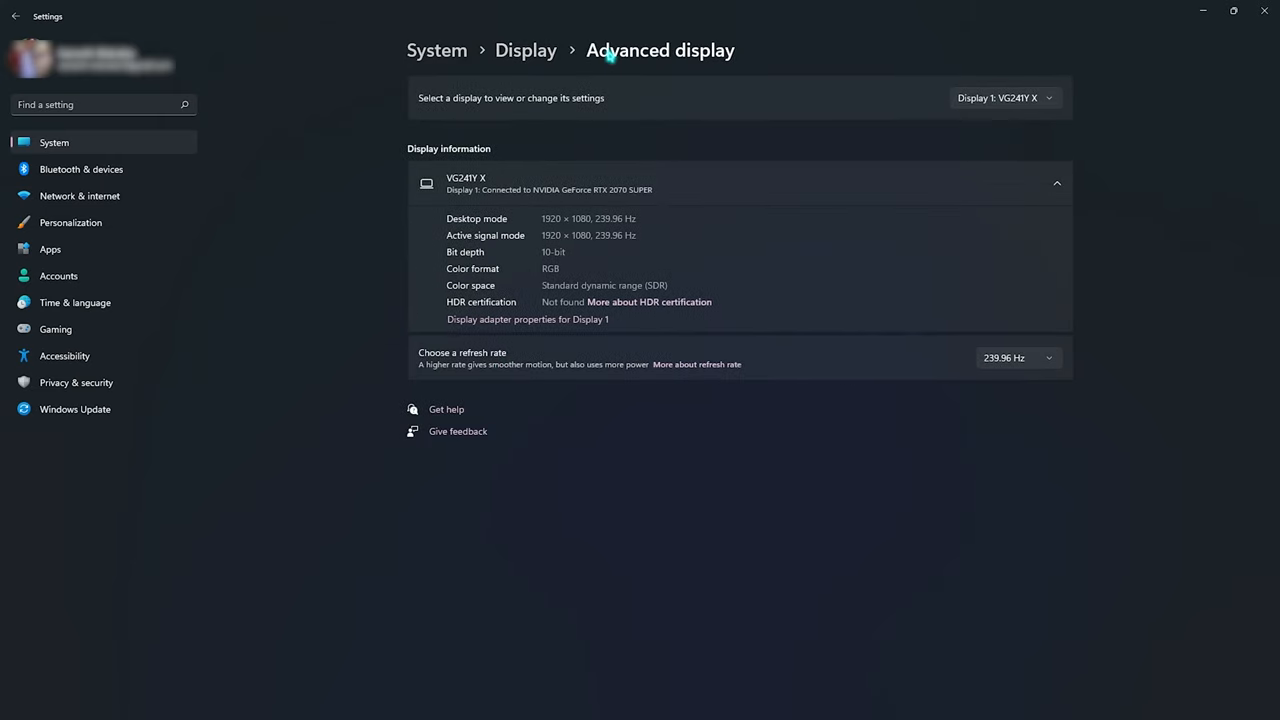
pyautogui.moveTo(695, 325)
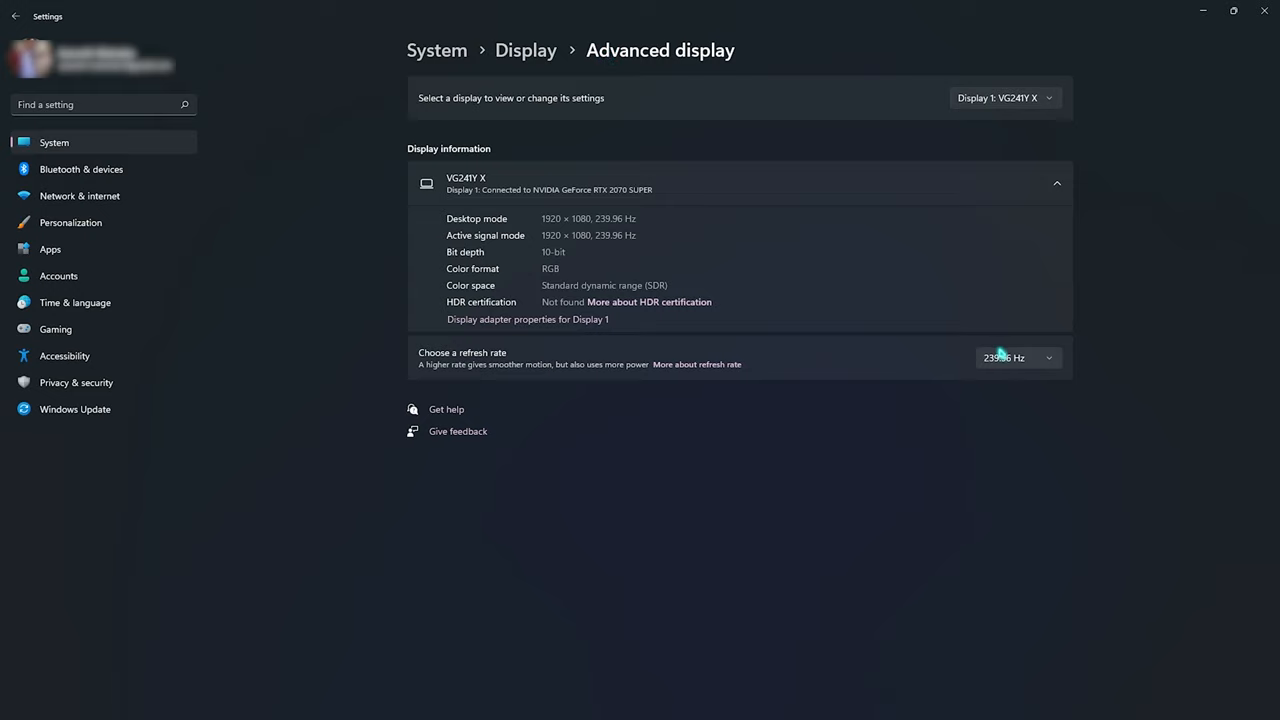
pyautogui.click(1017, 357)
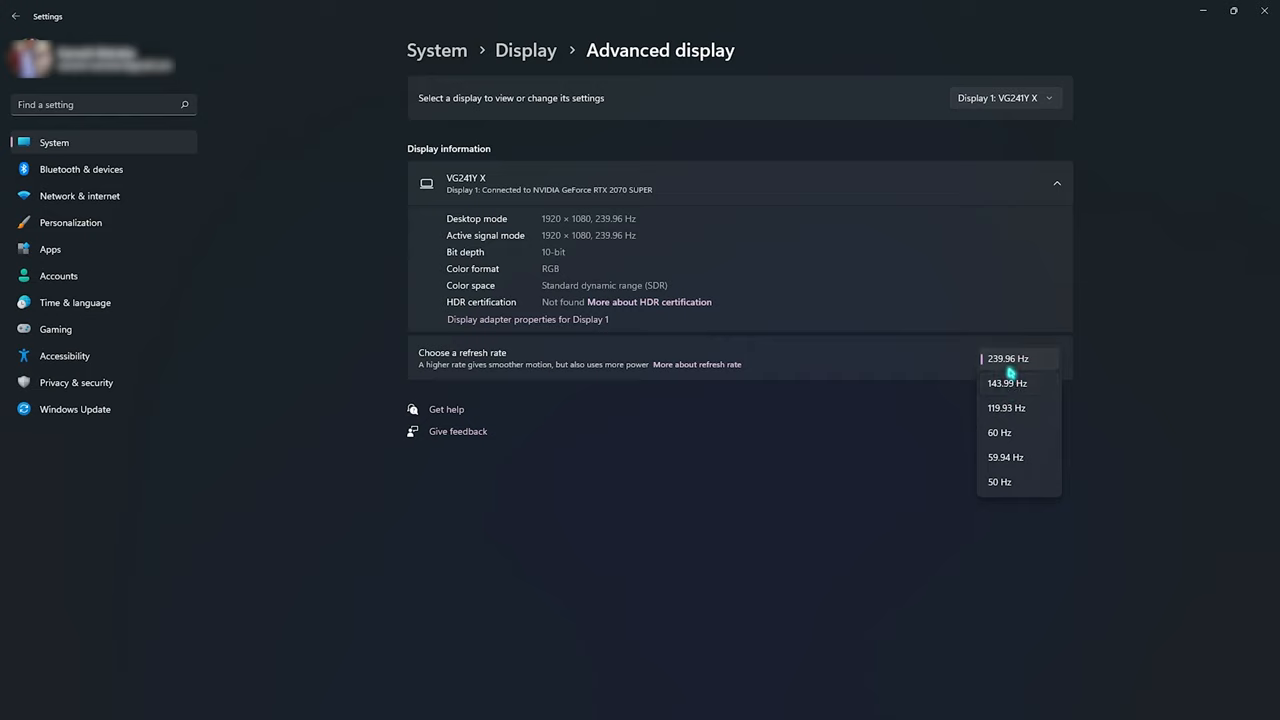
pyautogui.click(1007, 358)
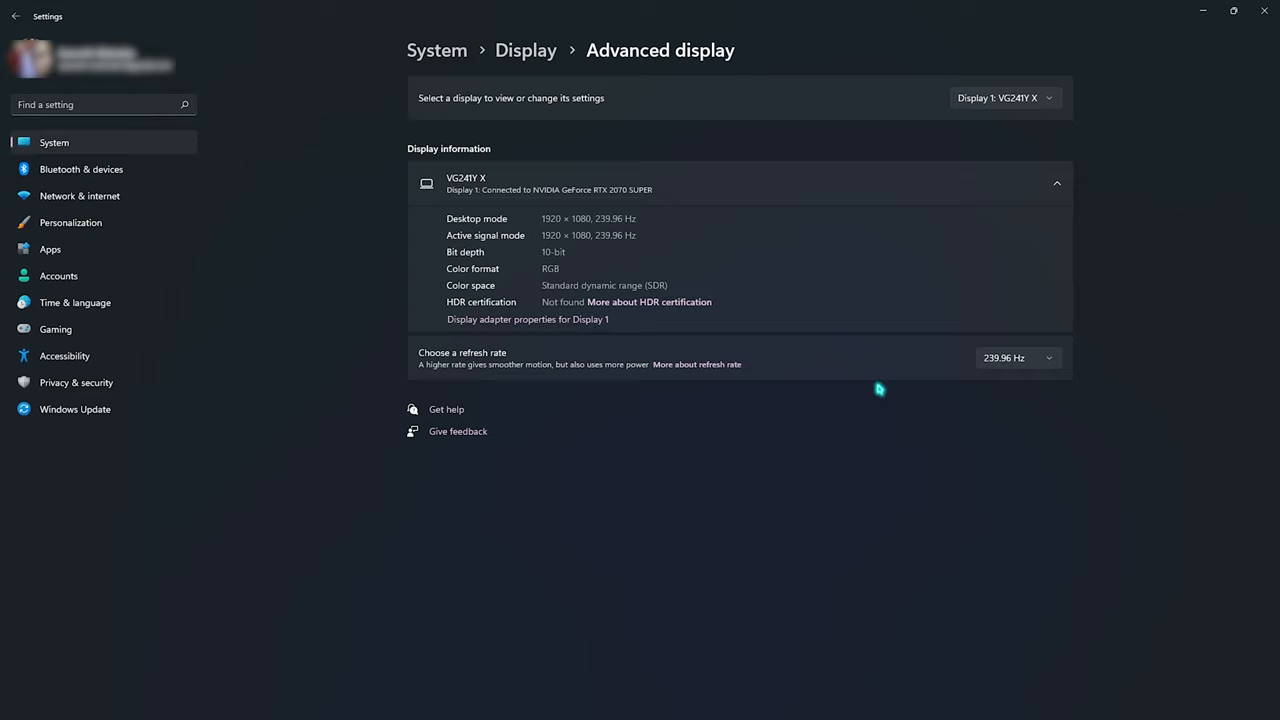
pyautogui.moveTo(887, 388)
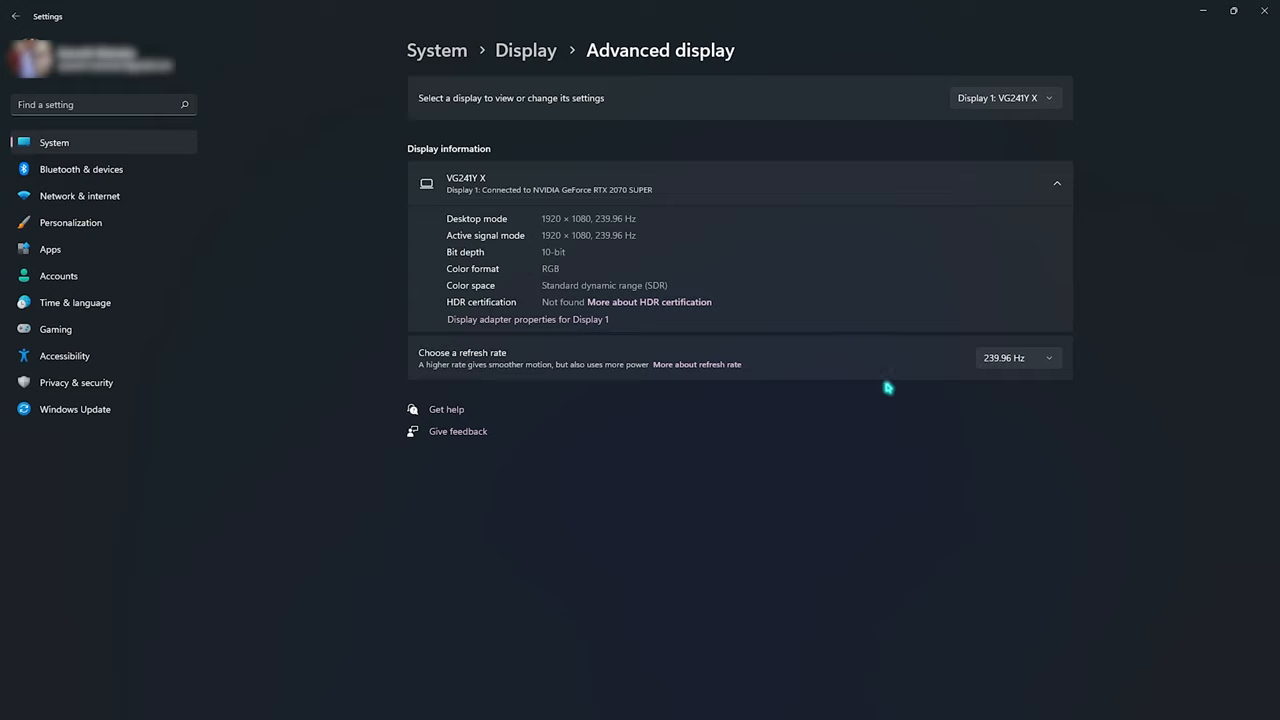
pyautogui.moveTo(850, 388)
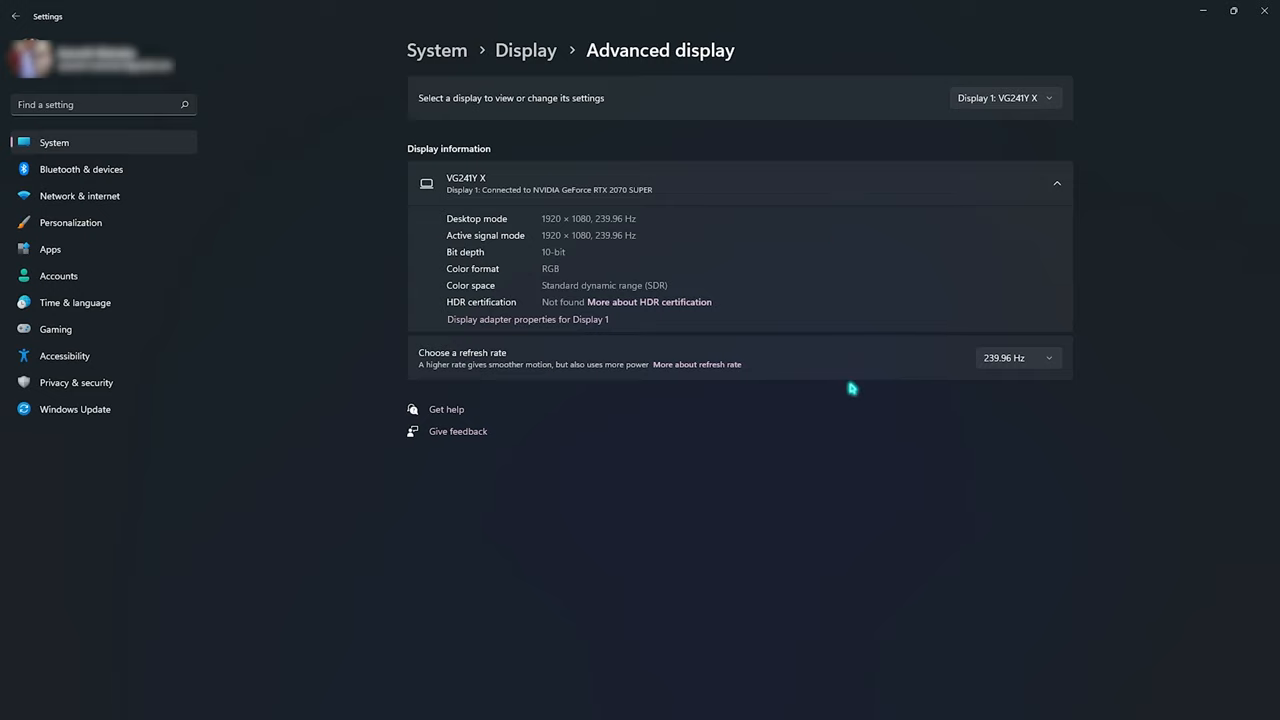
pyautogui.click(1016, 358)
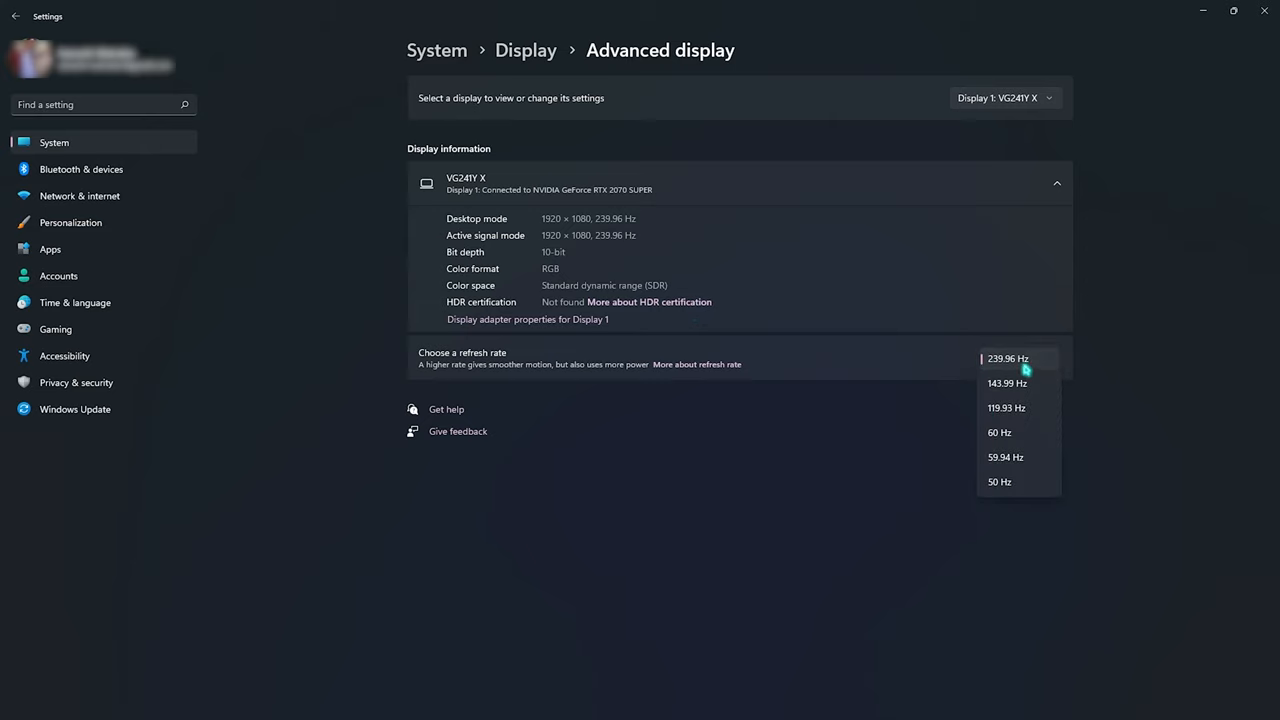
pyautogui.moveTo(999, 432)
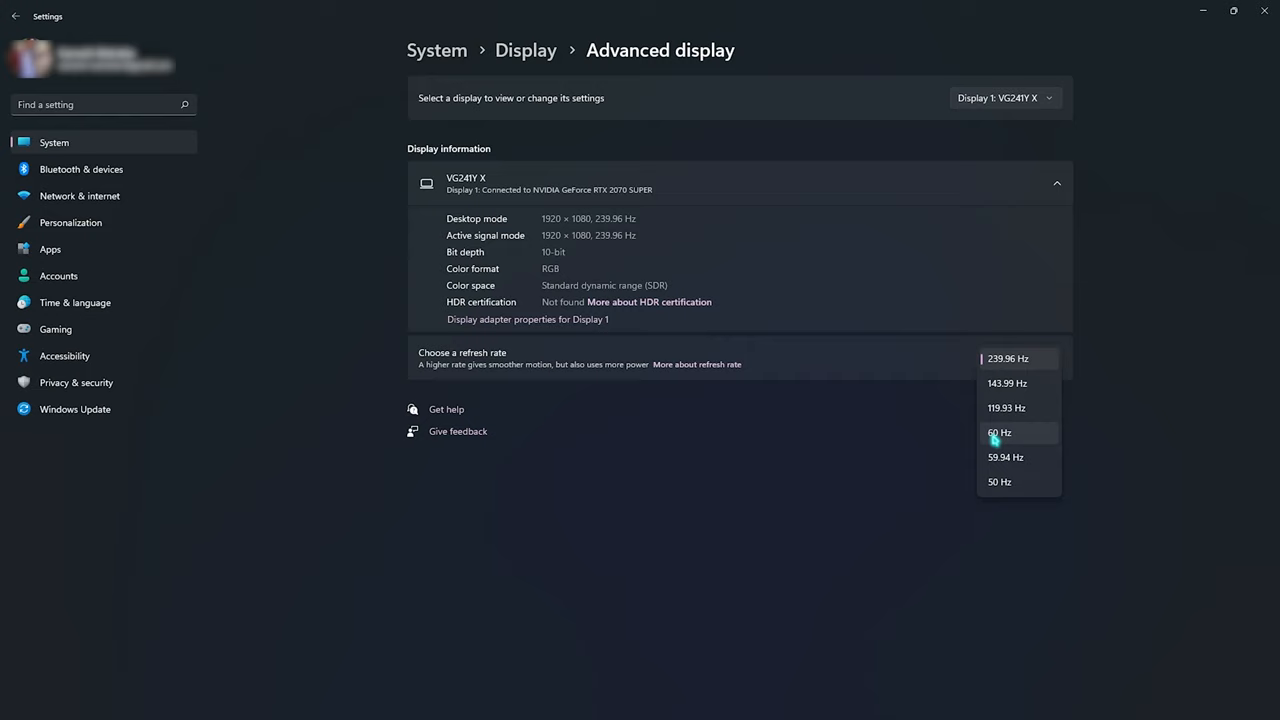
pyautogui.click(1008, 358)
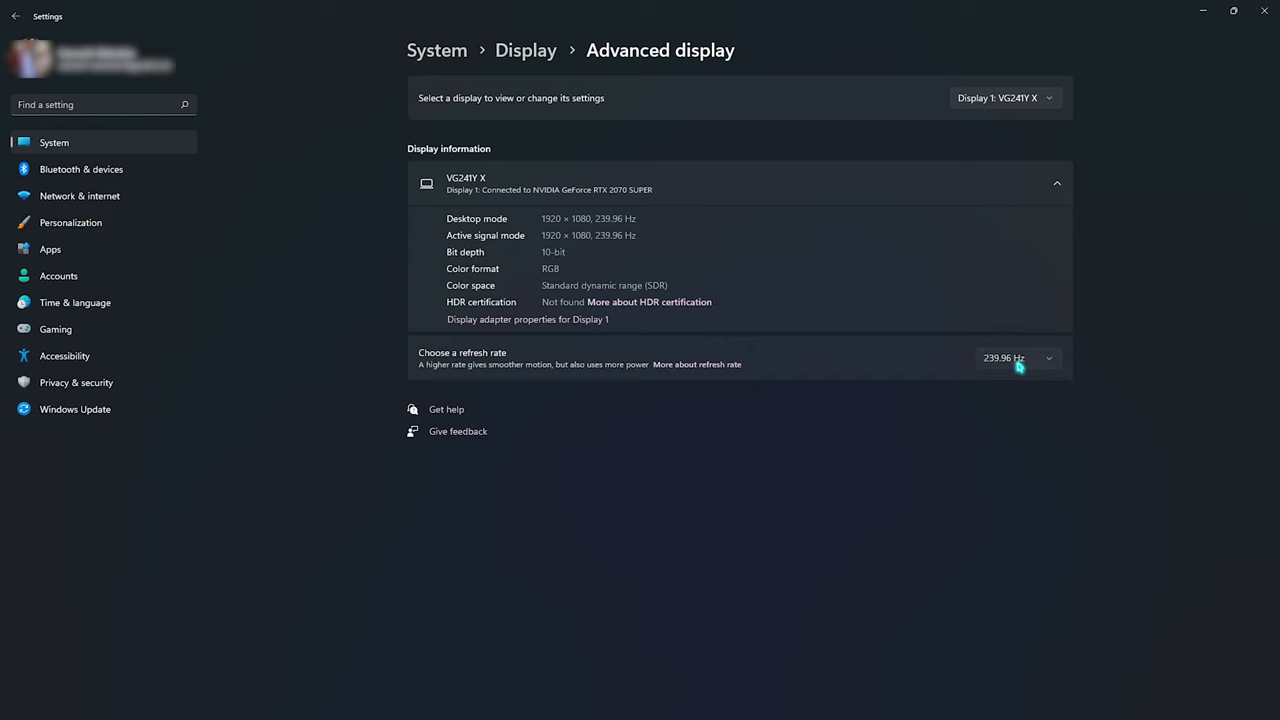
pyautogui.moveTo(704, 486)
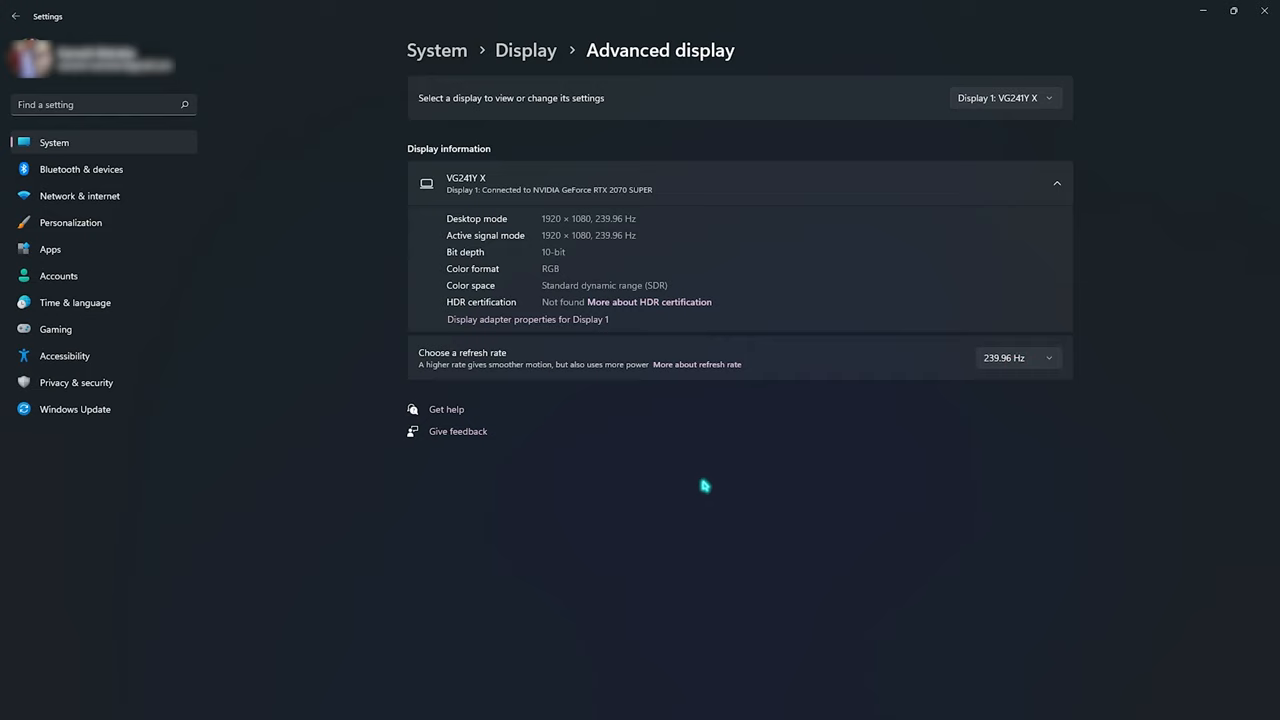
pyautogui.click(1003, 97)
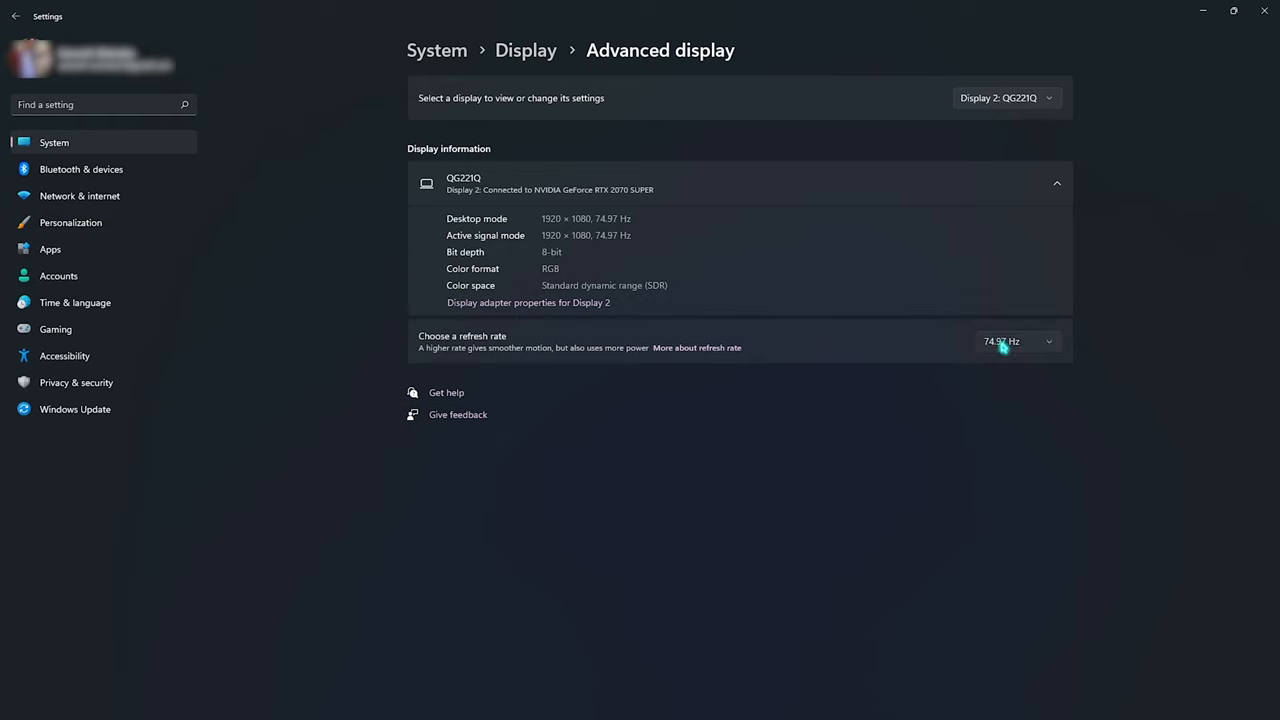
pyautogui.moveTo(830, 478)
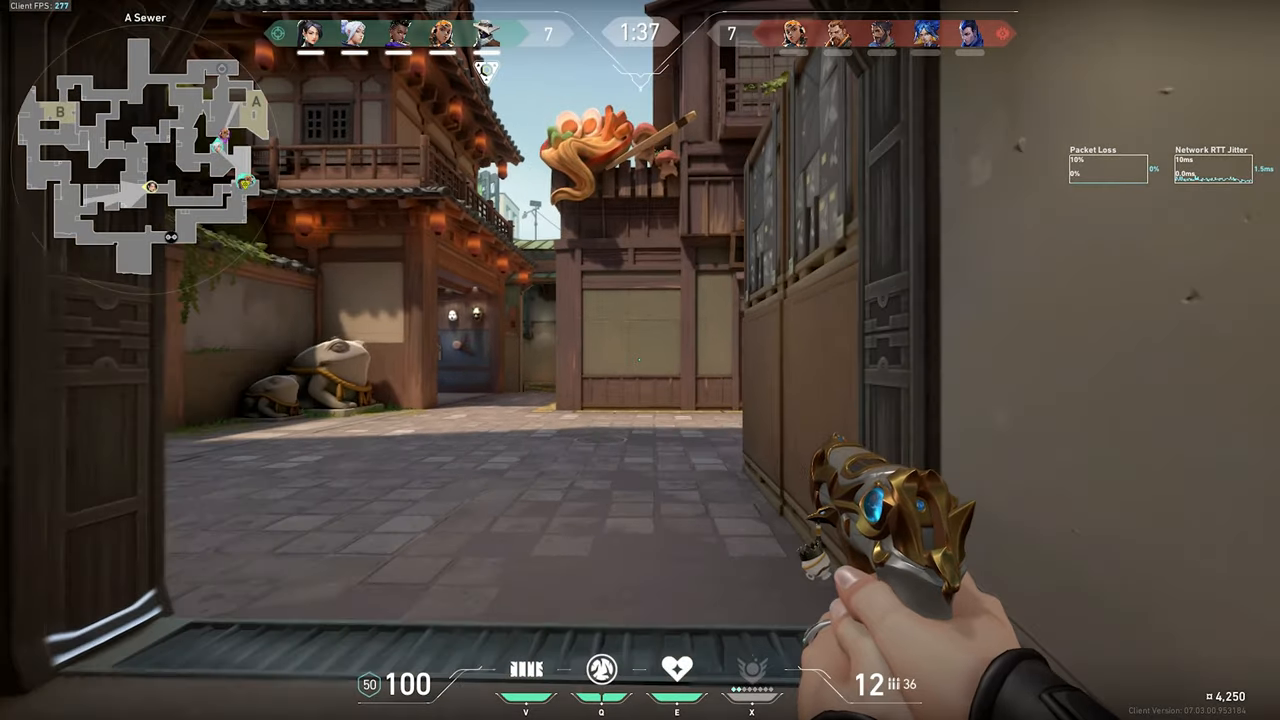
pyautogui.moveTo(640, 360)
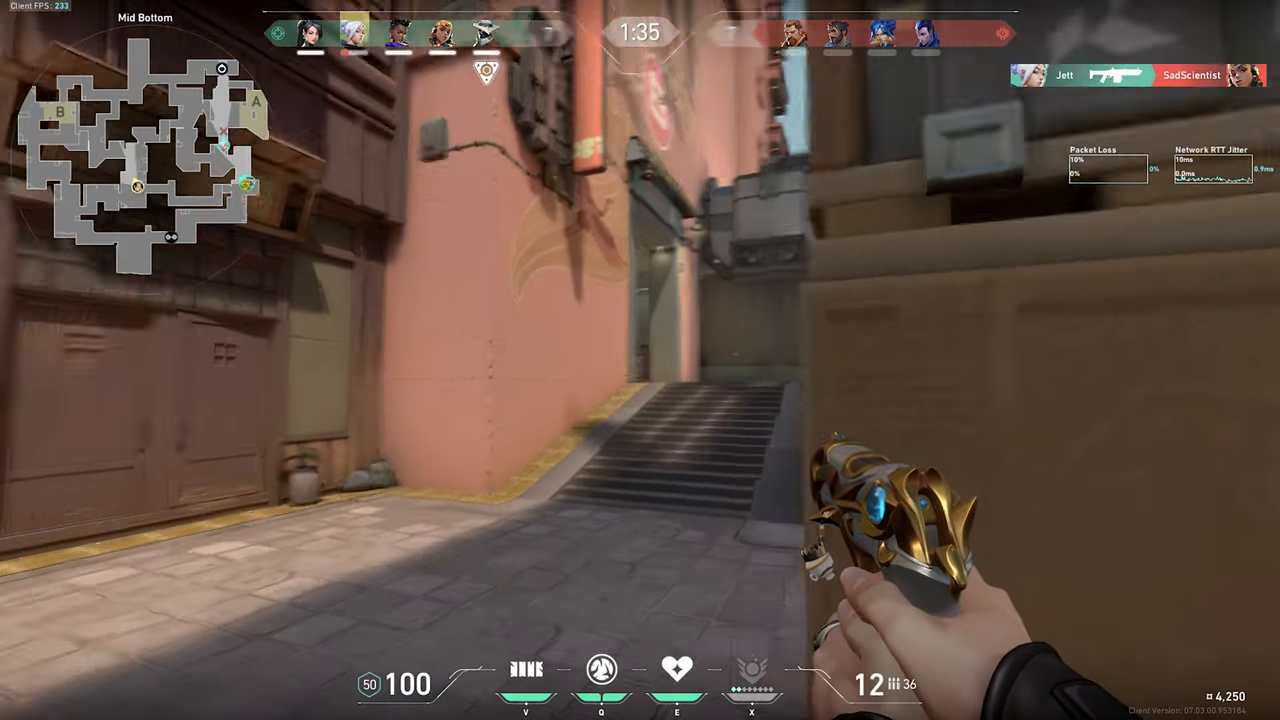